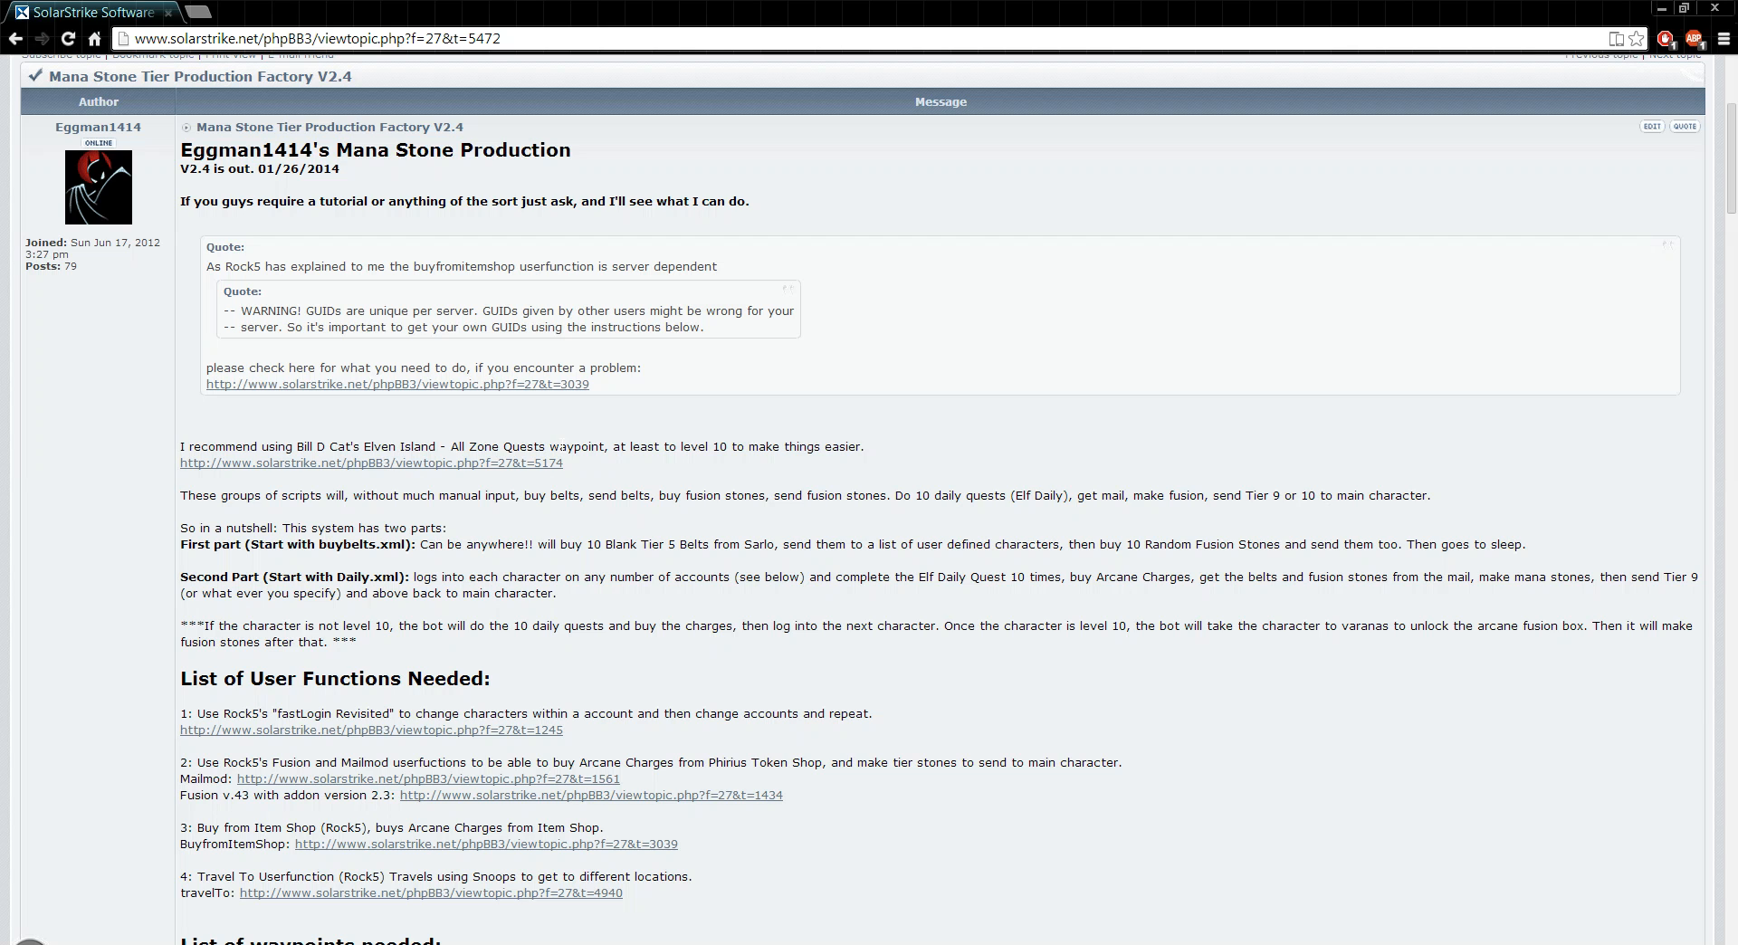
# Download the SolarStrike Daily System v2_4.rar attachment from the forum post's Attachments box.
pyautogui.scroll(-3)
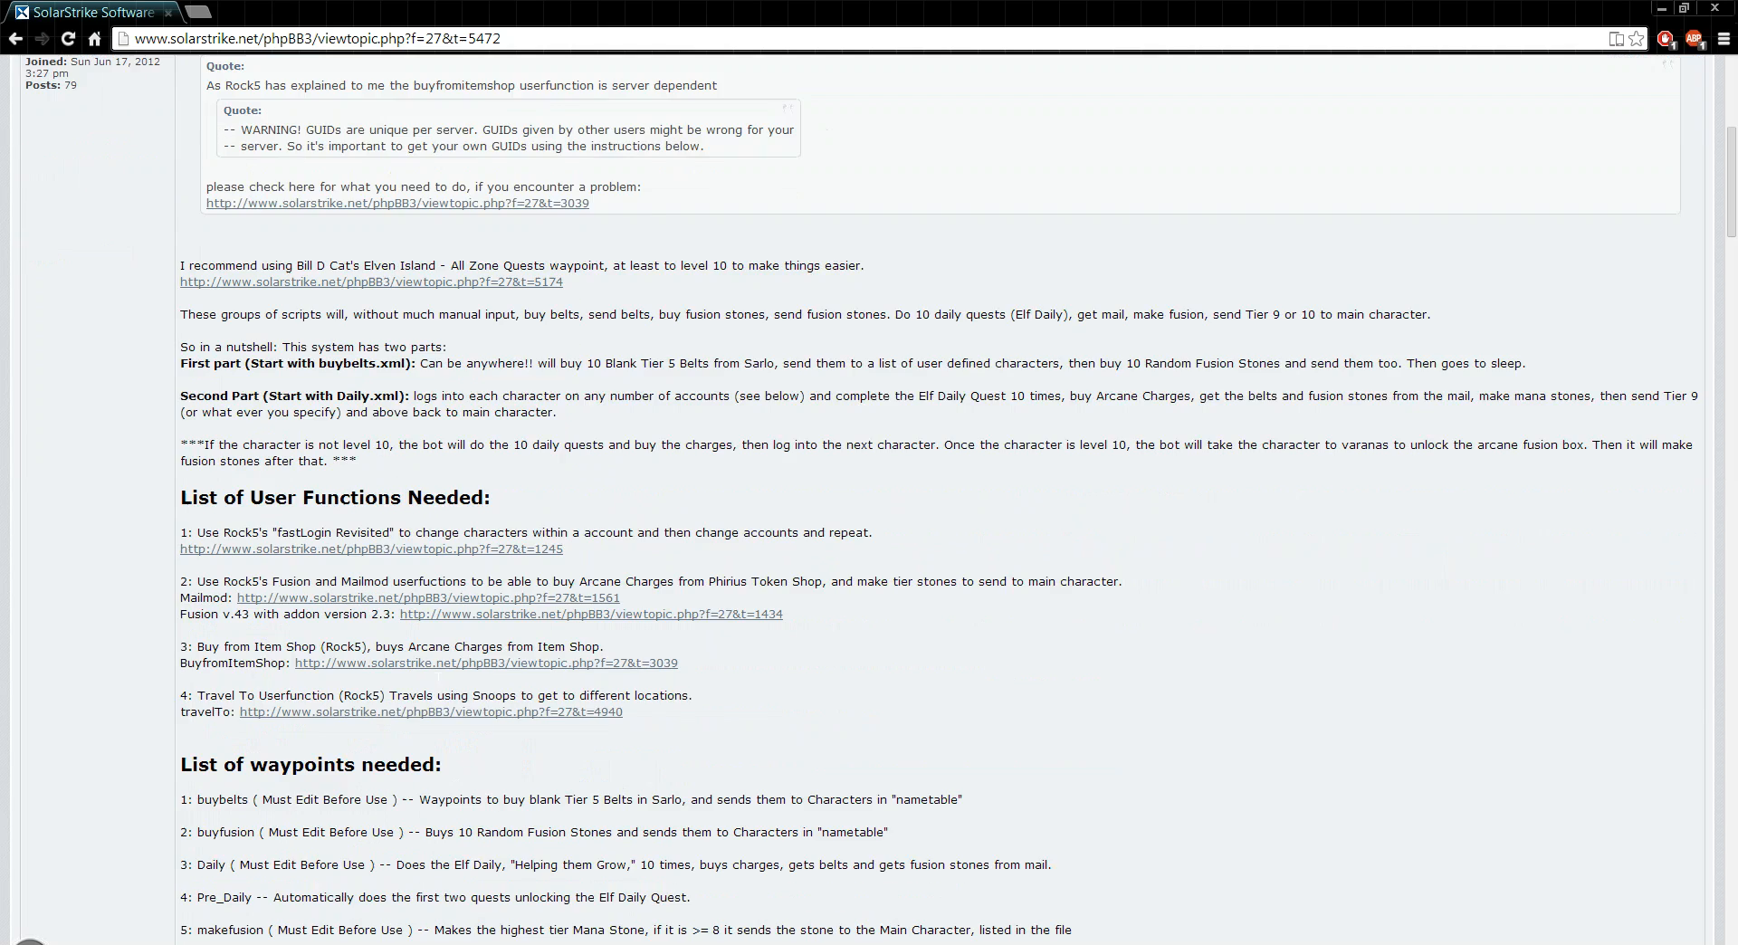
pyautogui.scroll(-3)
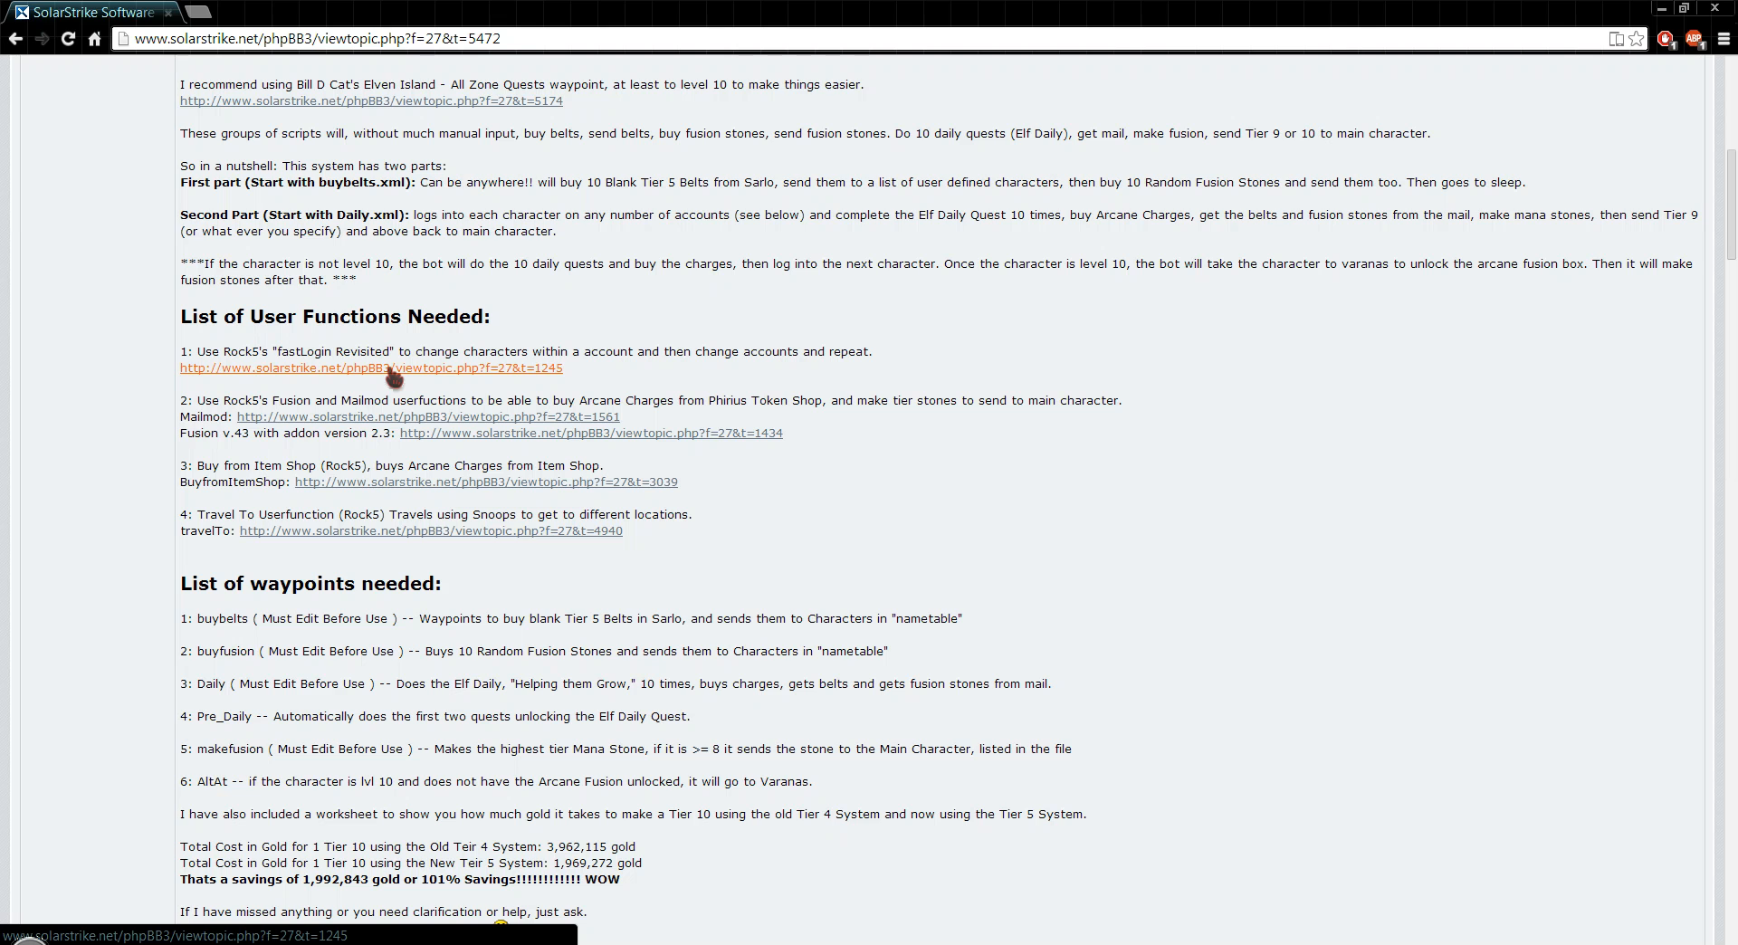
pyautogui.scroll(-3)
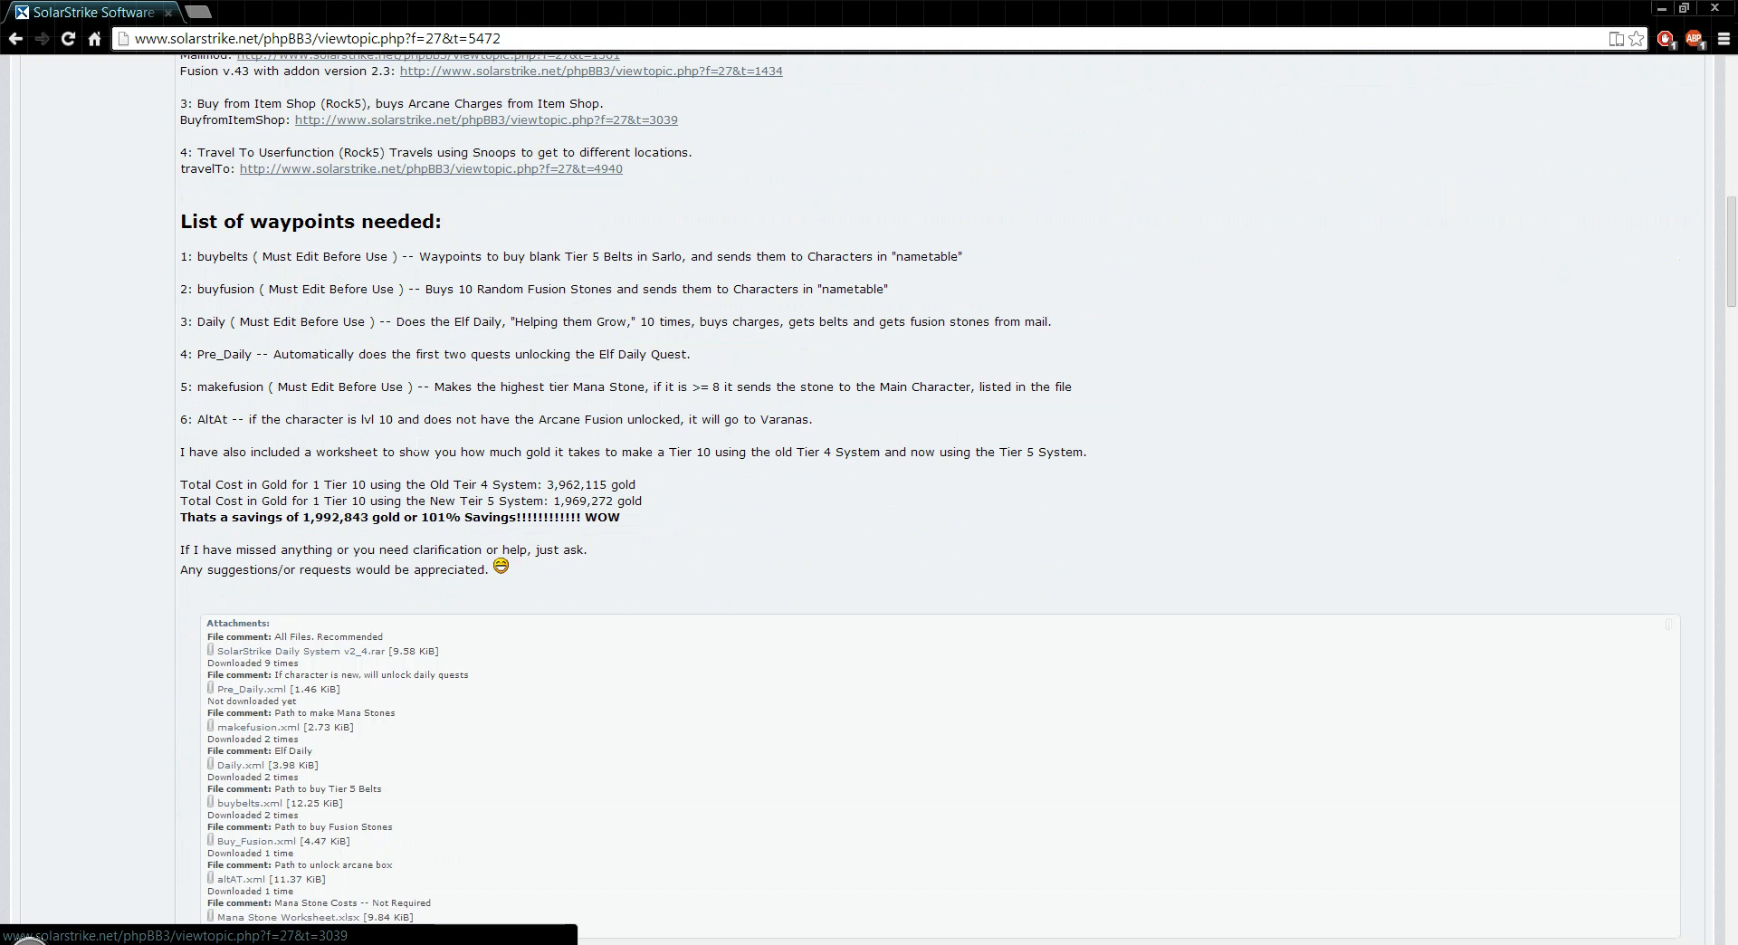
pyautogui.scroll(-3)
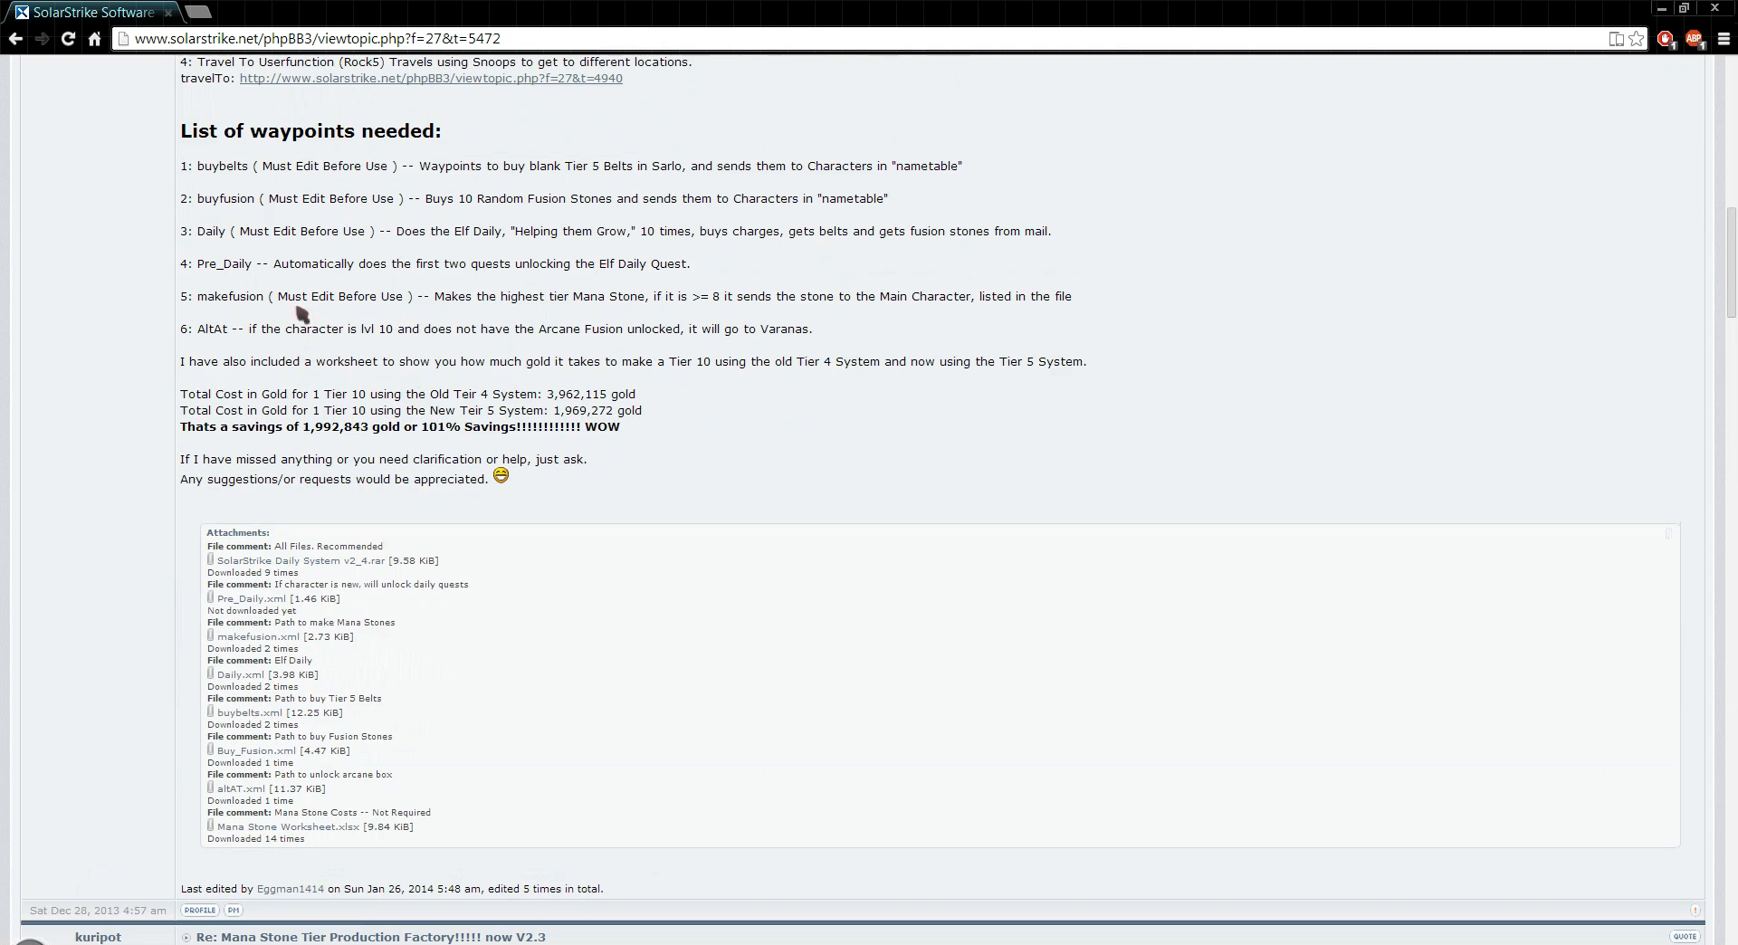
pyautogui.moveTo(282, 559)
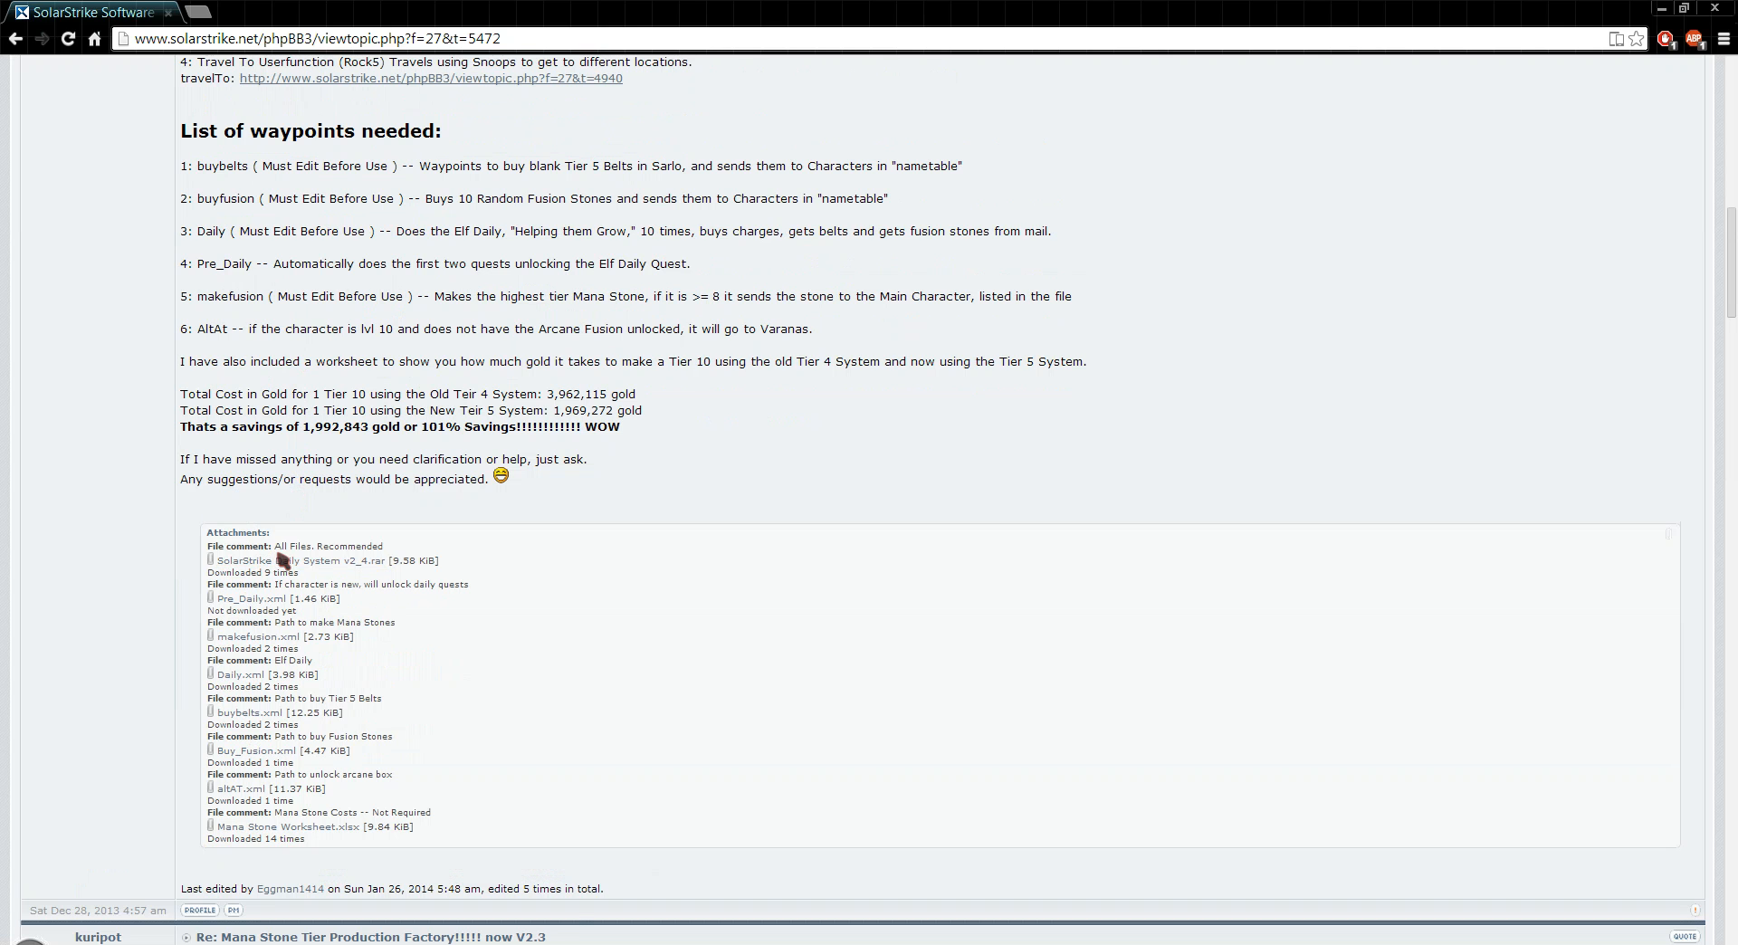
pyautogui.click(292, 559)
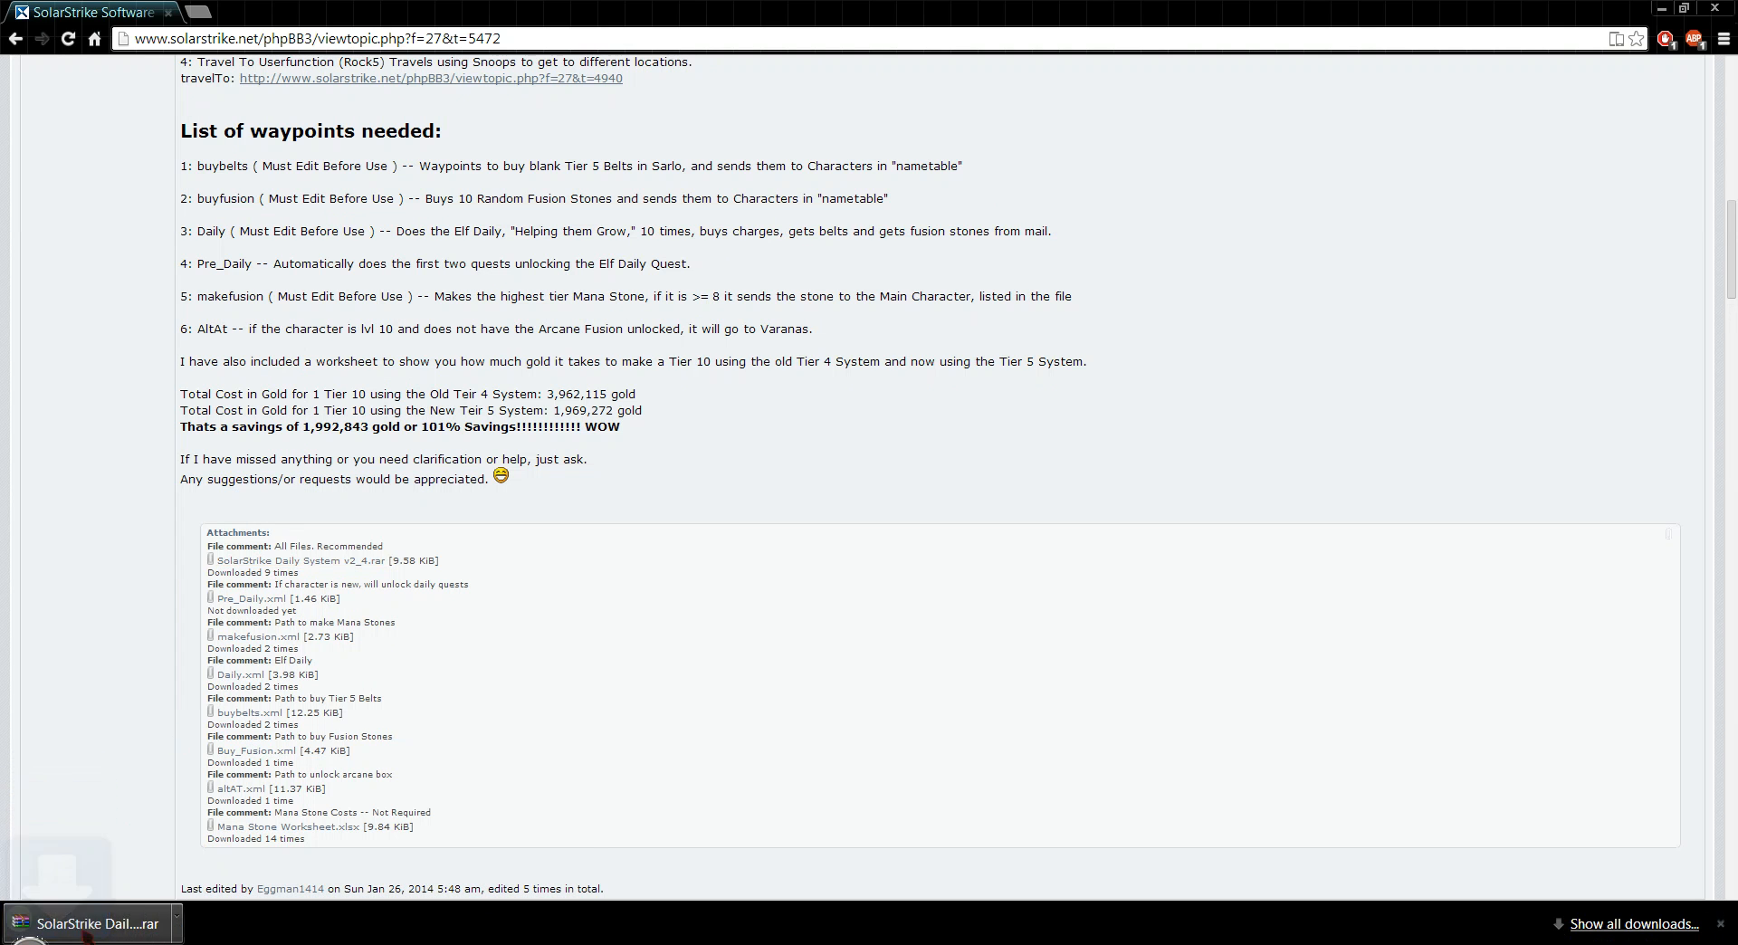
# Open the downloaded .rar in WinRAR and open its XML waypoint files in Notepad++.
pyautogui.click(94, 923)
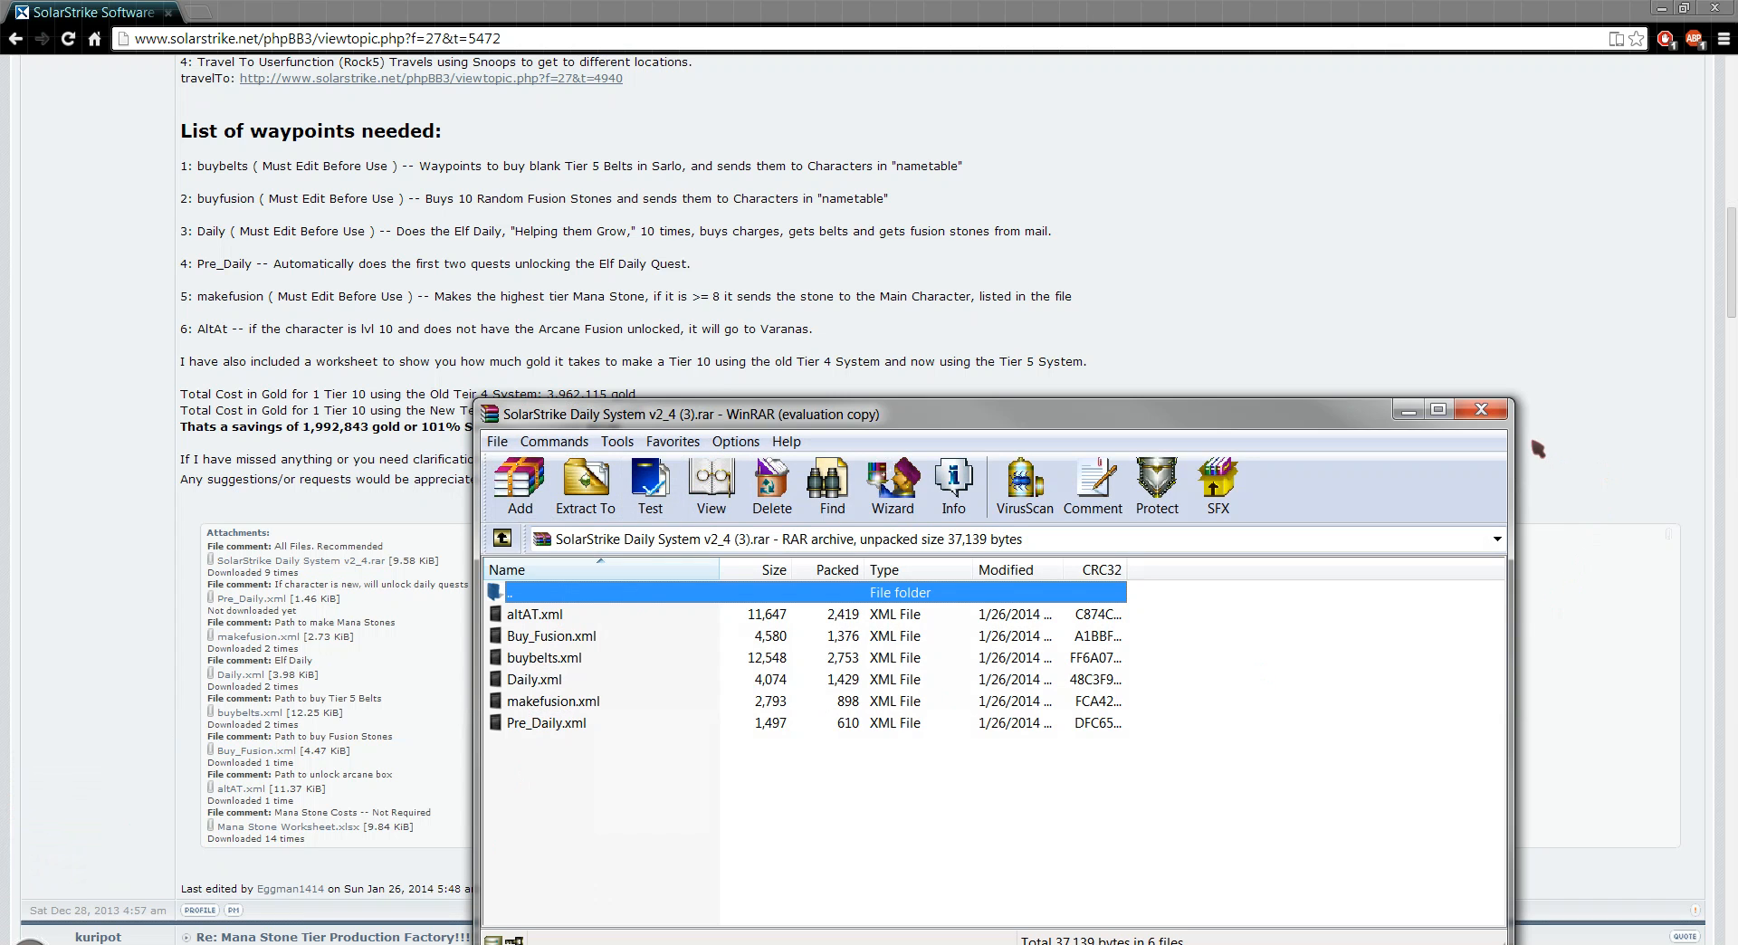
pyautogui.doubleClick(536, 613)
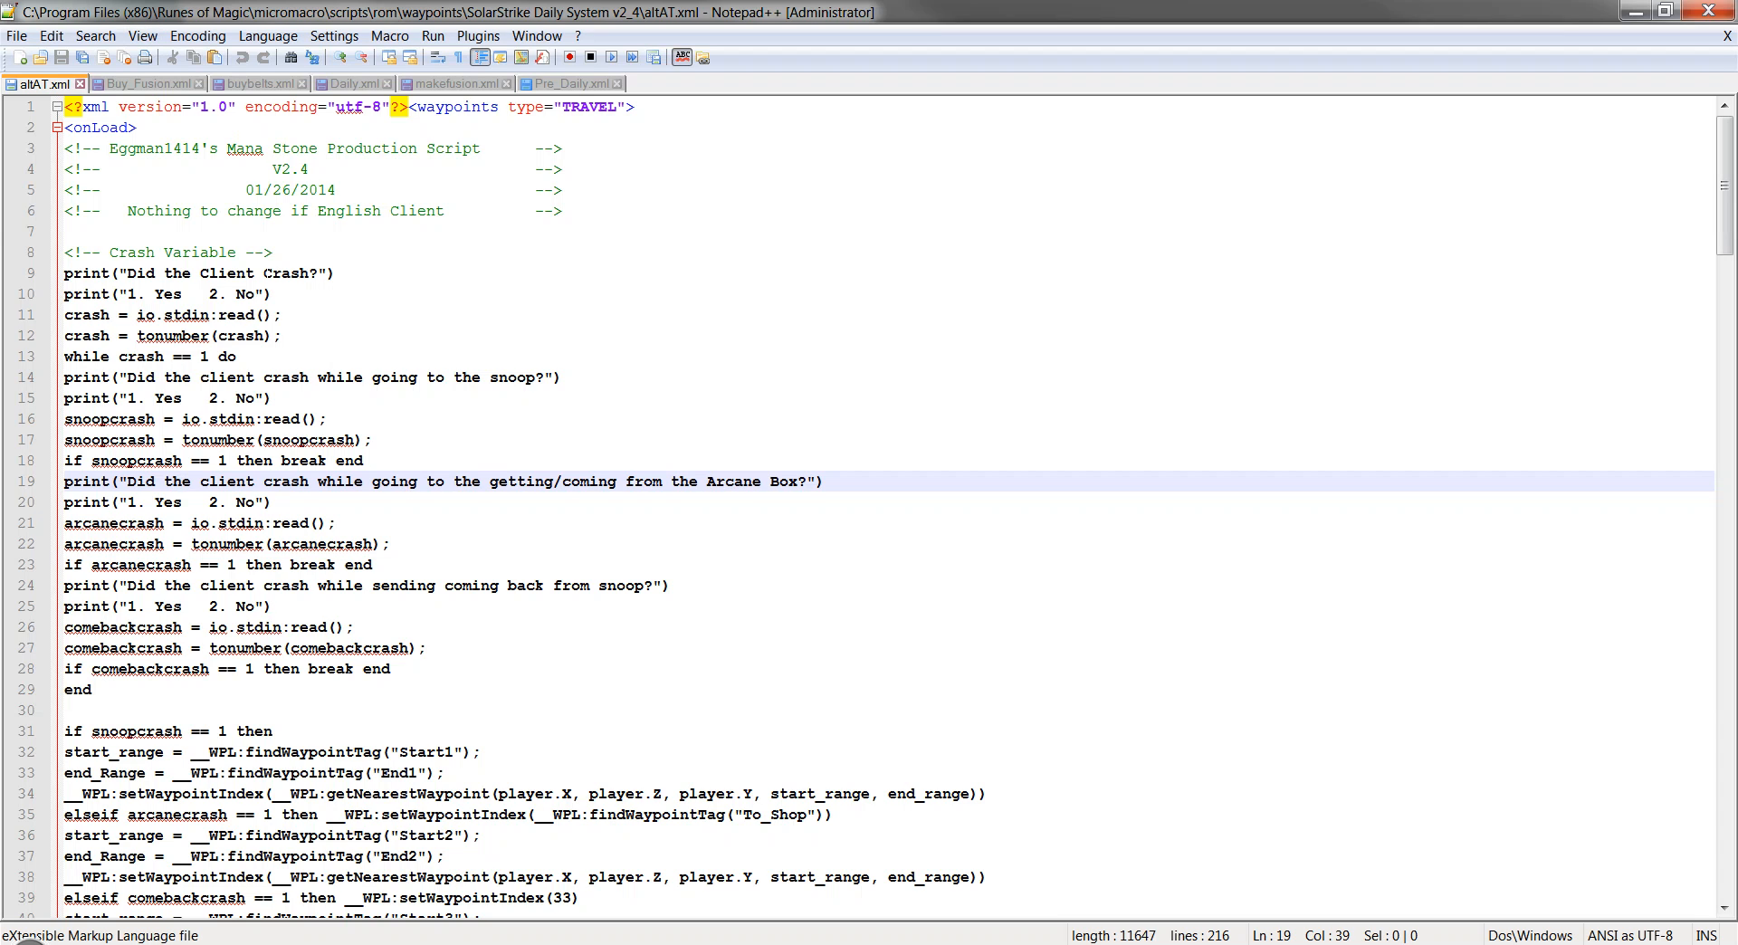
# View altAT.xml among the six Daily System waypoint files in Notepad++.
pyautogui.click(422, 481)
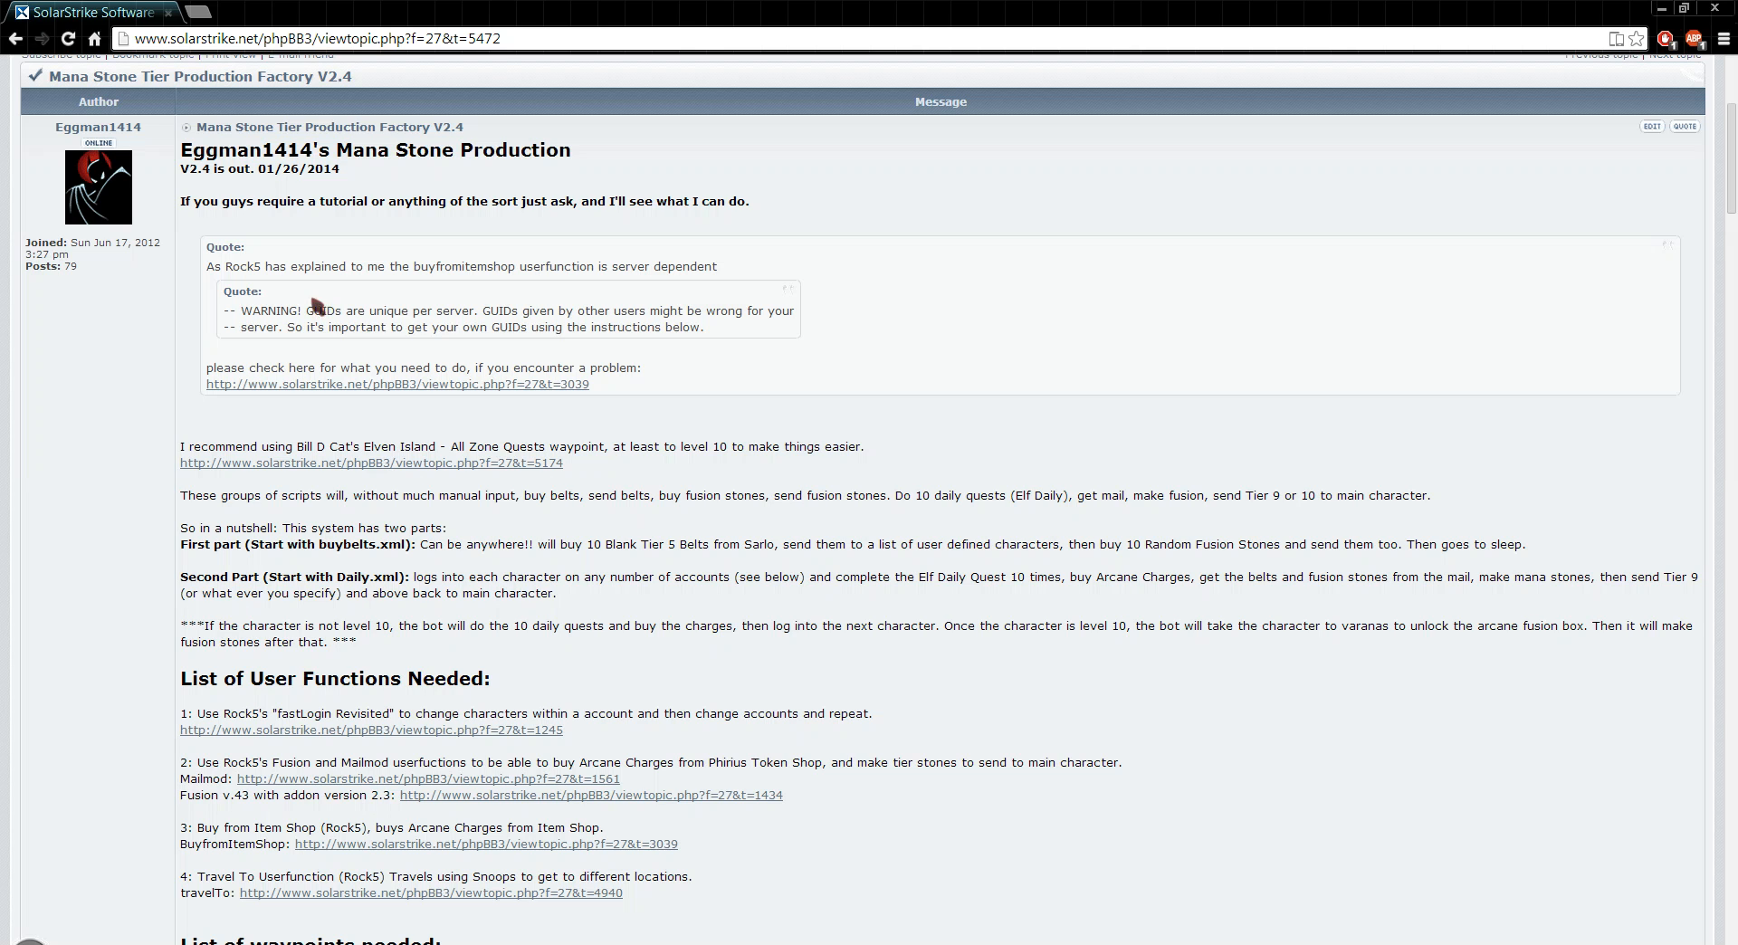
pyautogui.moveTo(581, 361)
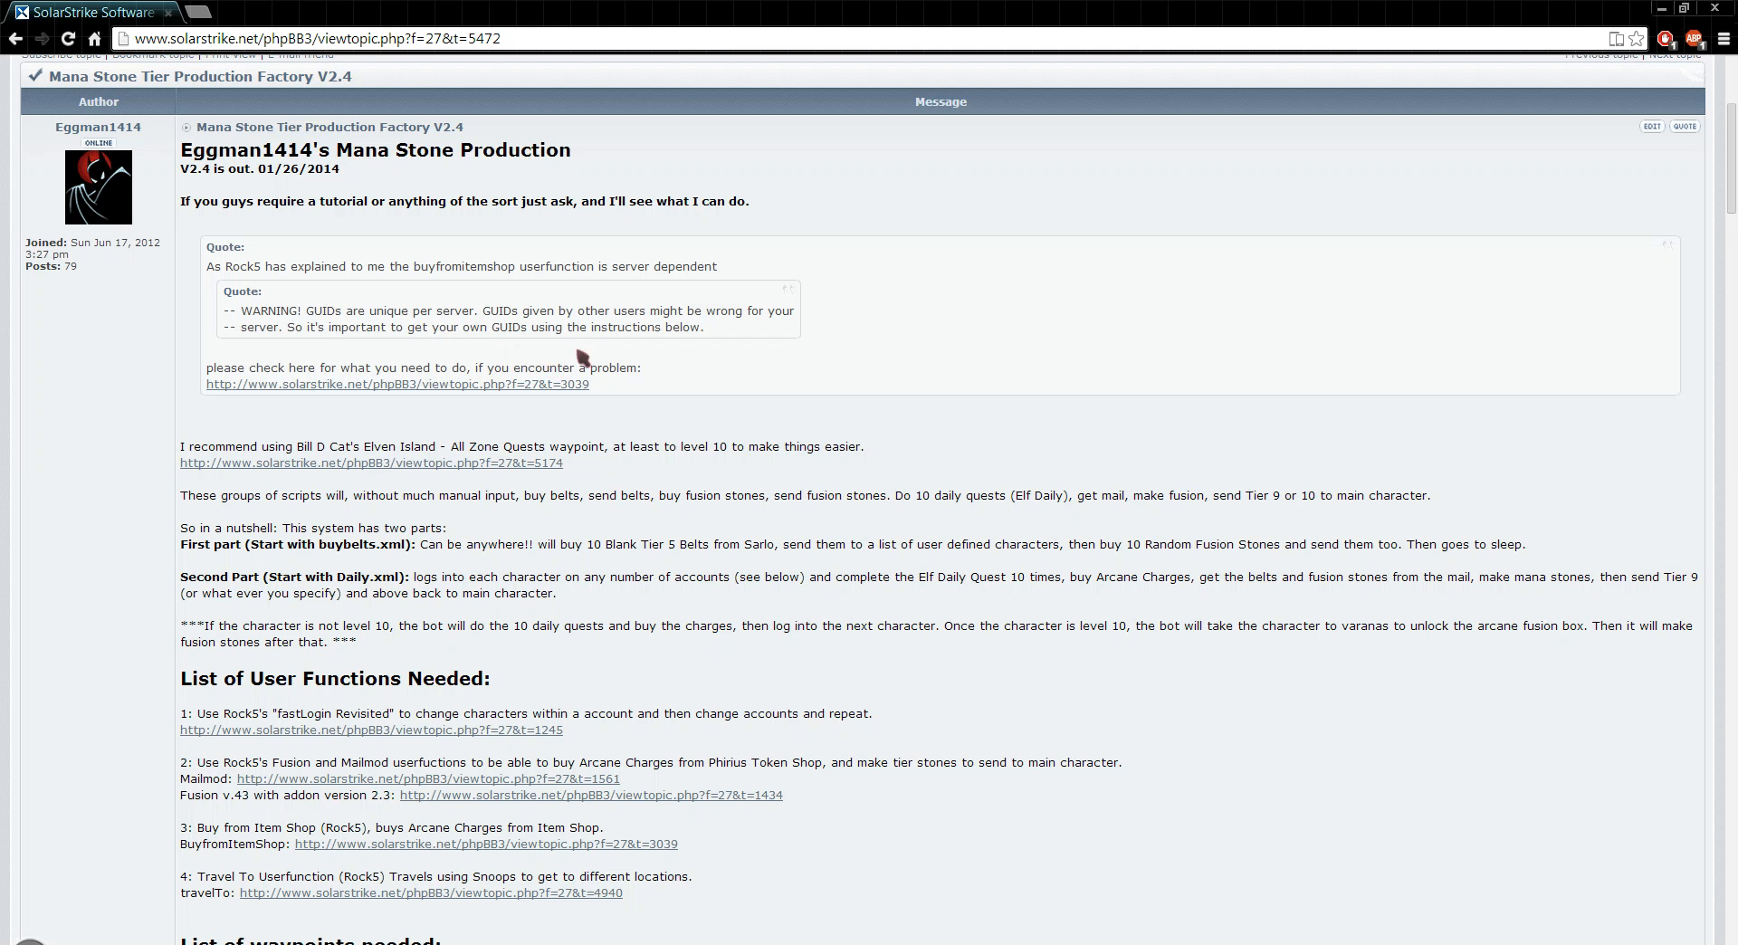
pyautogui.moveTo(585, 353)
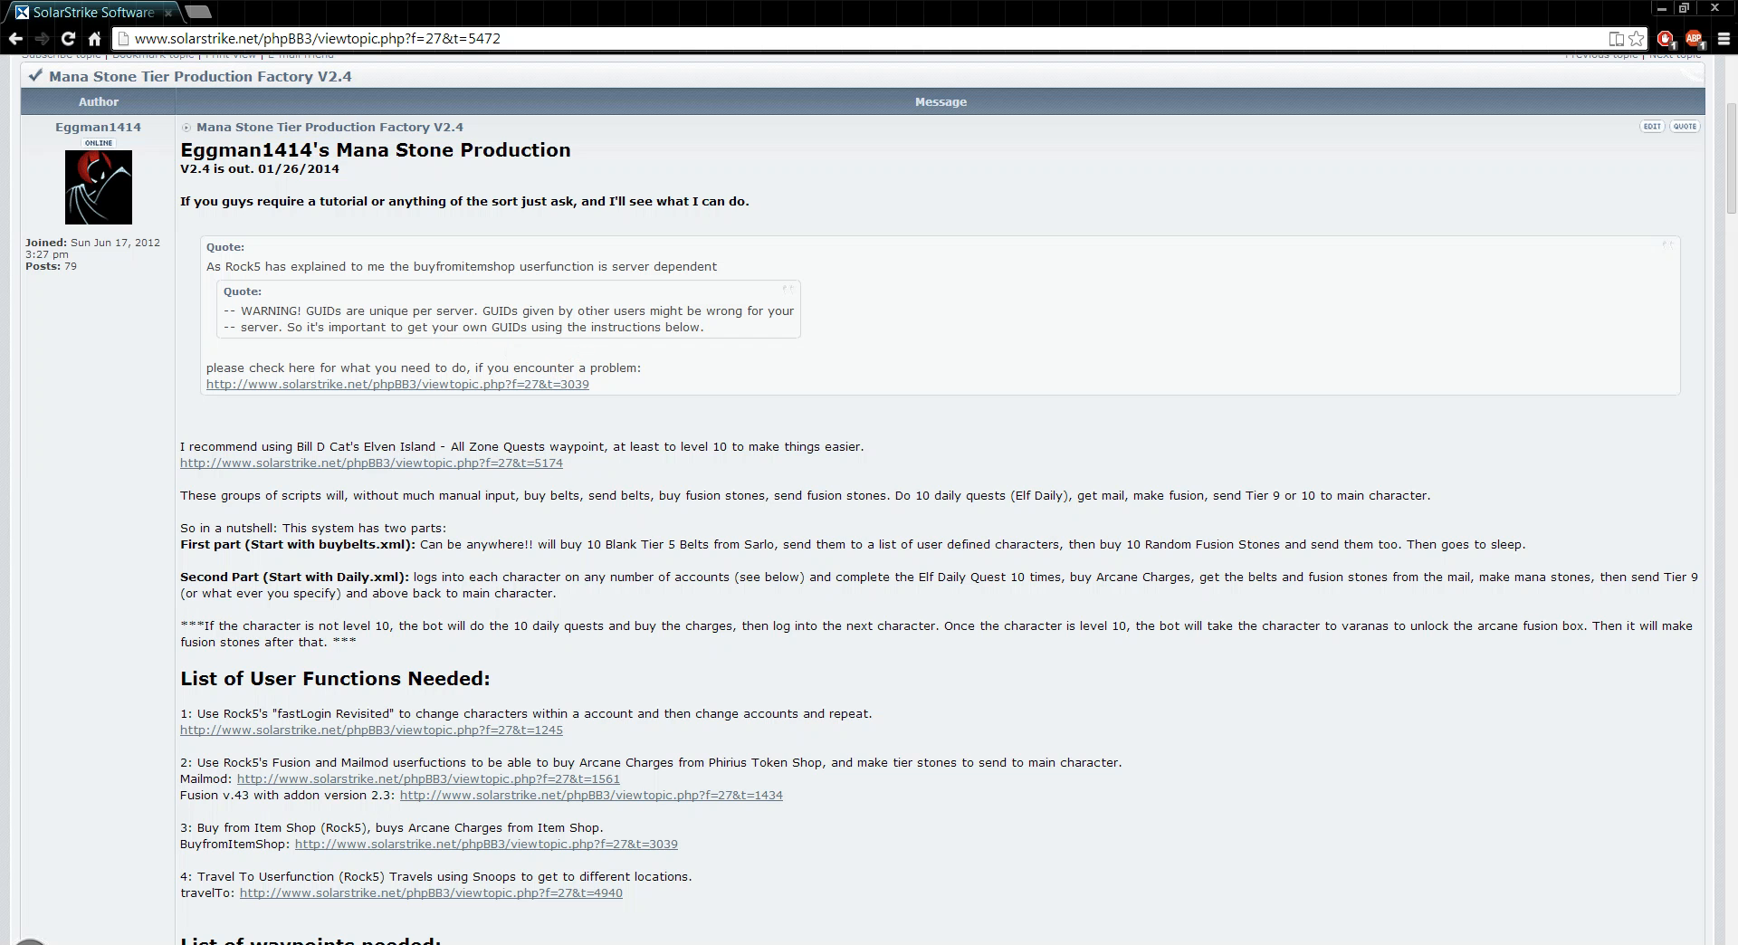
pyautogui.moveTo(651, 375)
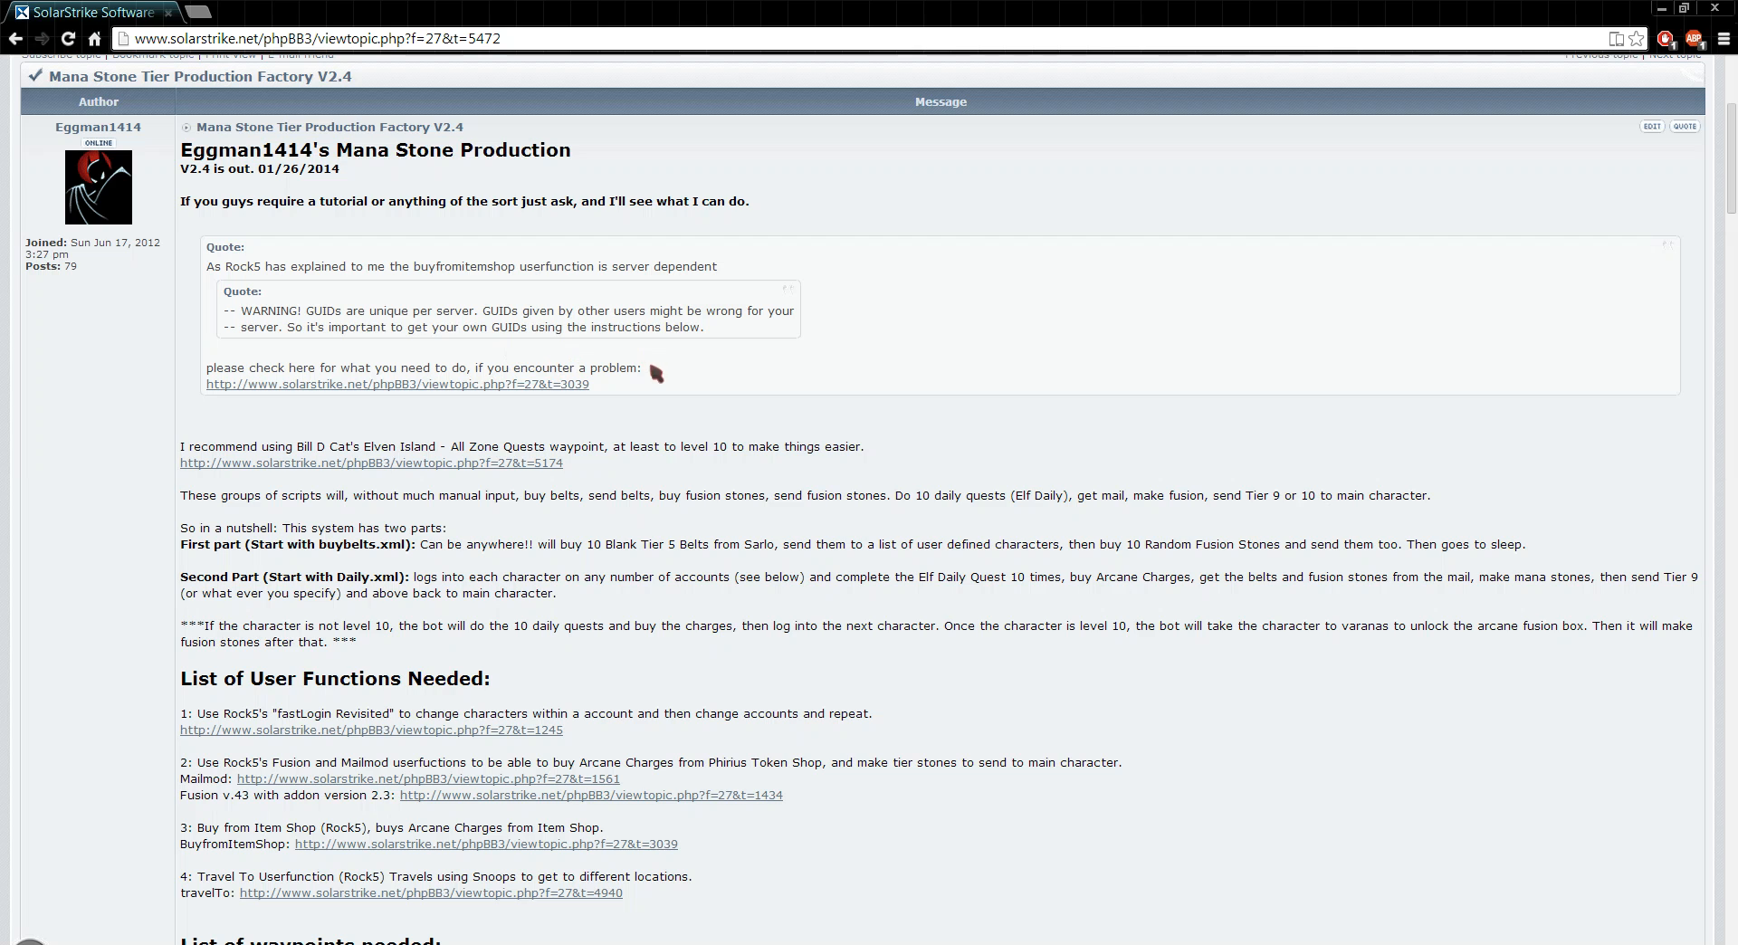
pyautogui.moveTo(230, 344)
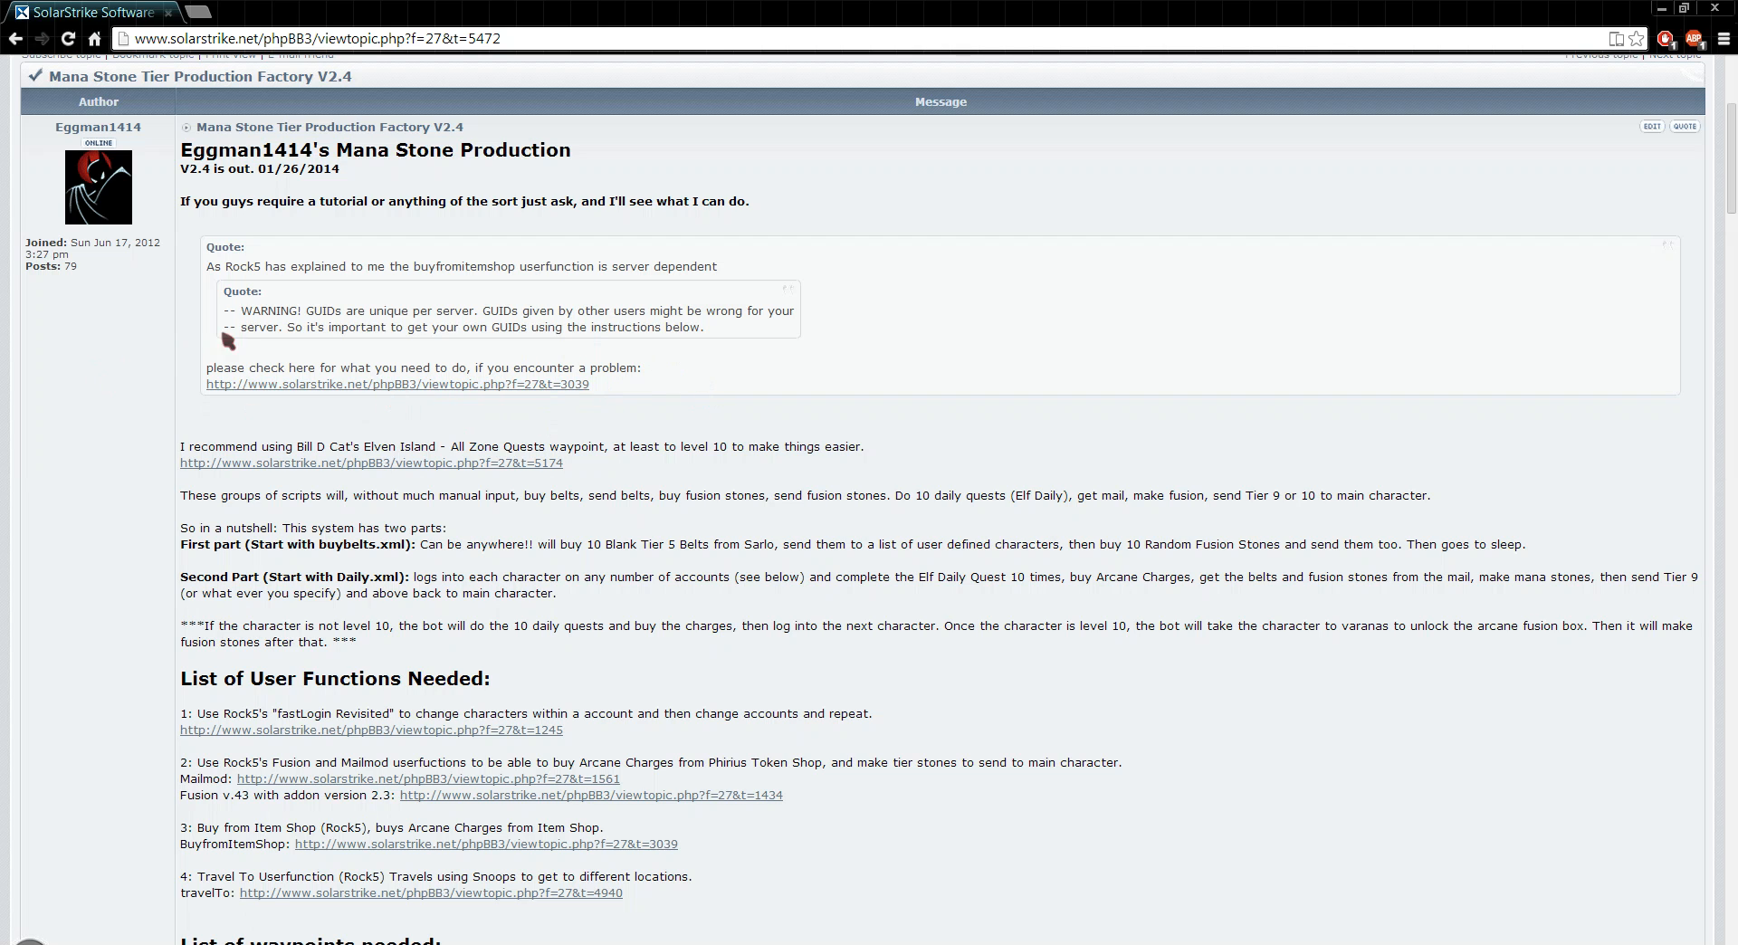
pyautogui.moveTo(550, 413)
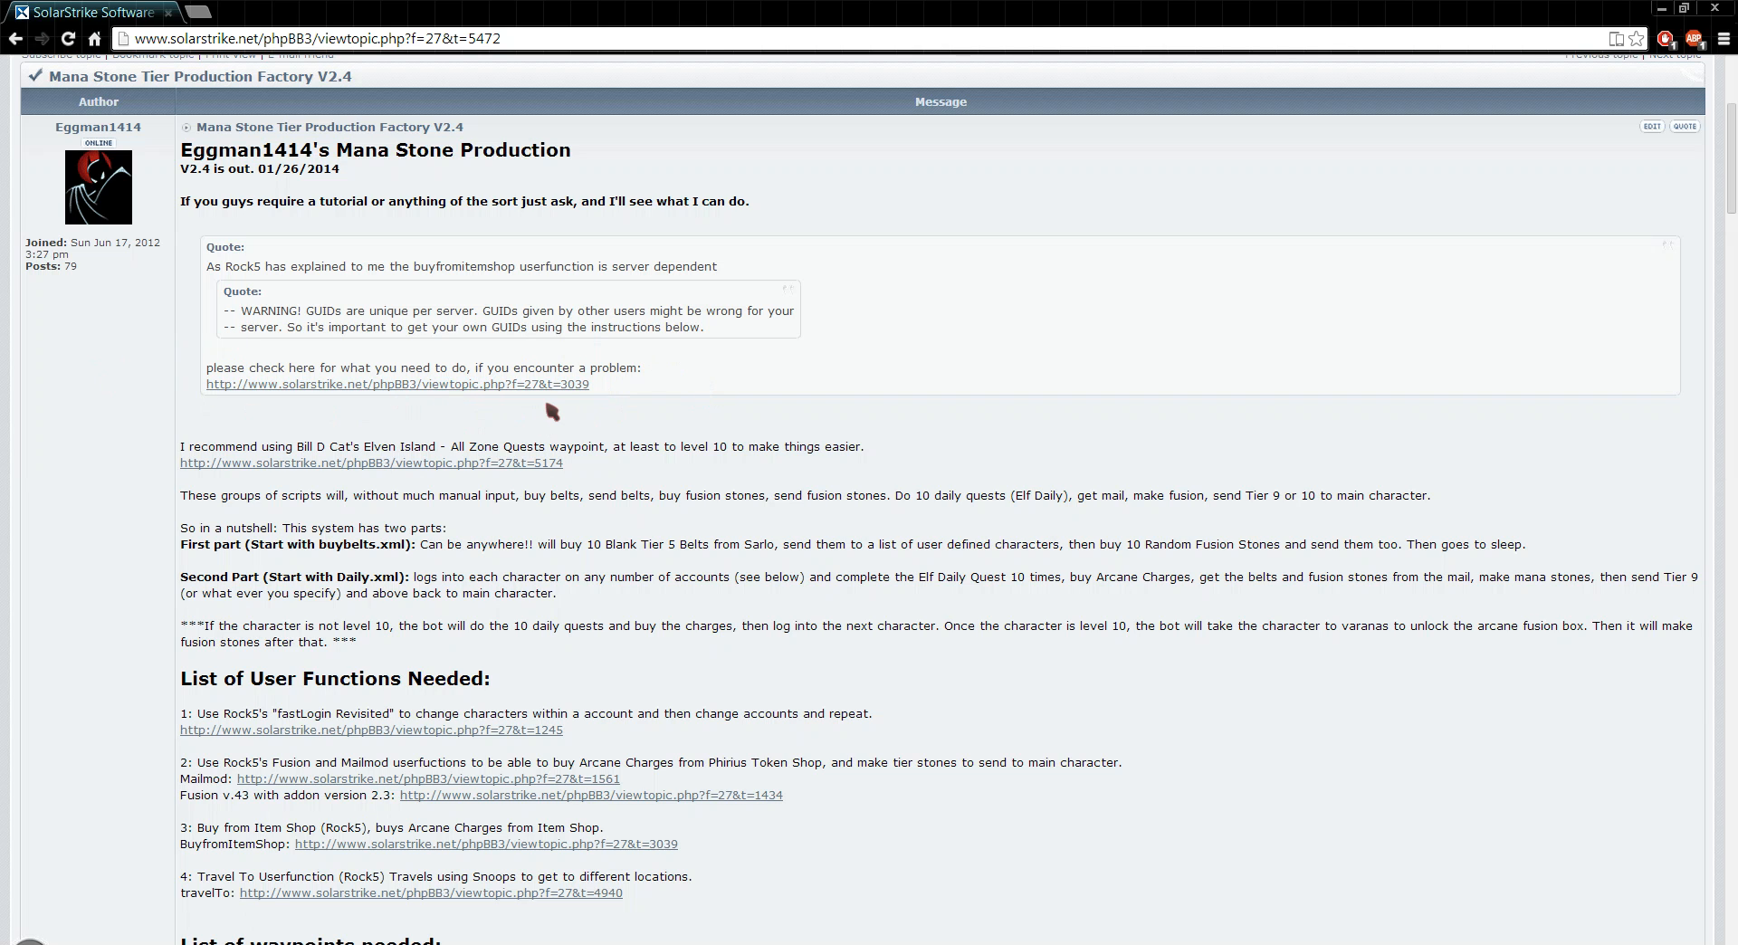
pyautogui.scroll(-3)
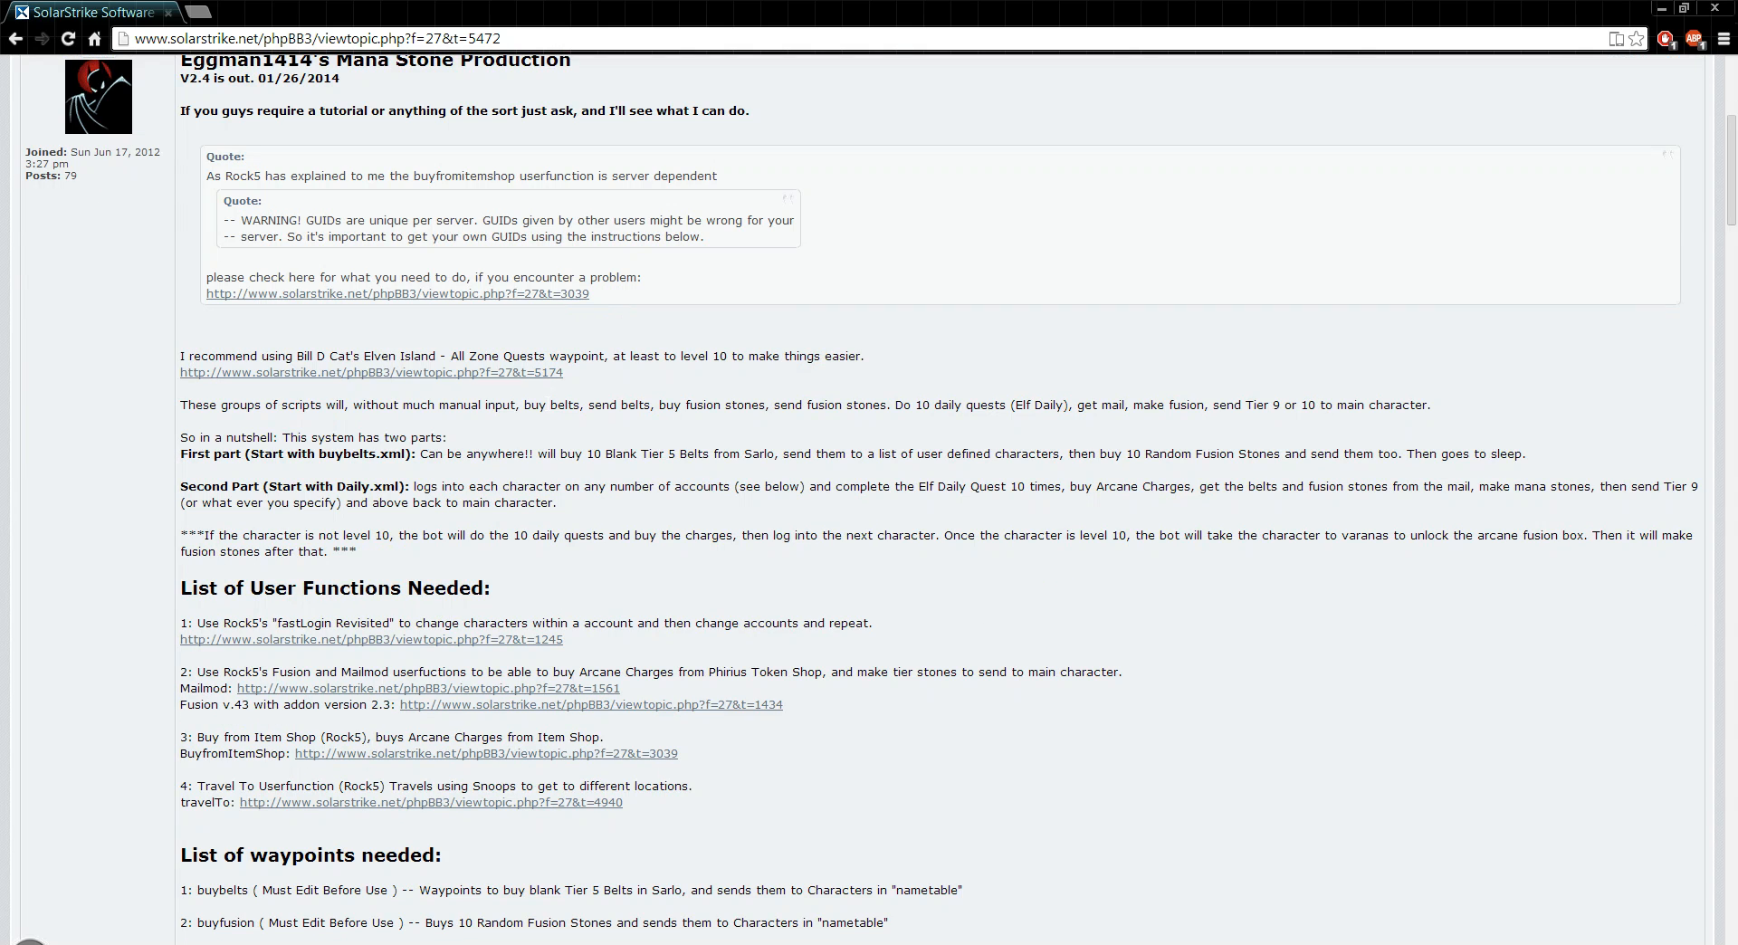
pyautogui.scroll(-3)
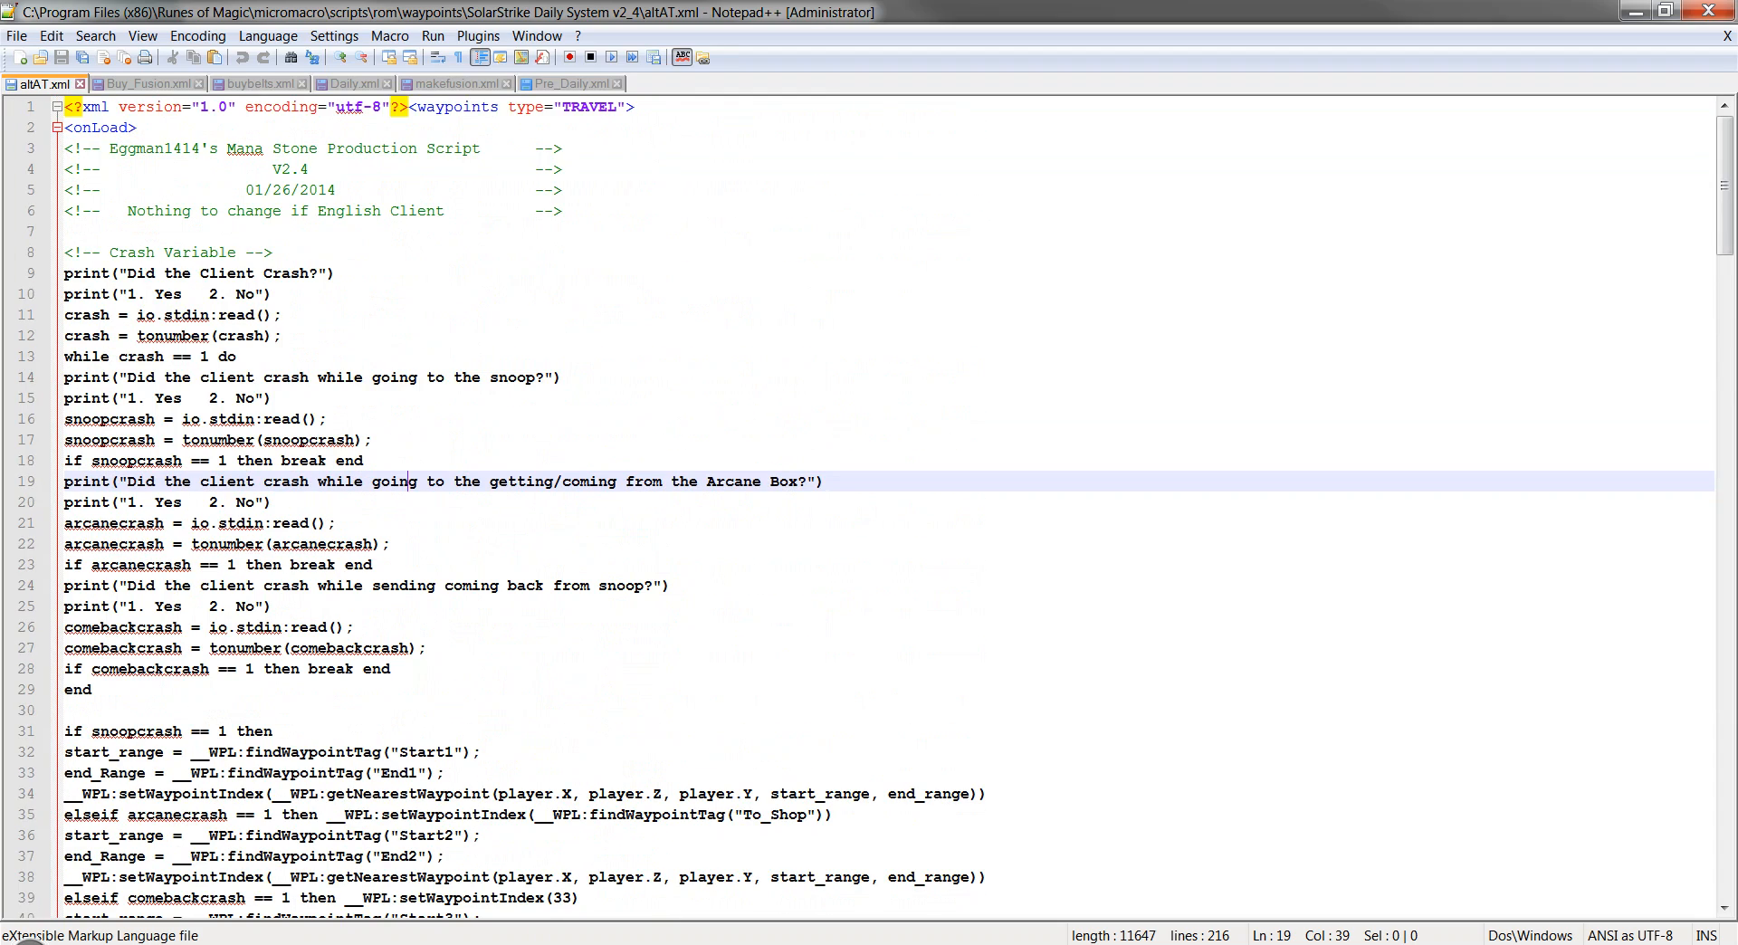
pyautogui.moveTo(152, 83)
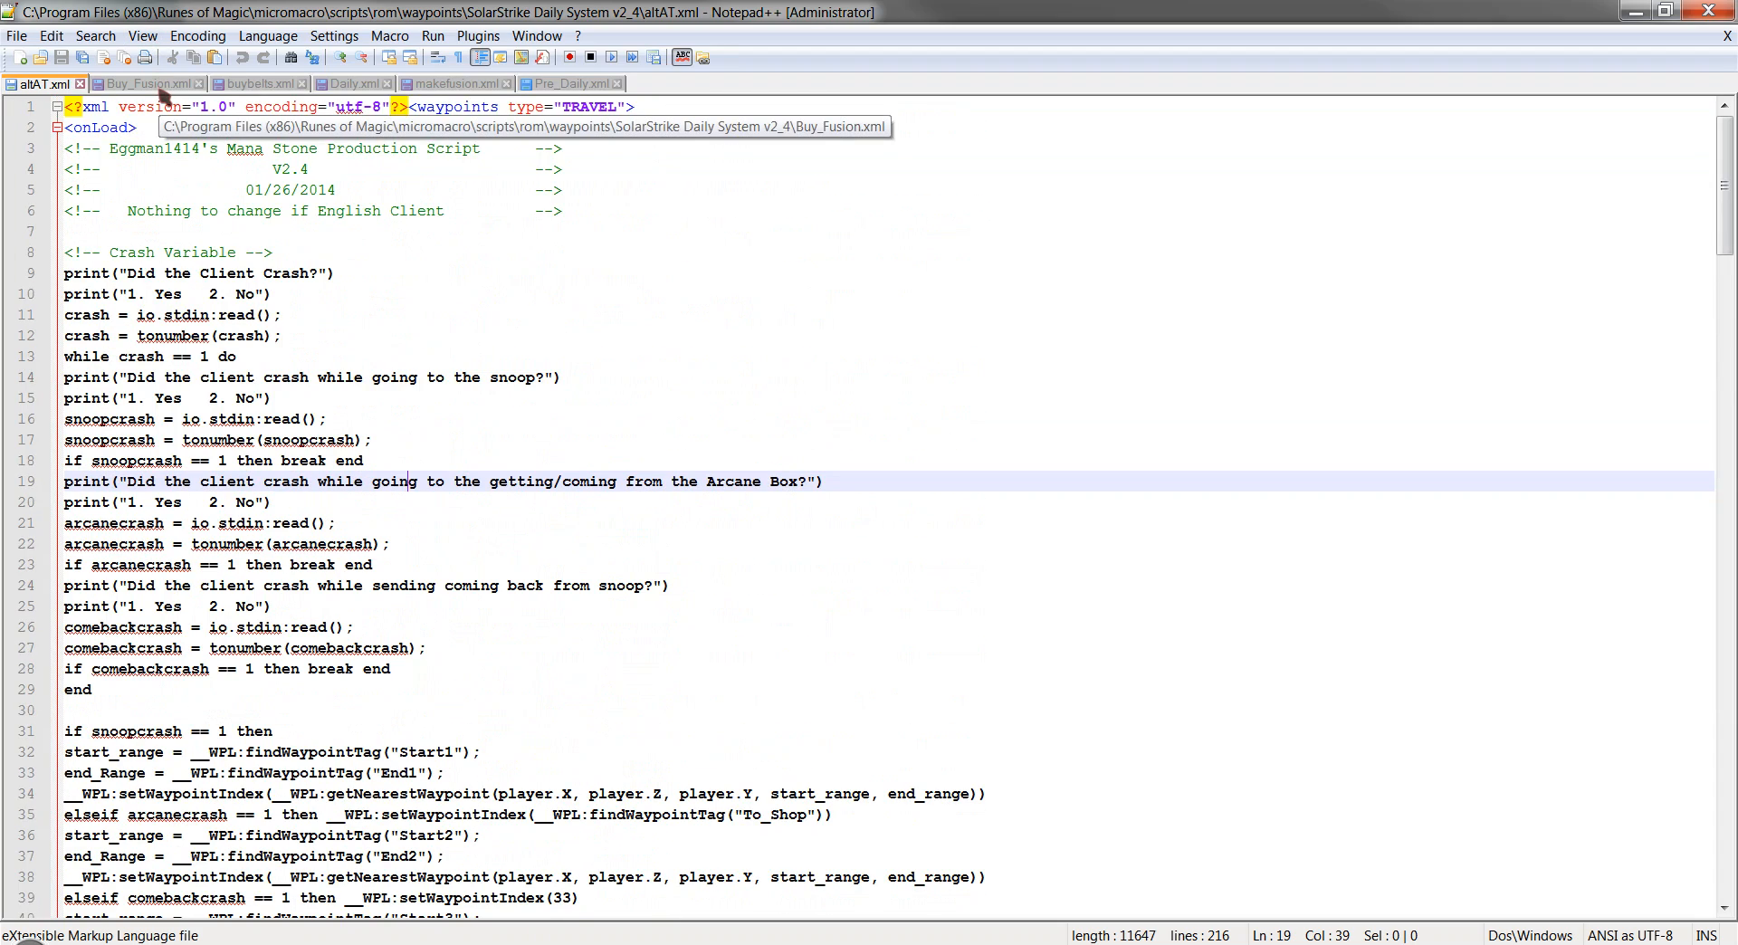
# Select the last character name in Buy_Fusion.xml's nameTable for editing.
pyautogui.click(145, 84)
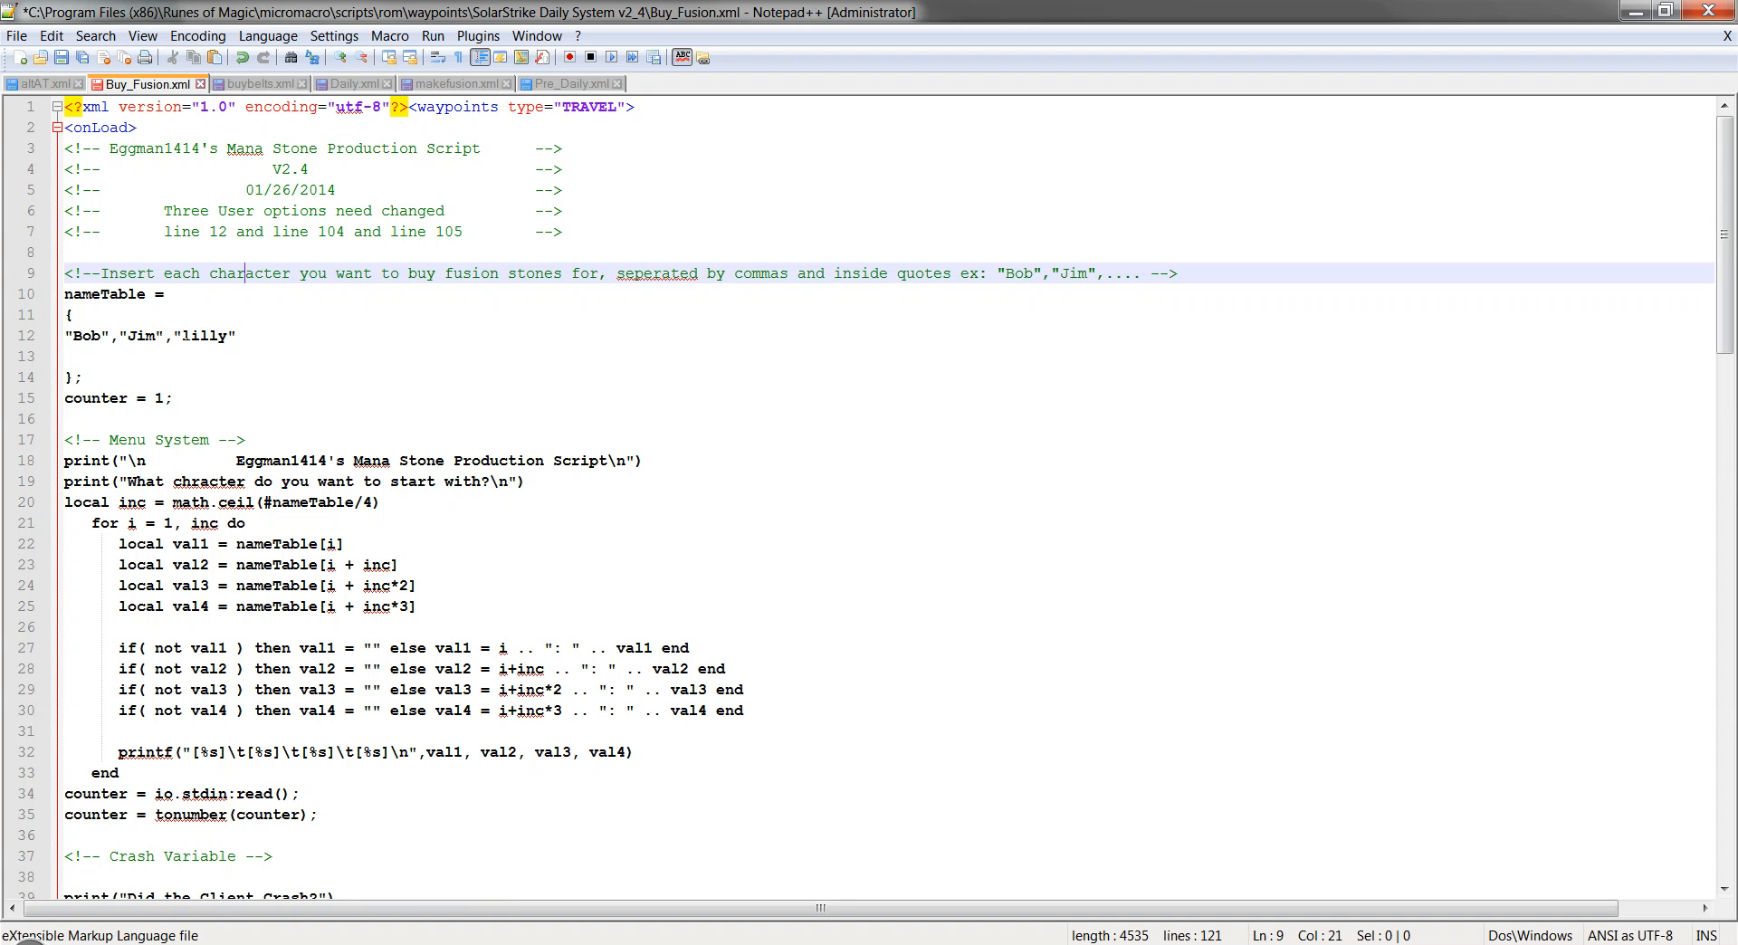
pyautogui.doubleClick(203, 335)
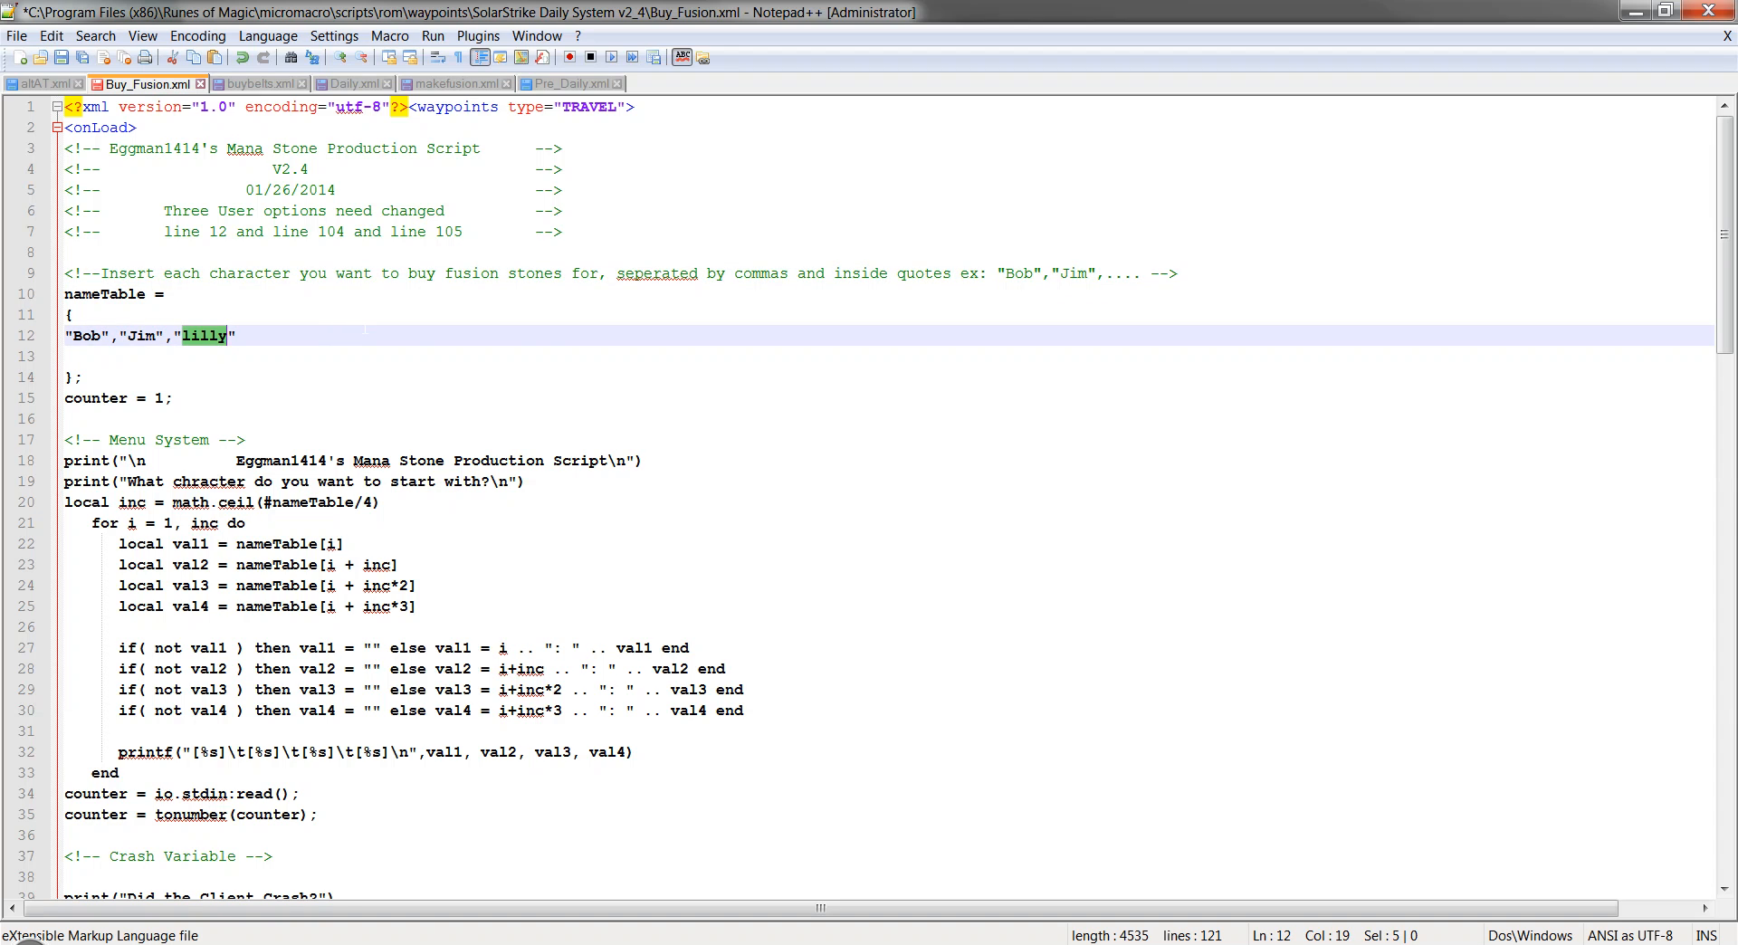
pyautogui.scroll(-3)
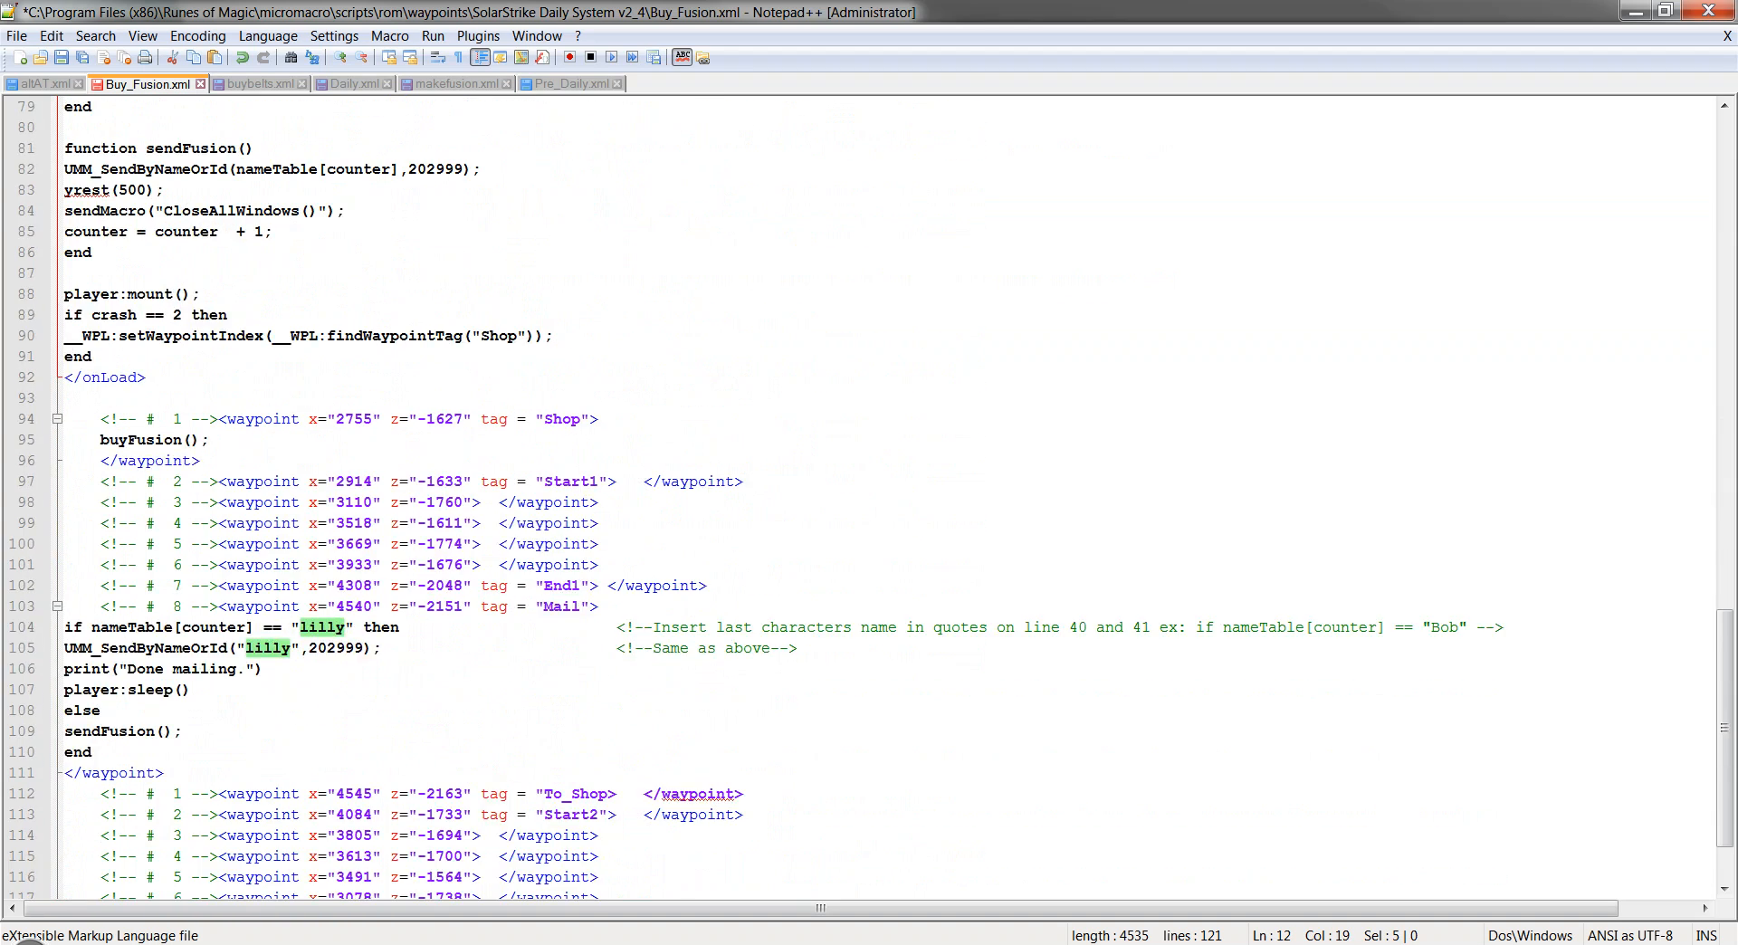
pyautogui.scroll(-3)
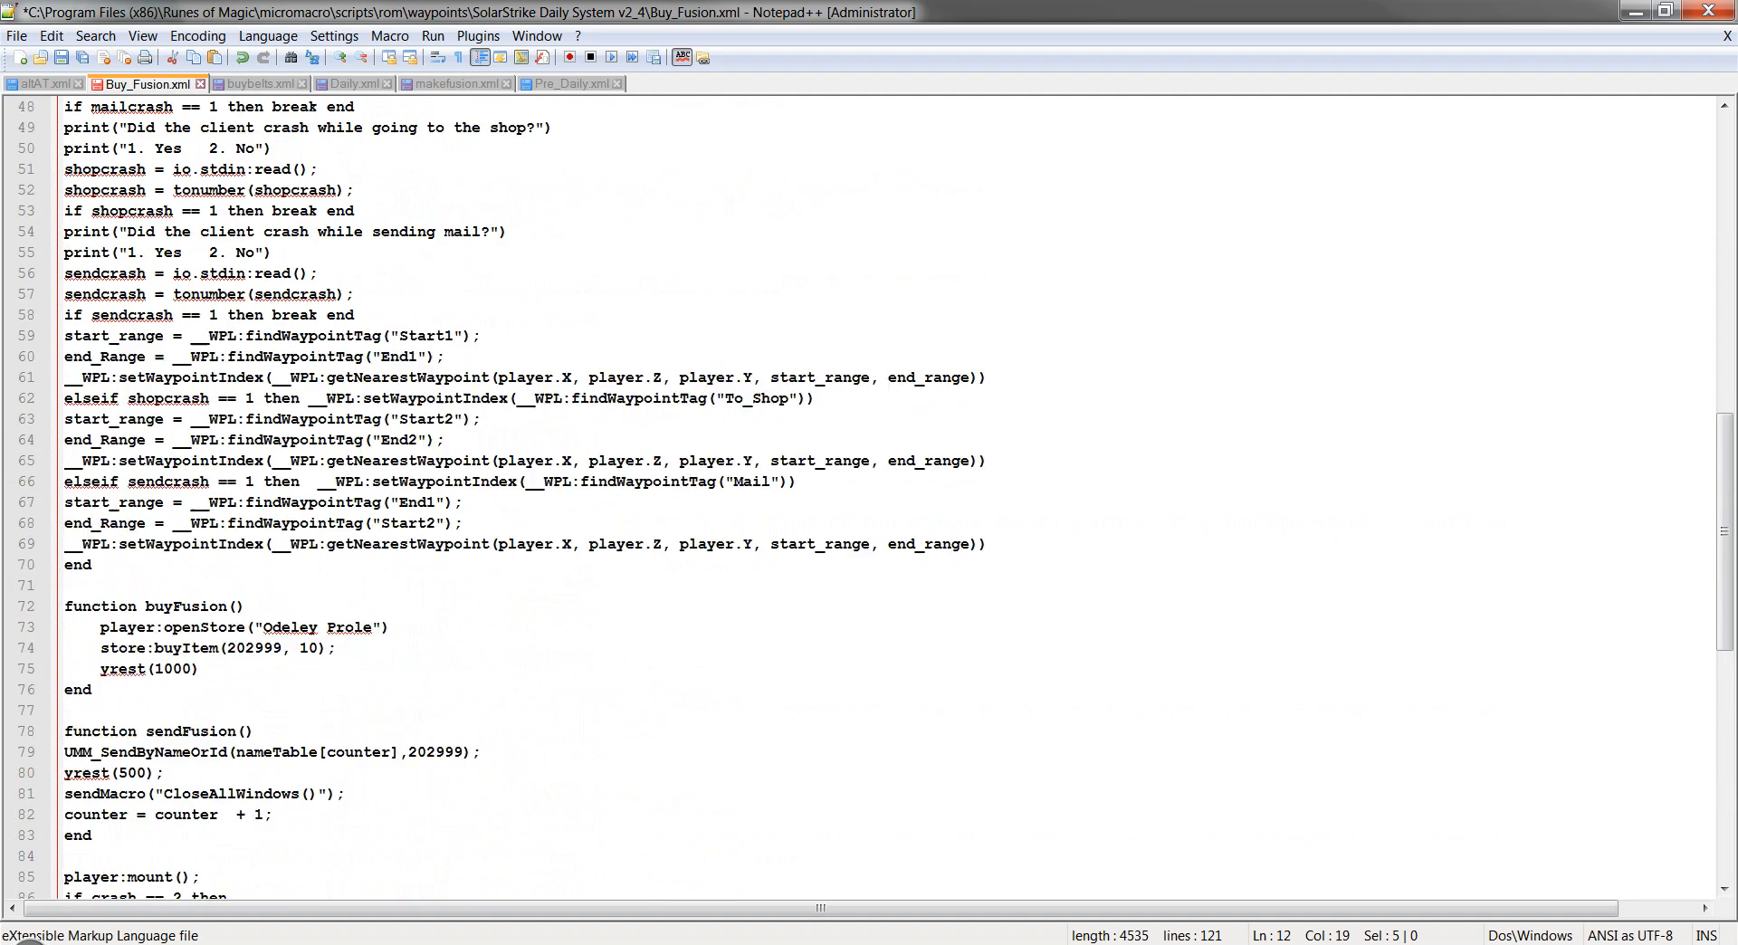
pyautogui.click(255, 83)
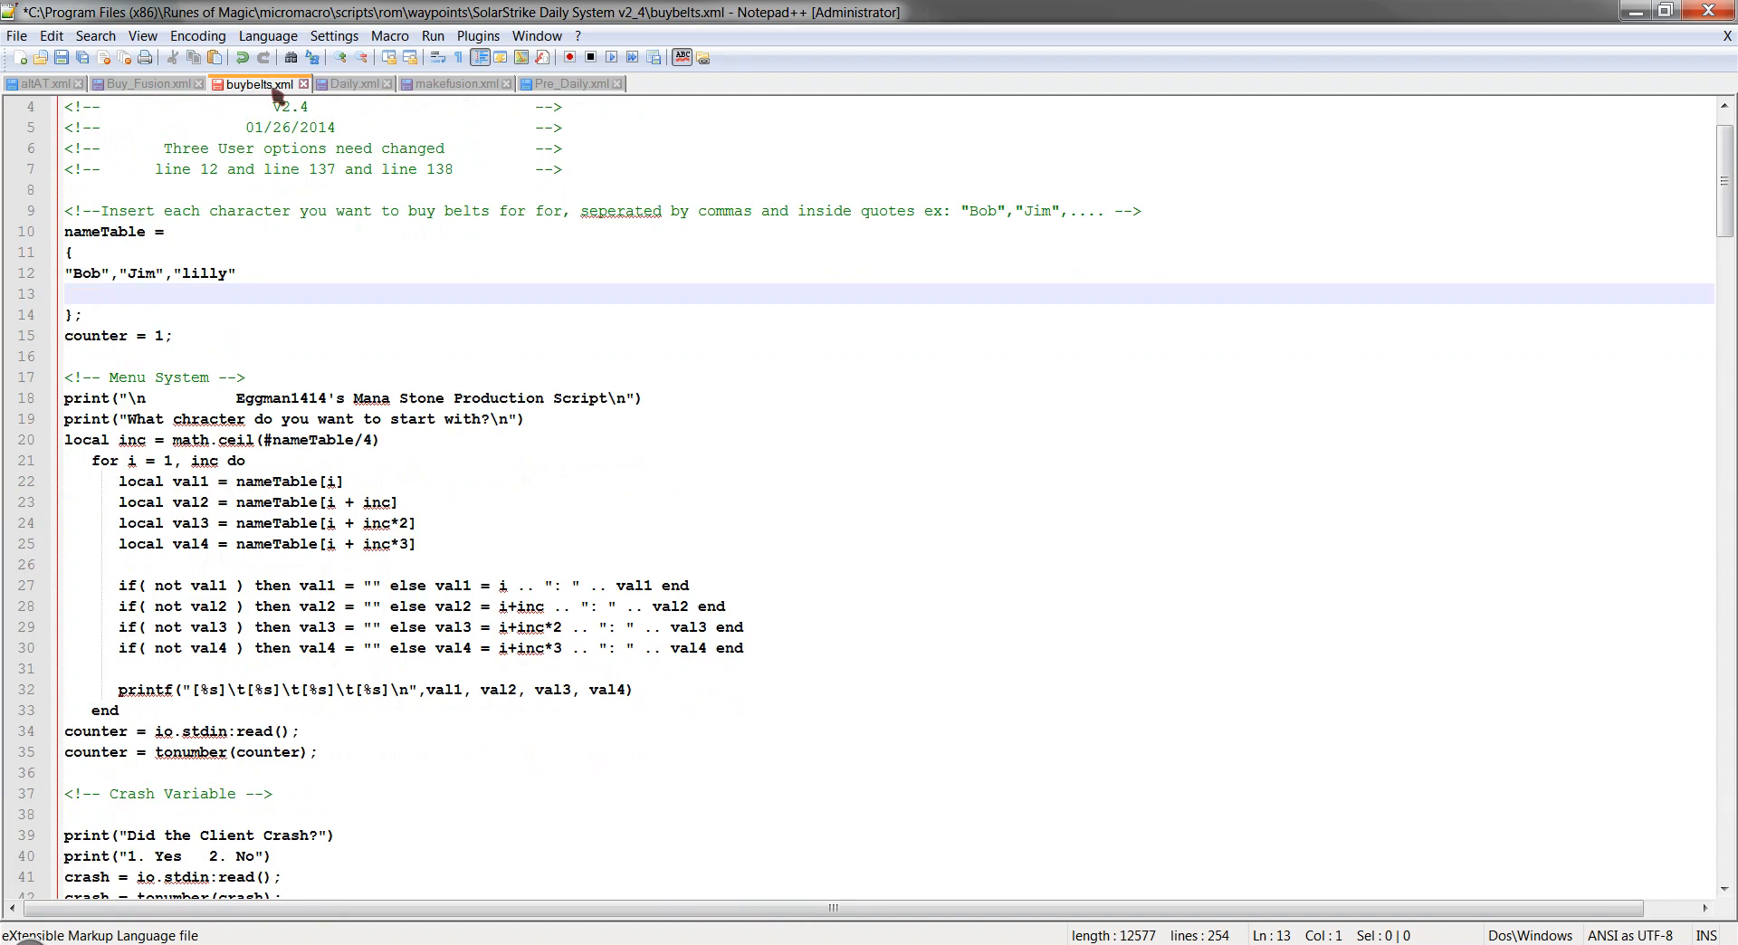
pyautogui.scroll(3)
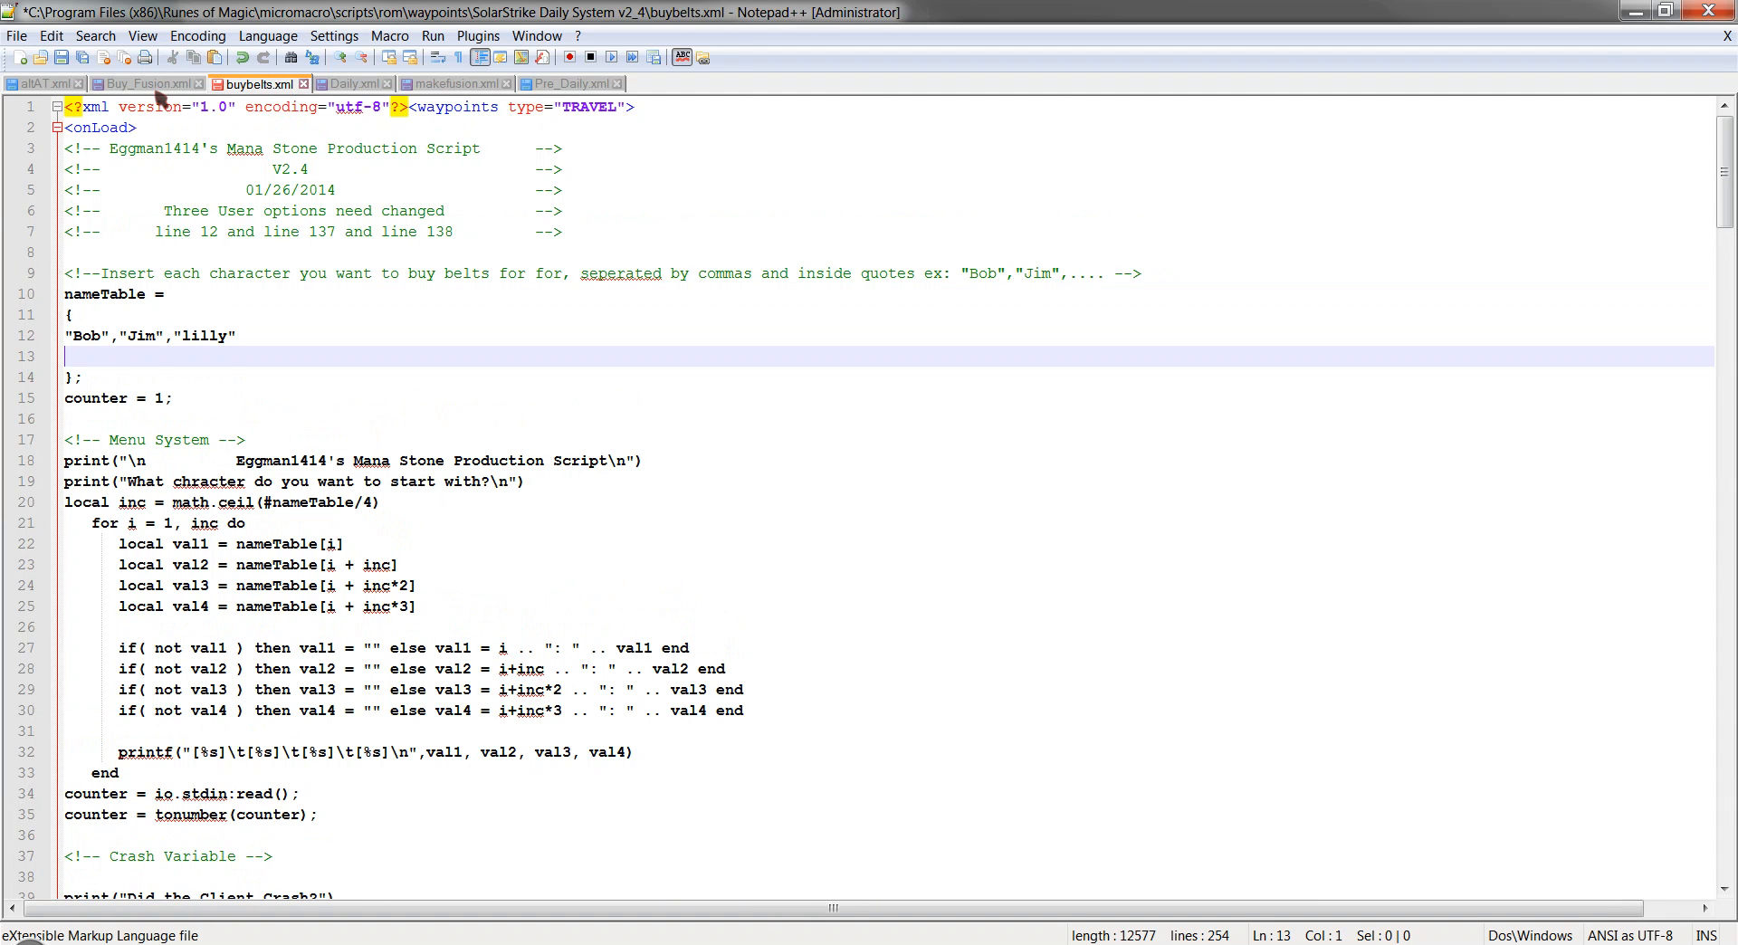
pyautogui.click(141, 84)
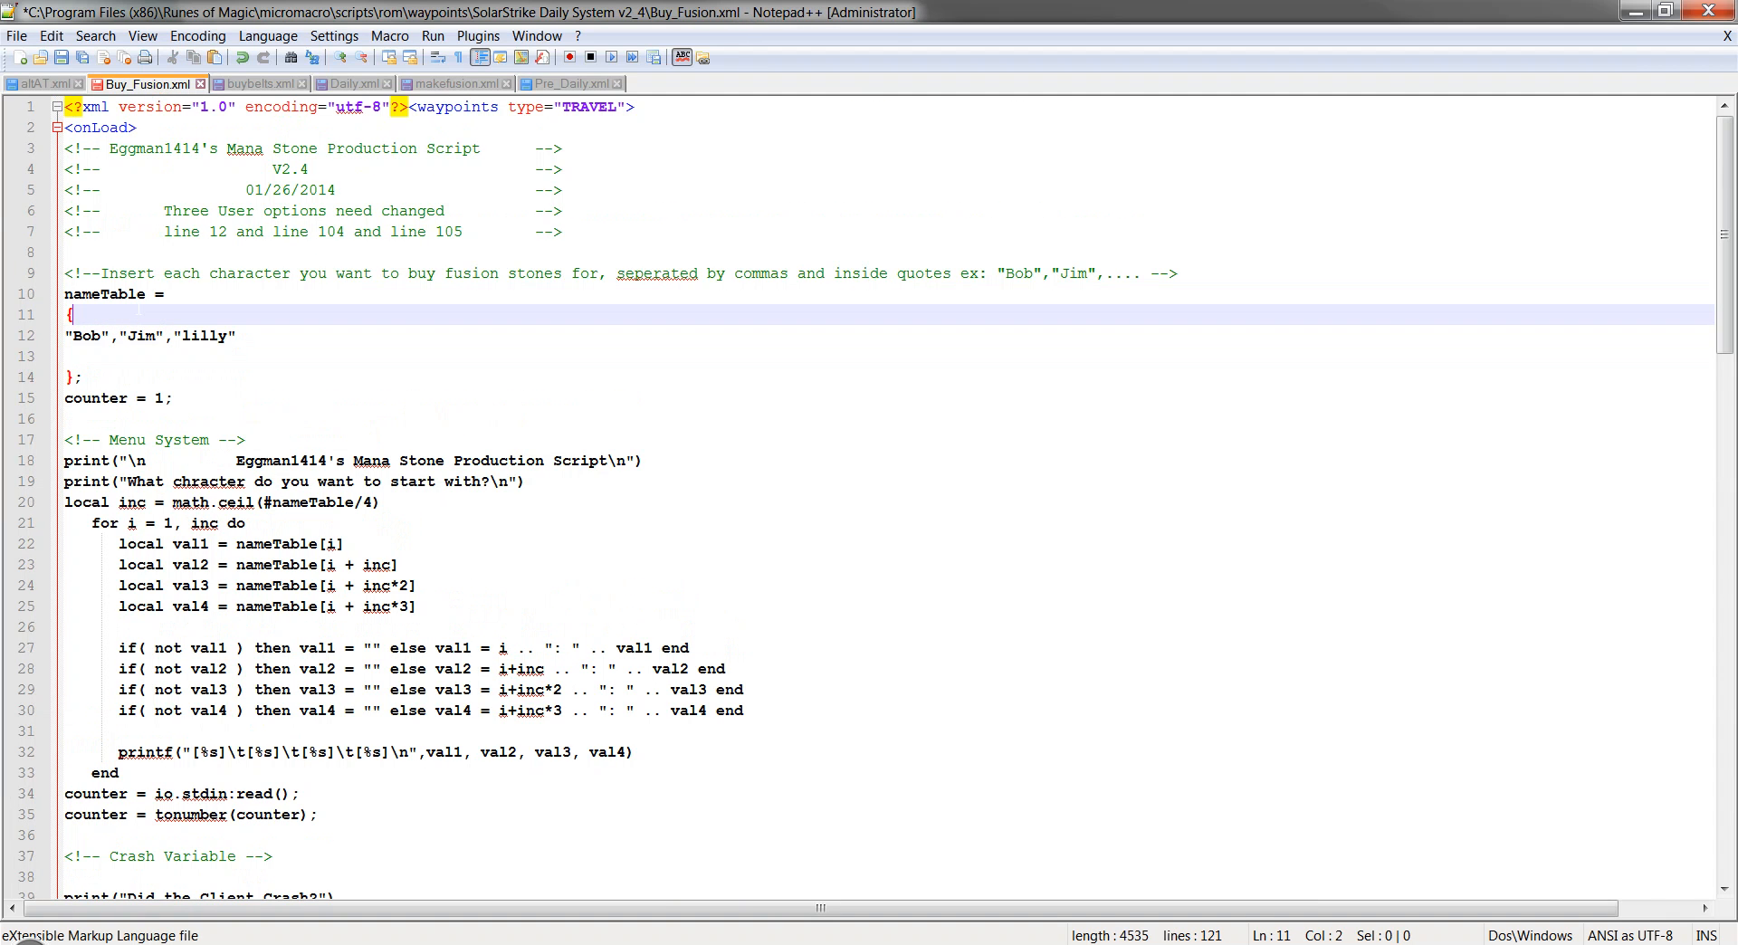
pyautogui.moveTo(255, 85)
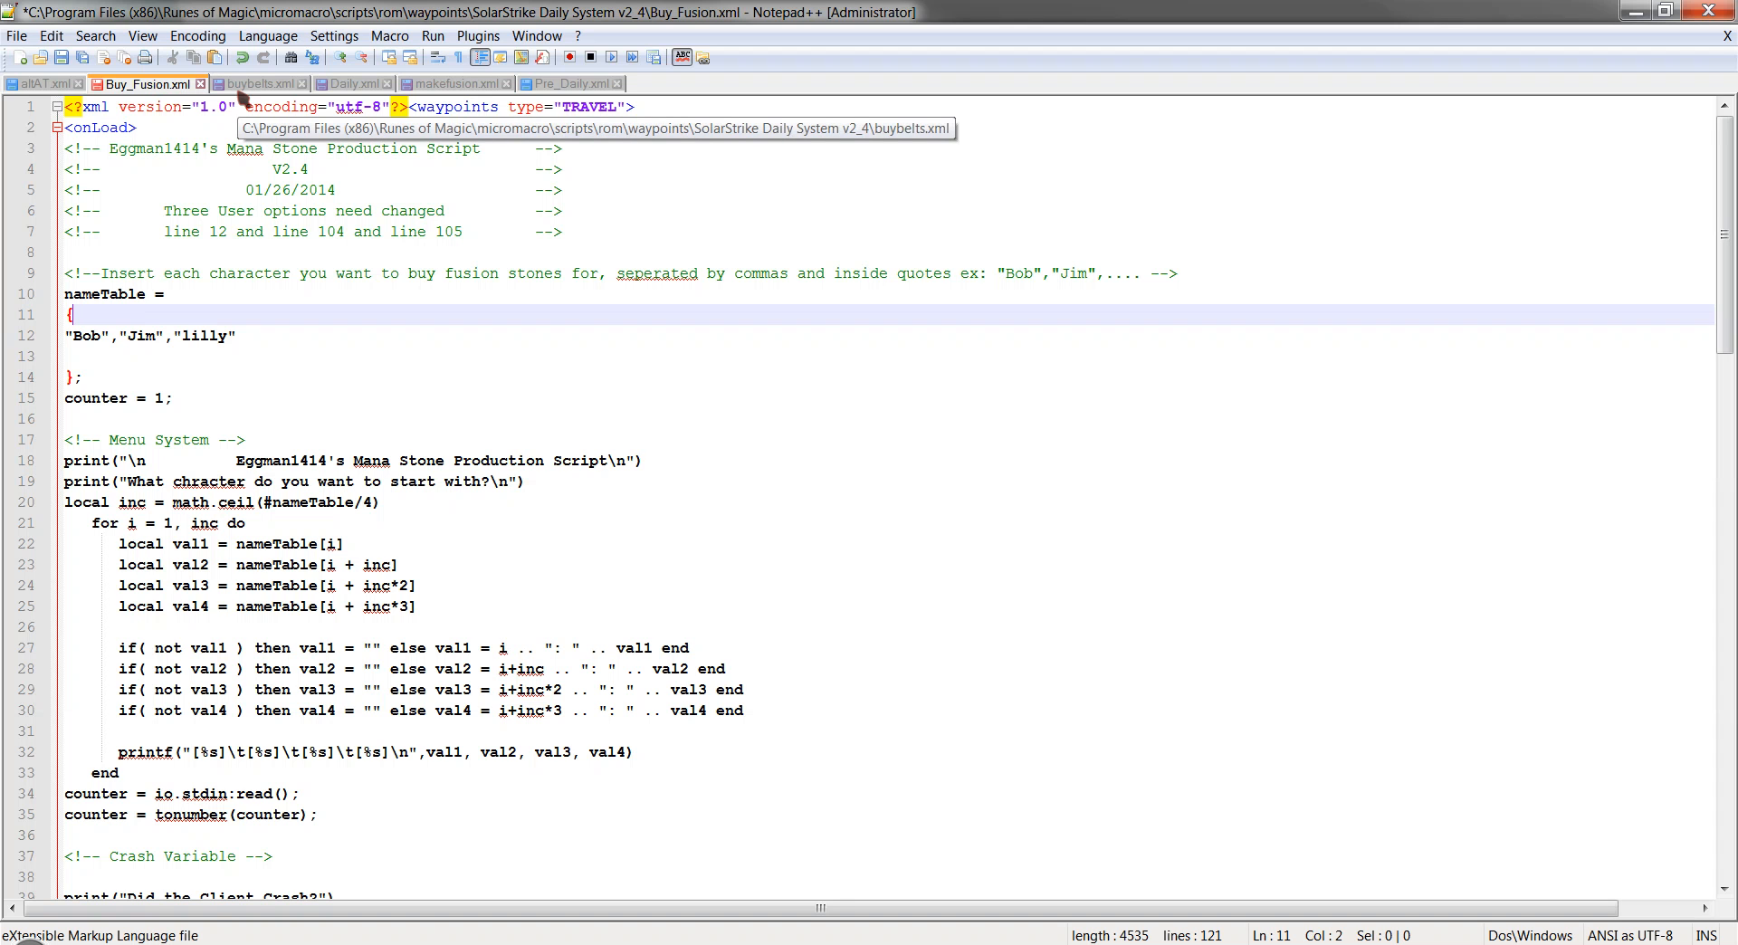
pyautogui.click(257, 83)
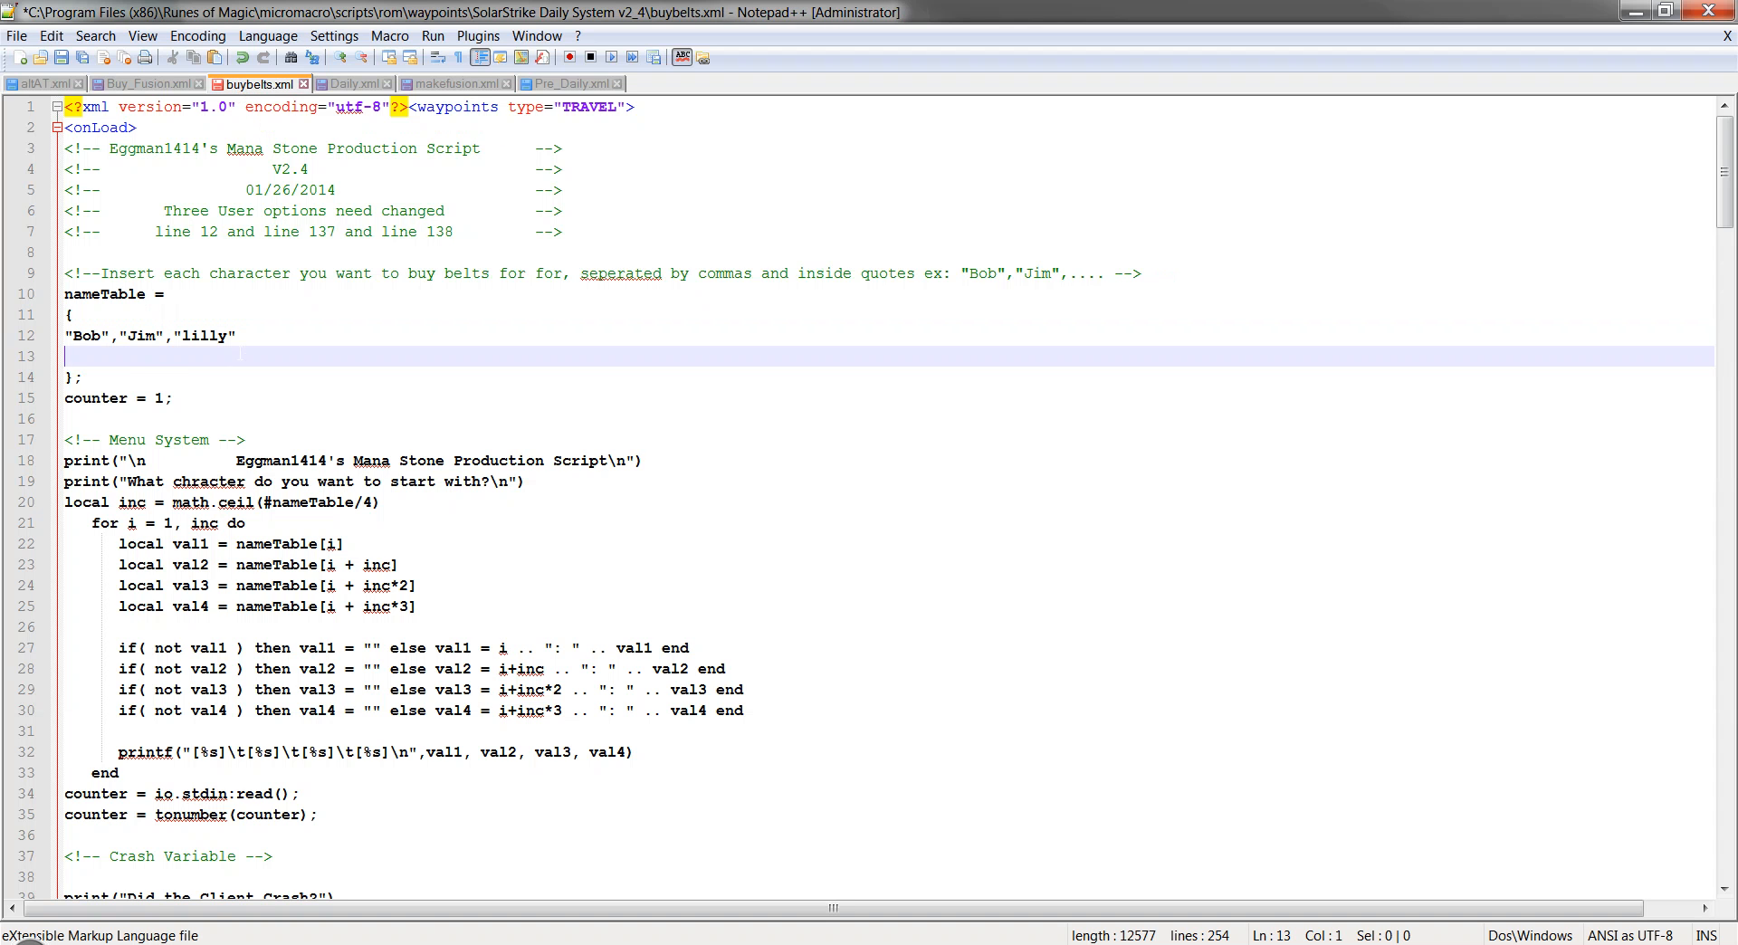
pyautogui.scroll(-3)
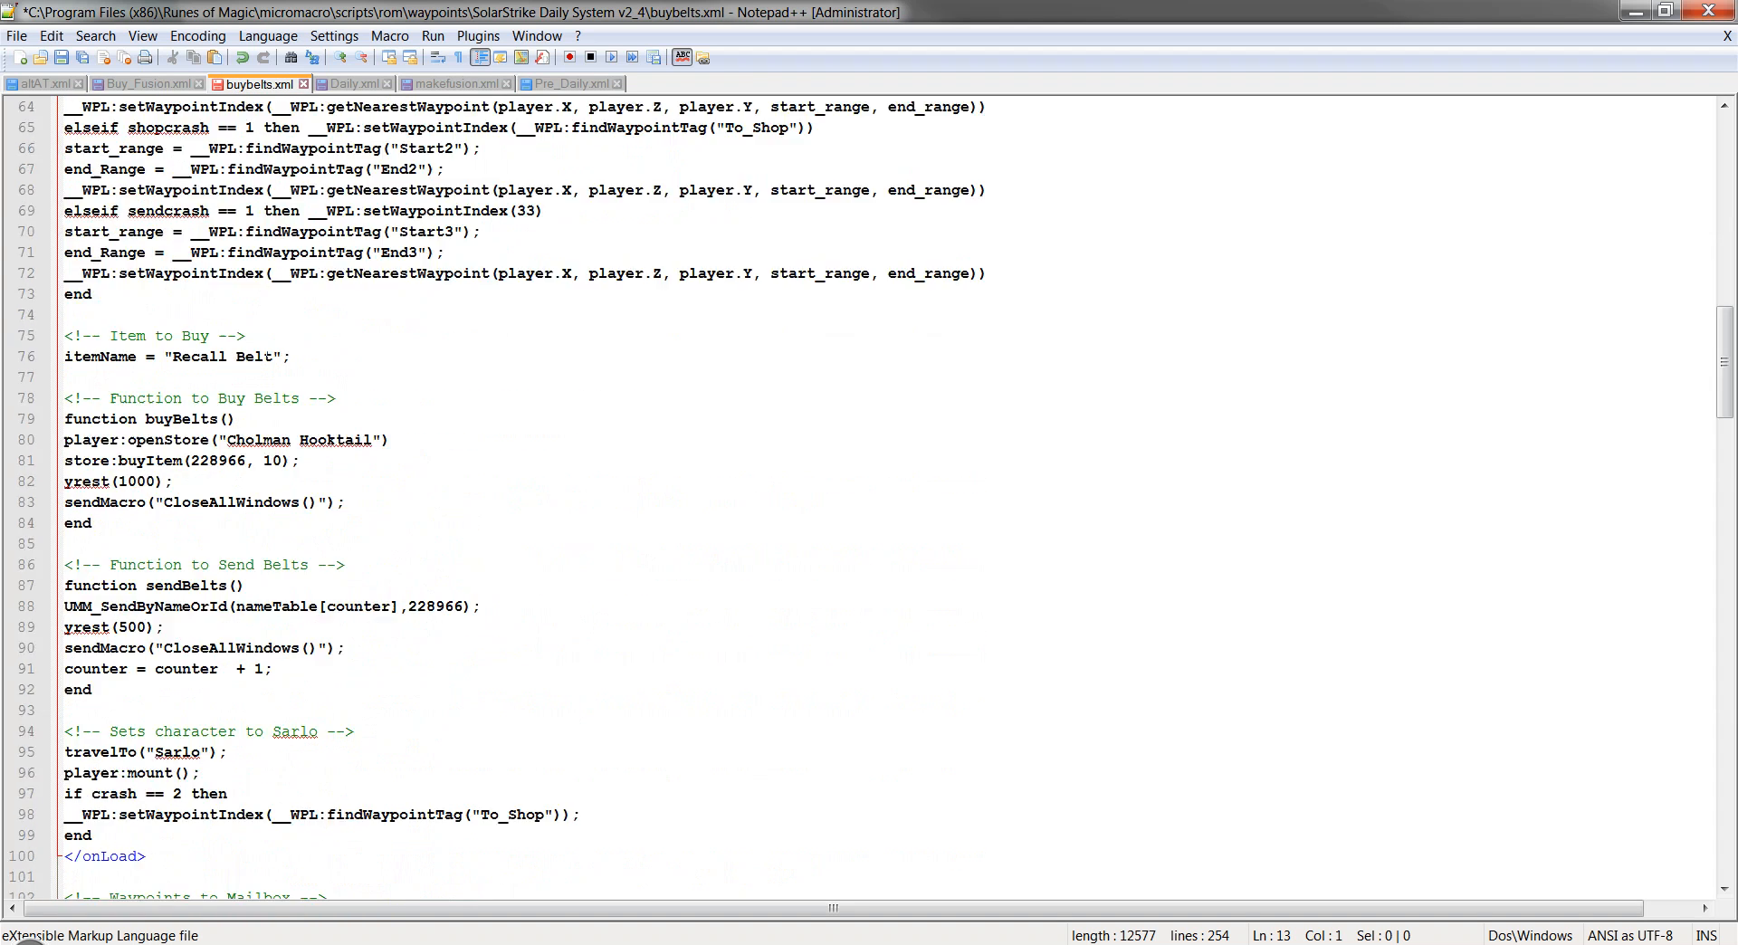
pyautogui.scroll(-3)
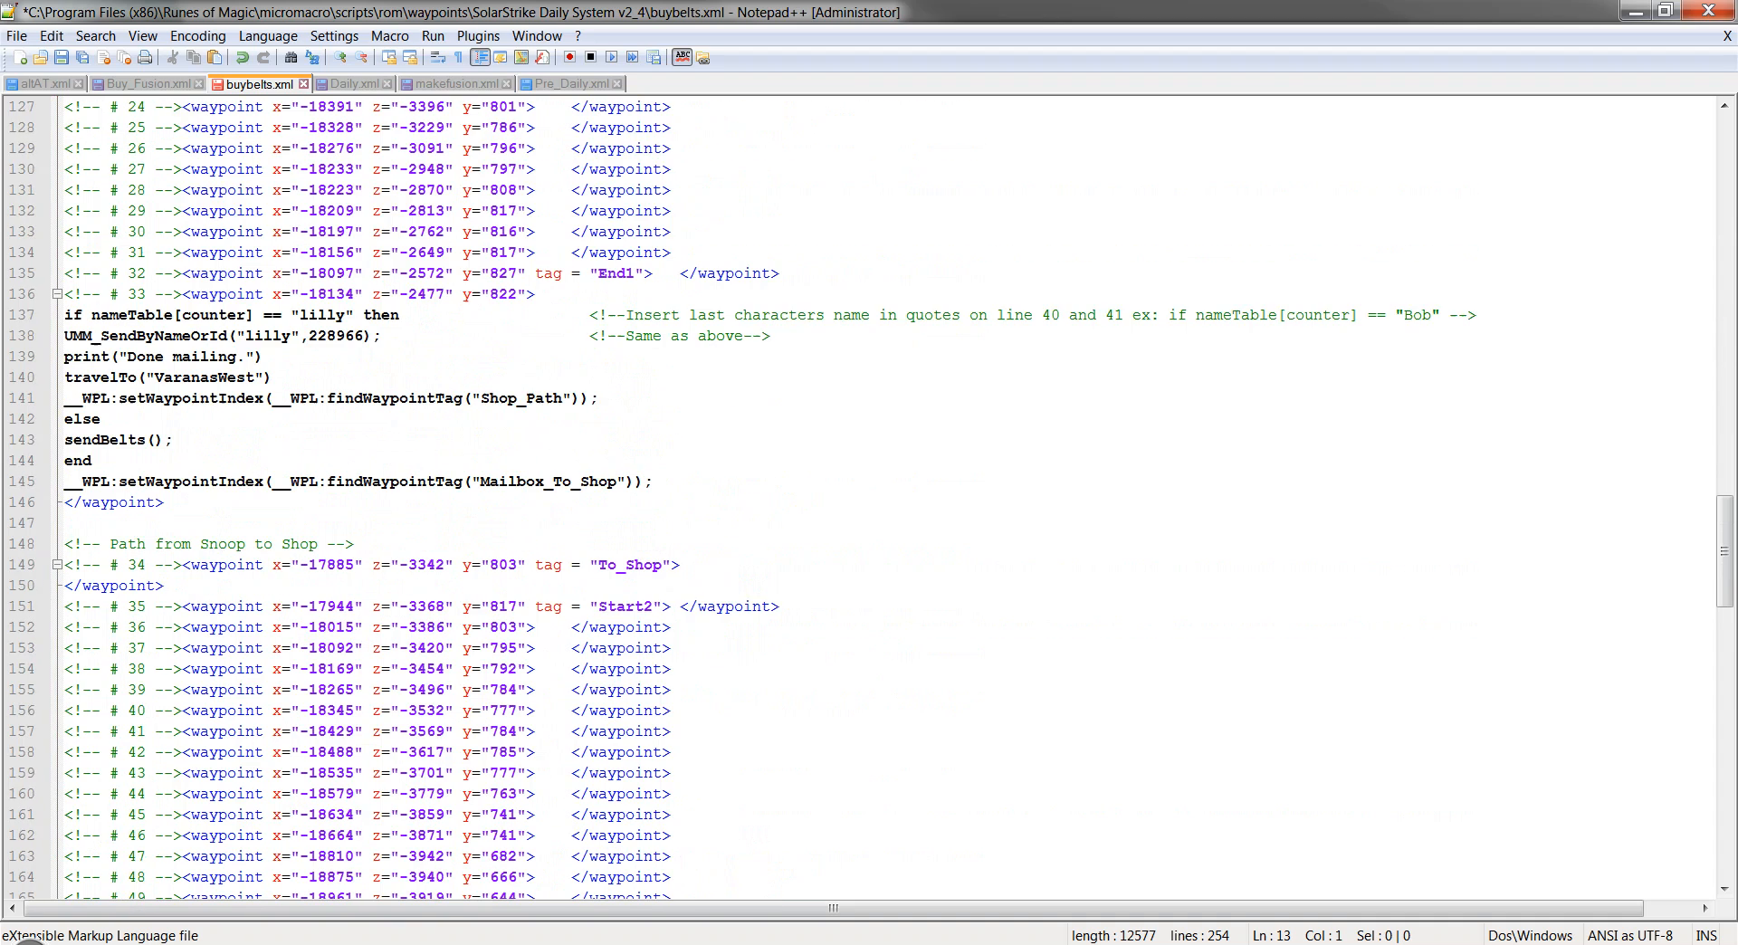
pyautogui.doubleClick(322, 315)
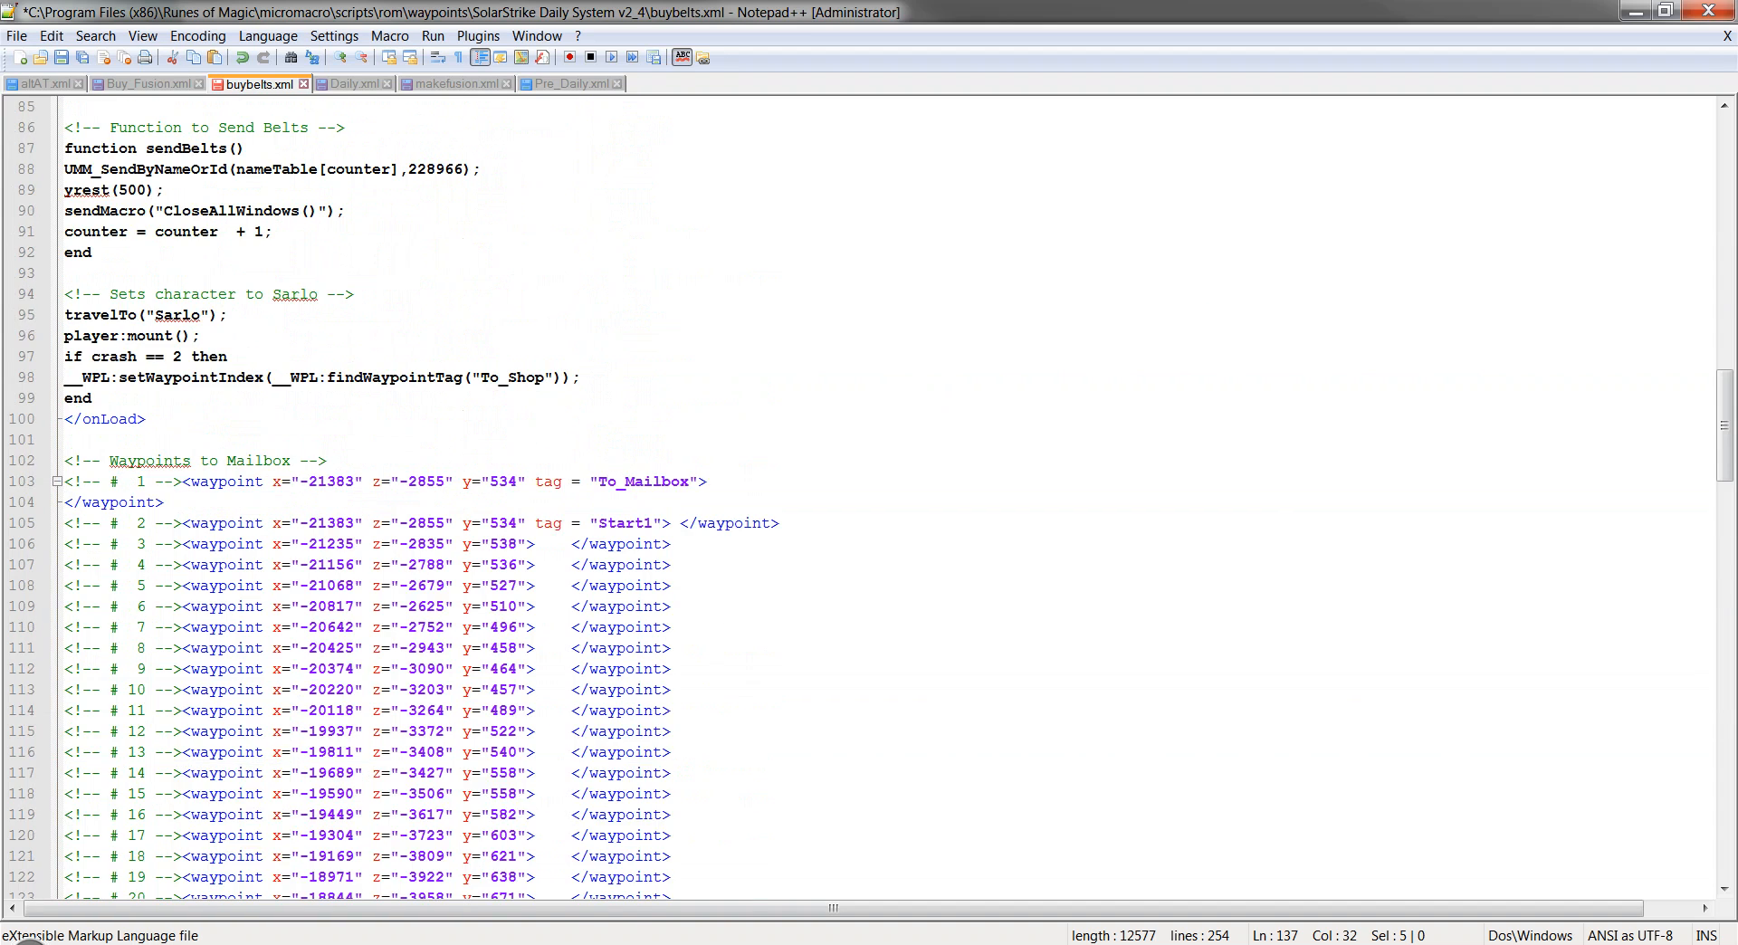
pyautogui.click(353, 83)
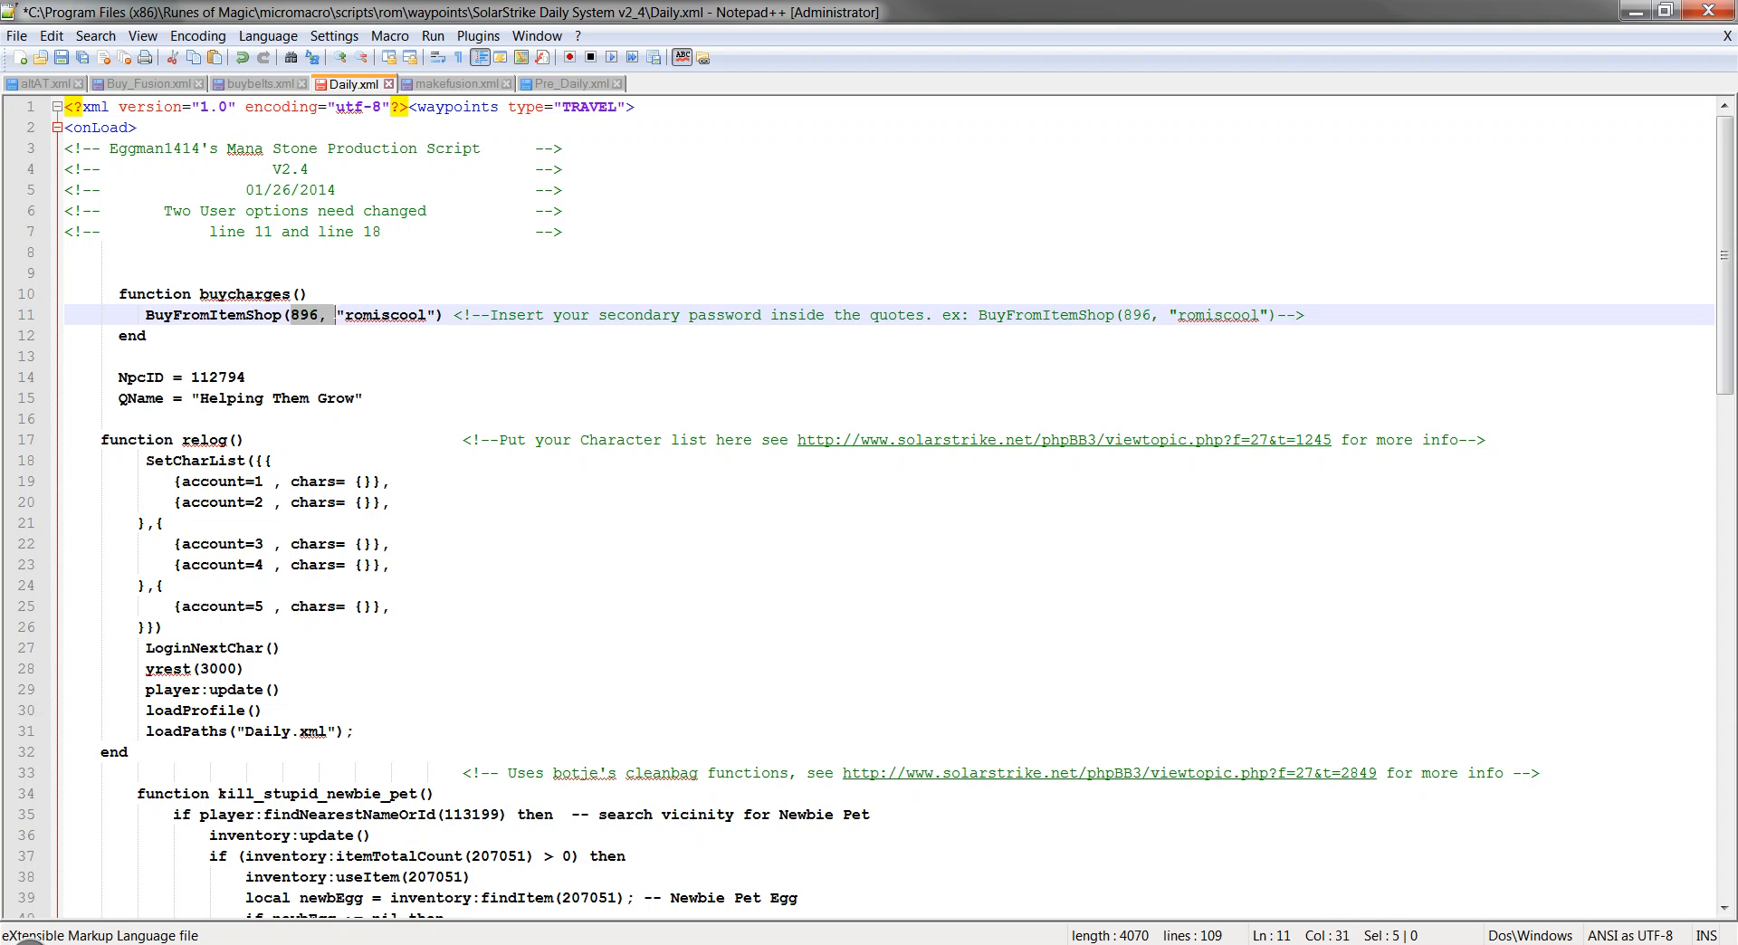
# Review Daily.xml's item shop number 896, secondary password, SetCharList block and quest loop.
pyautogui.doubleClick(303, 315)
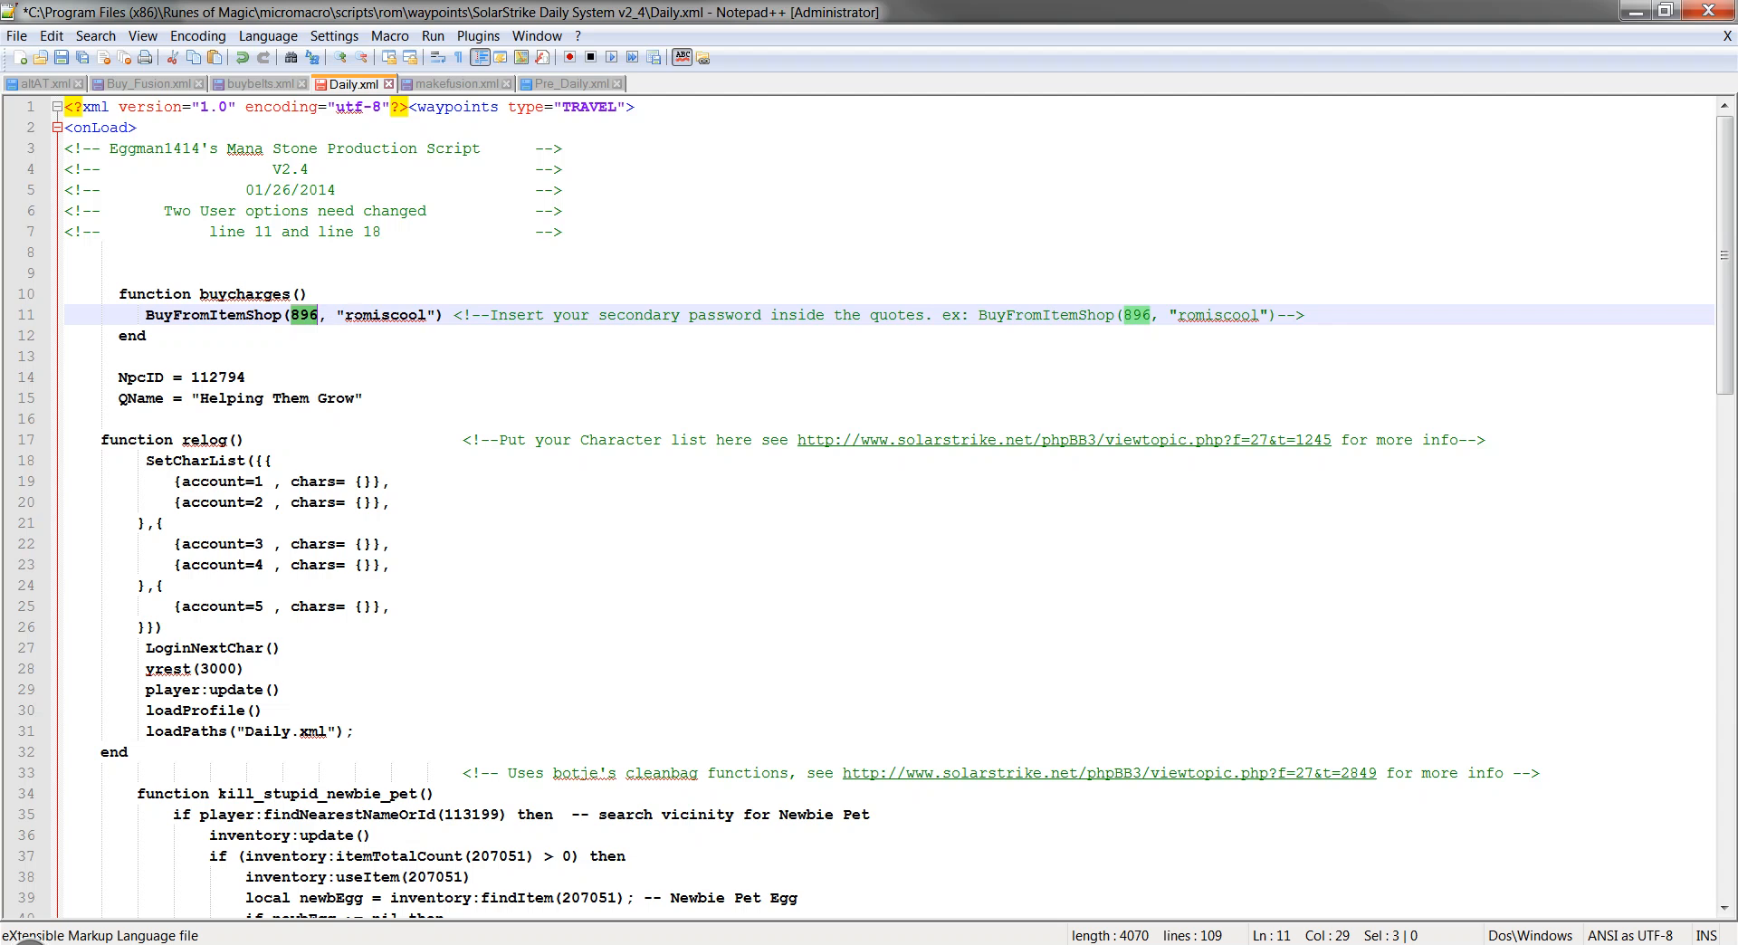
pyautogui.doubleClick(388, 315)
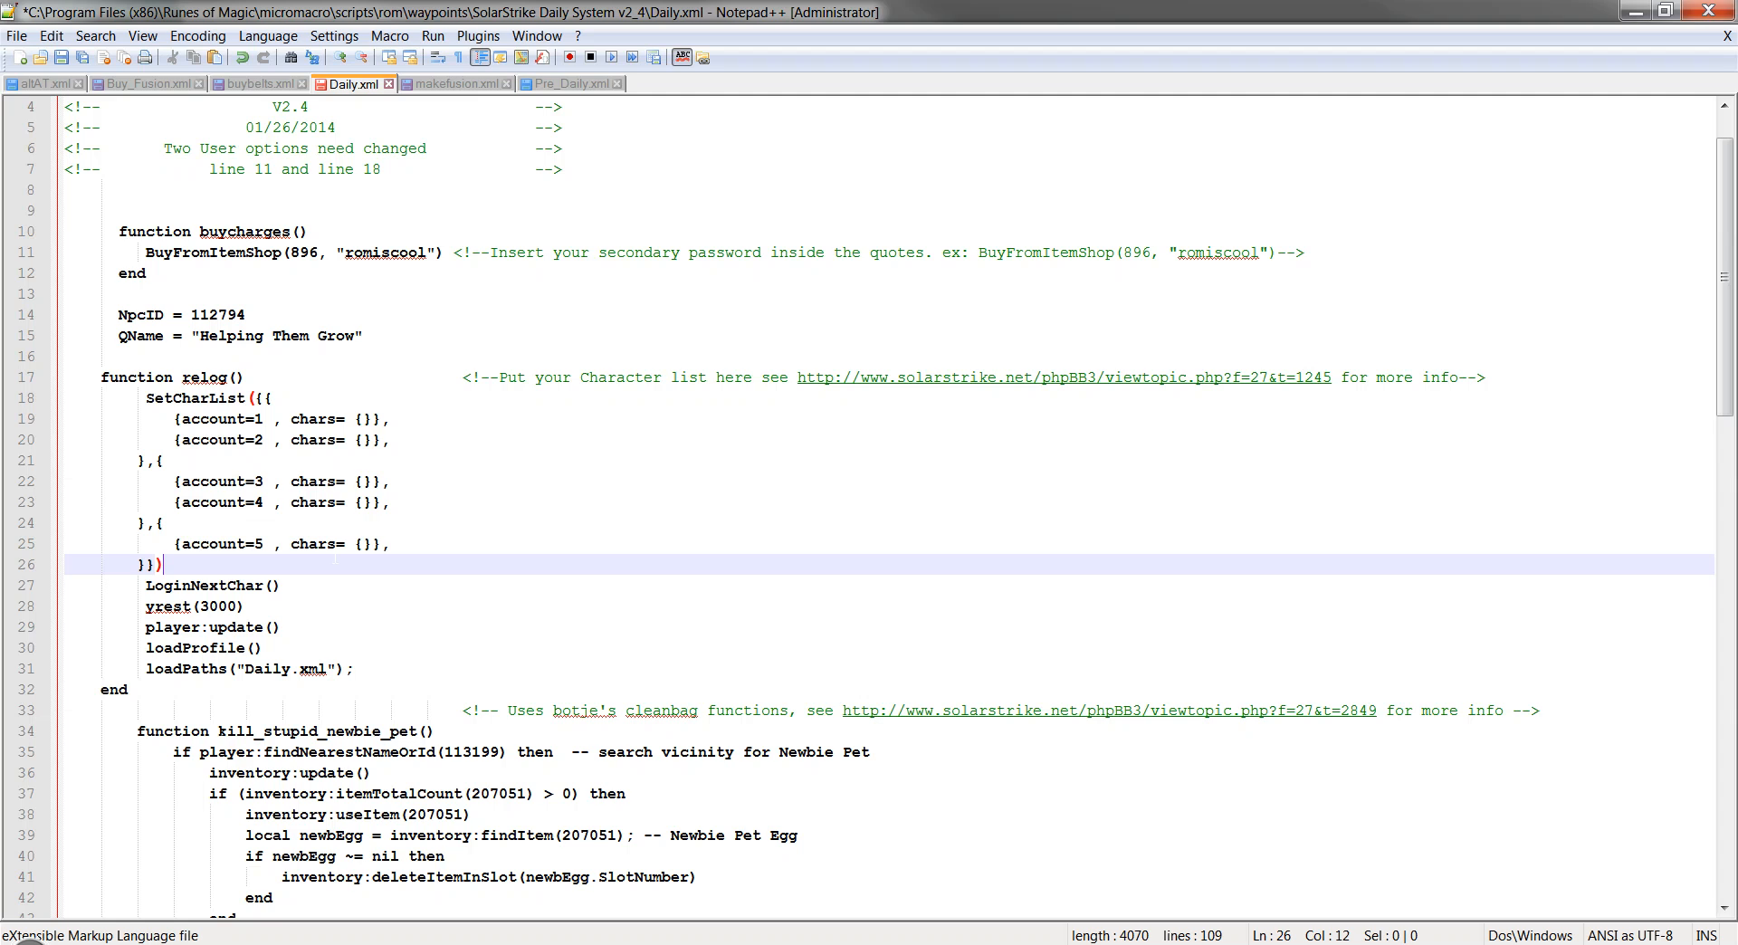
pyautogui.moveTo(1197, 393)
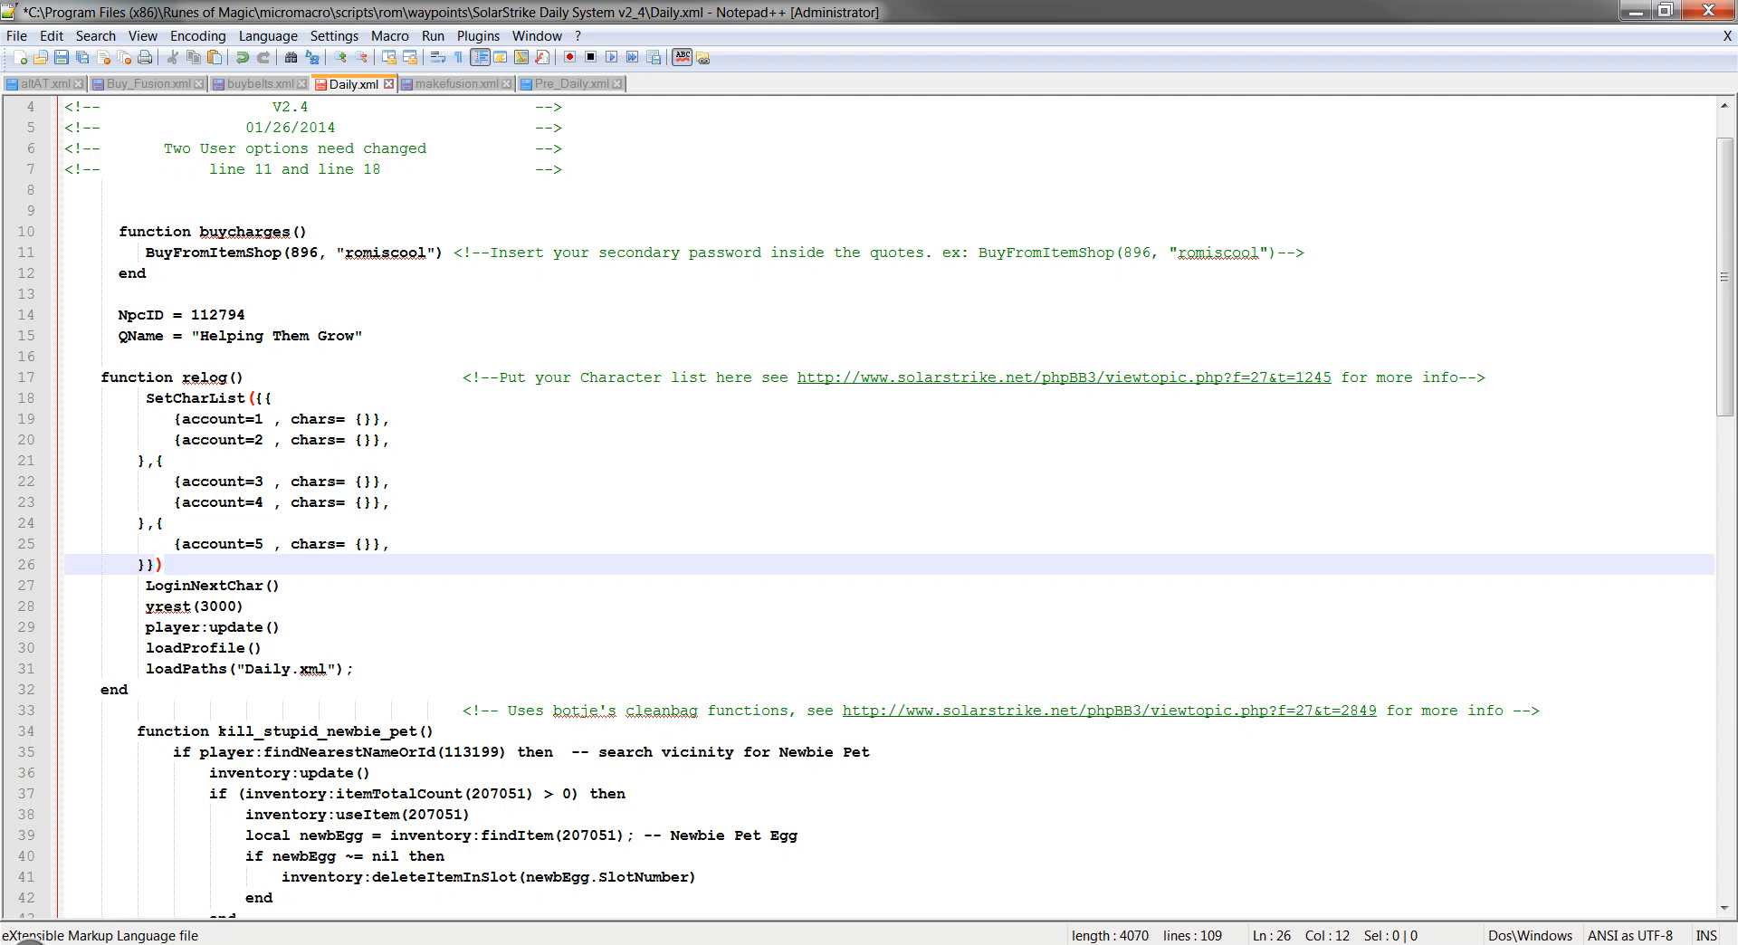
pyautogui.scroll(-3)
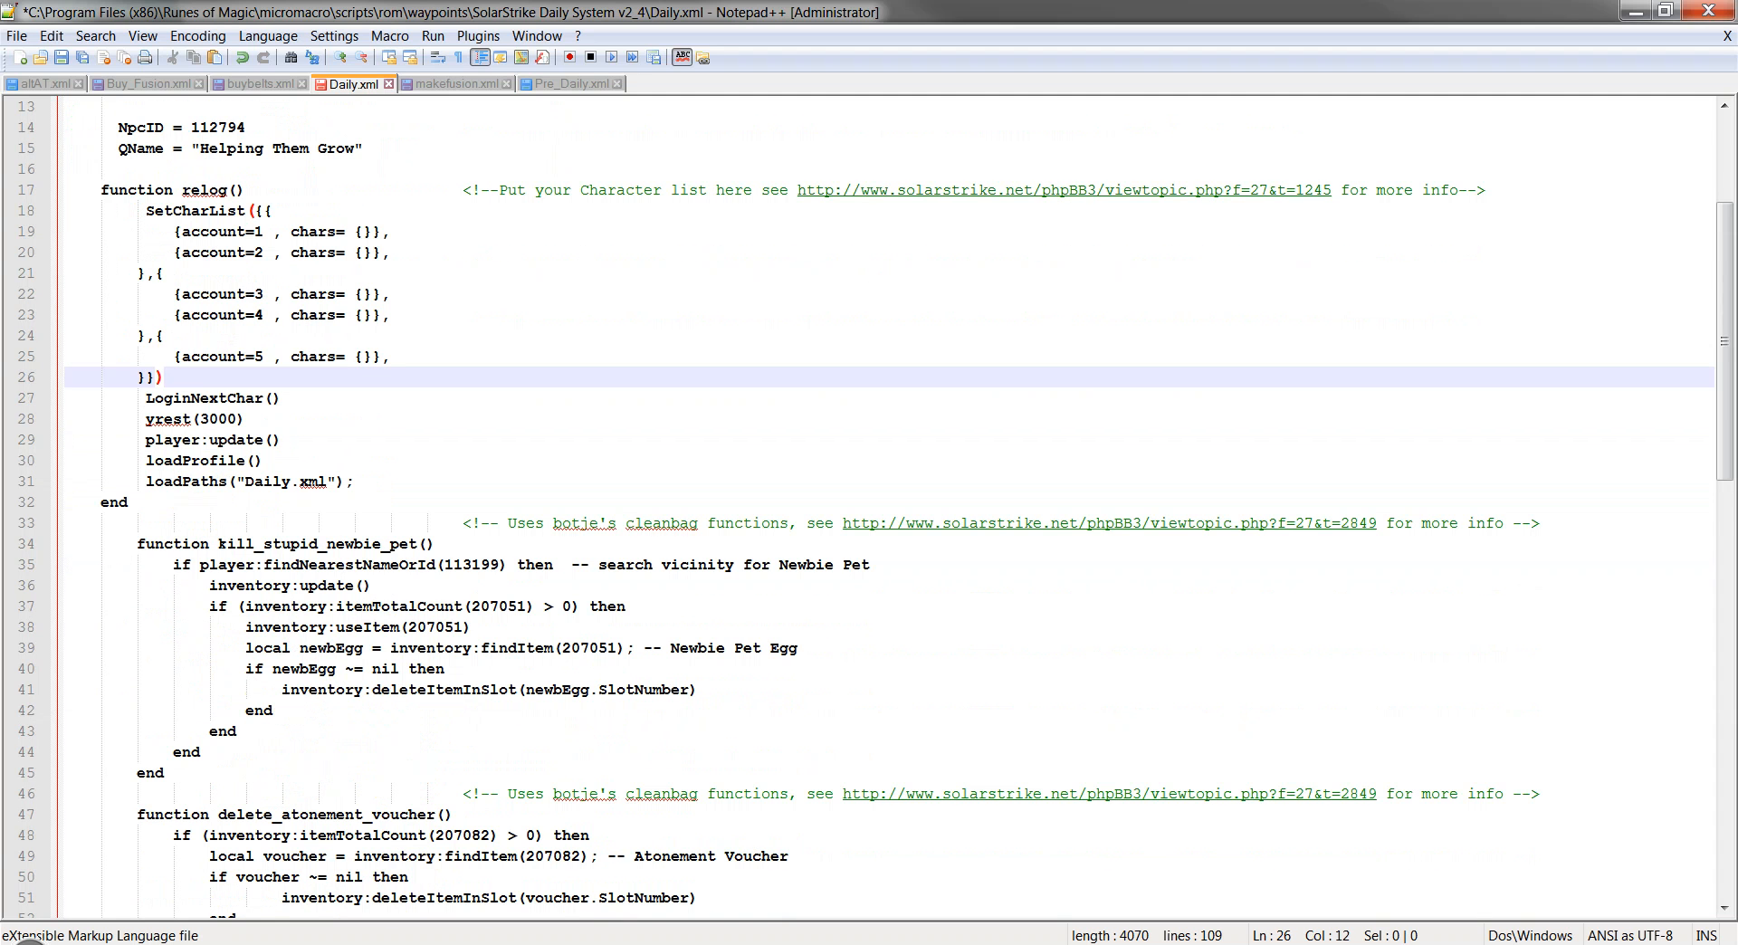
pyautogui.scroll(-3)
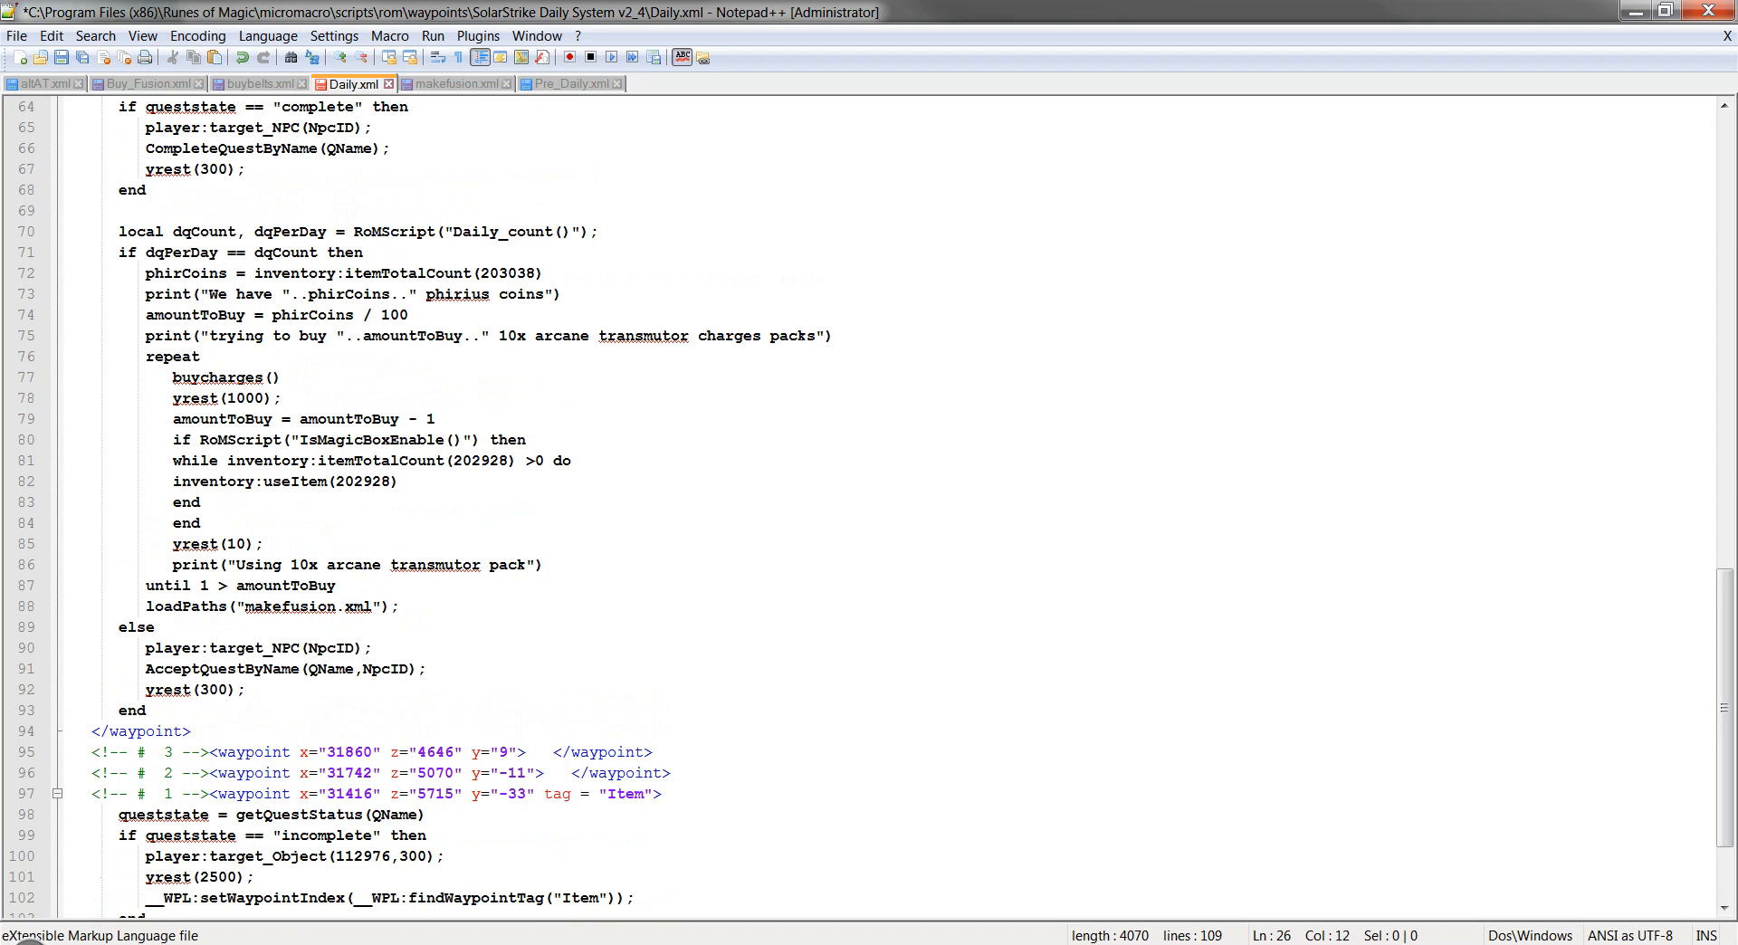
pyautogui.doubleClick(365, 482)
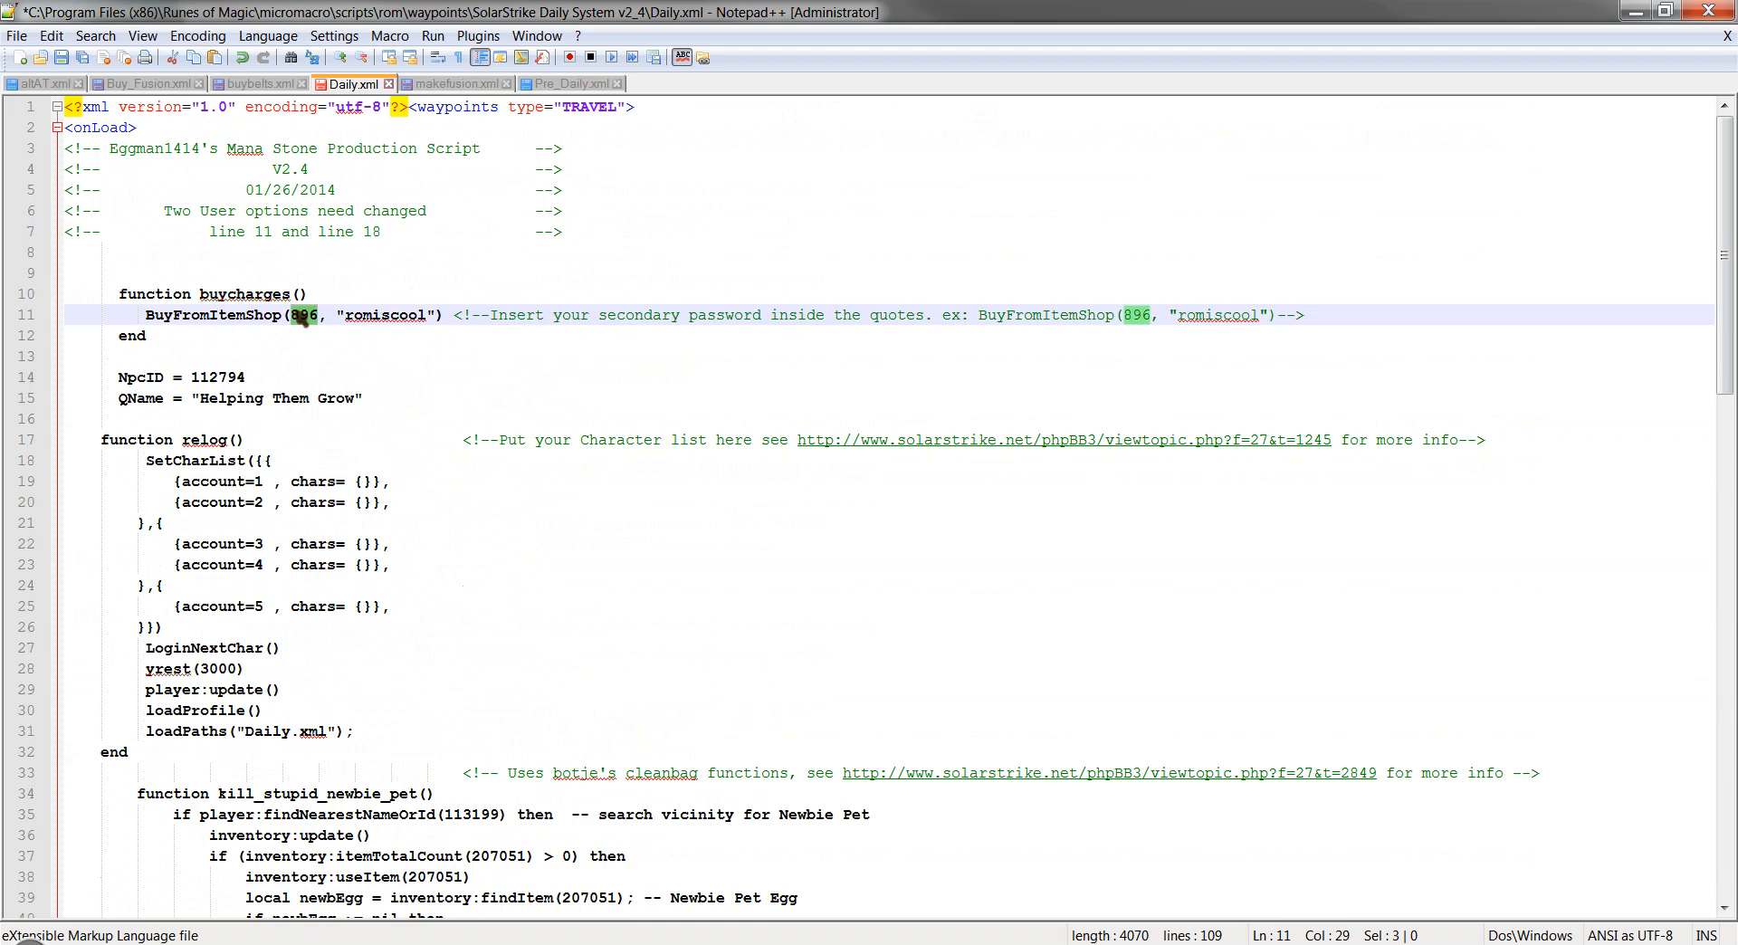
pyautogui.scroll(-3)
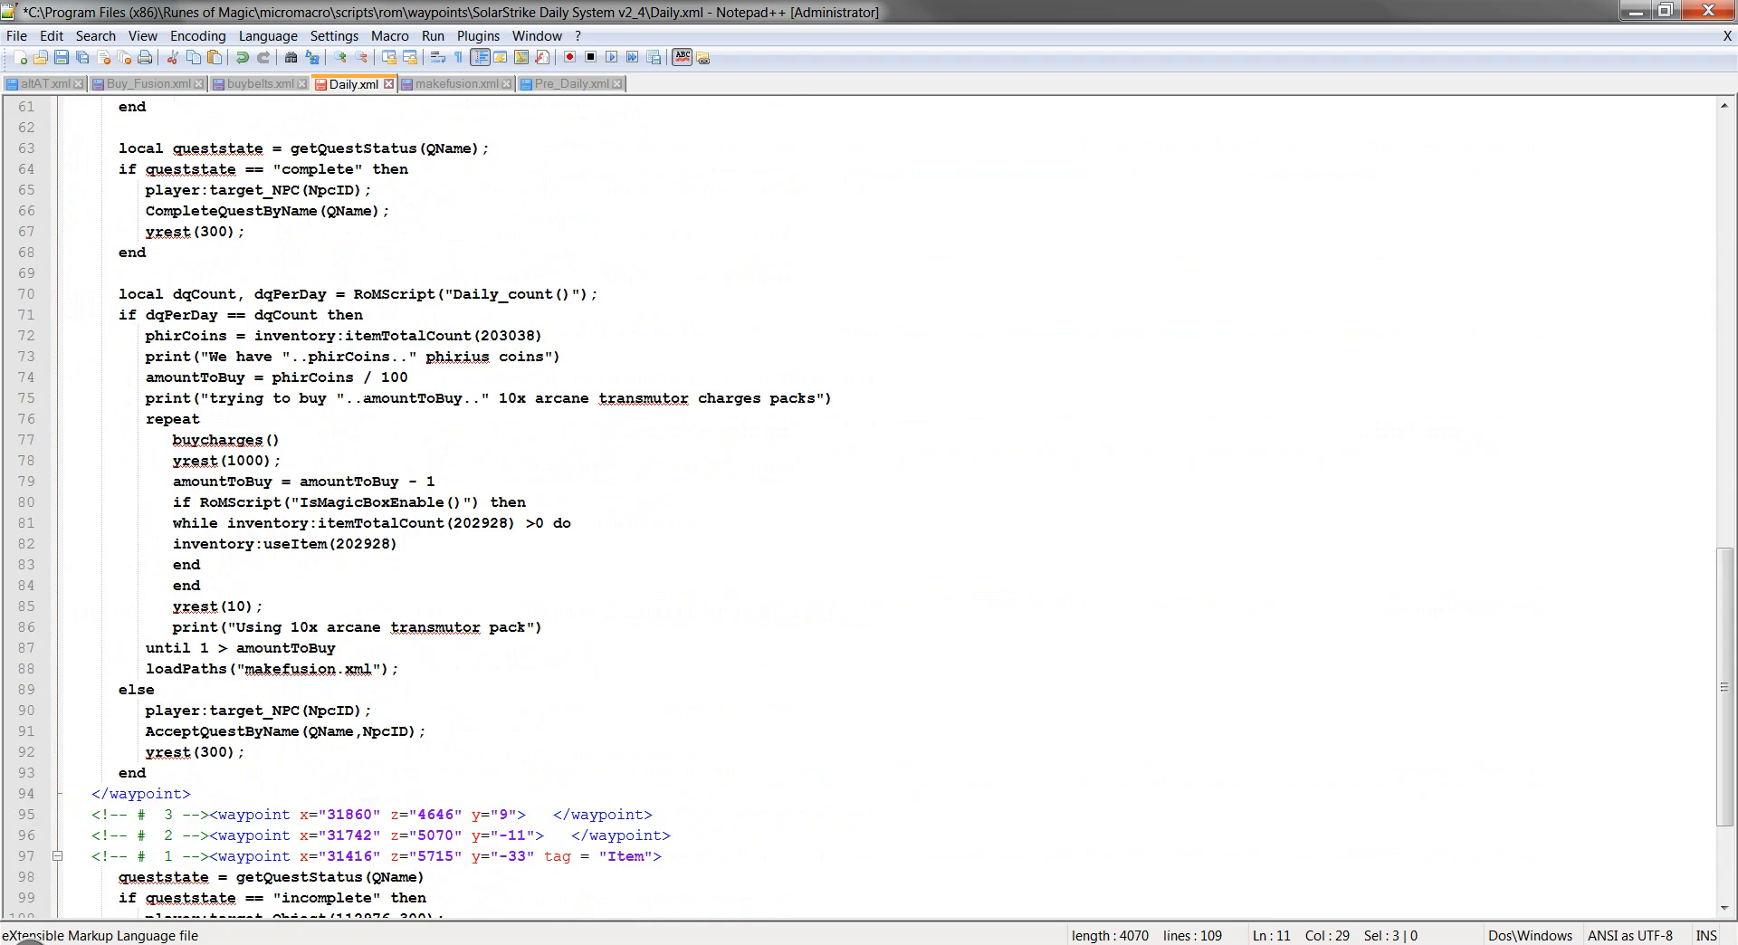
pyautogui.scroll(3)
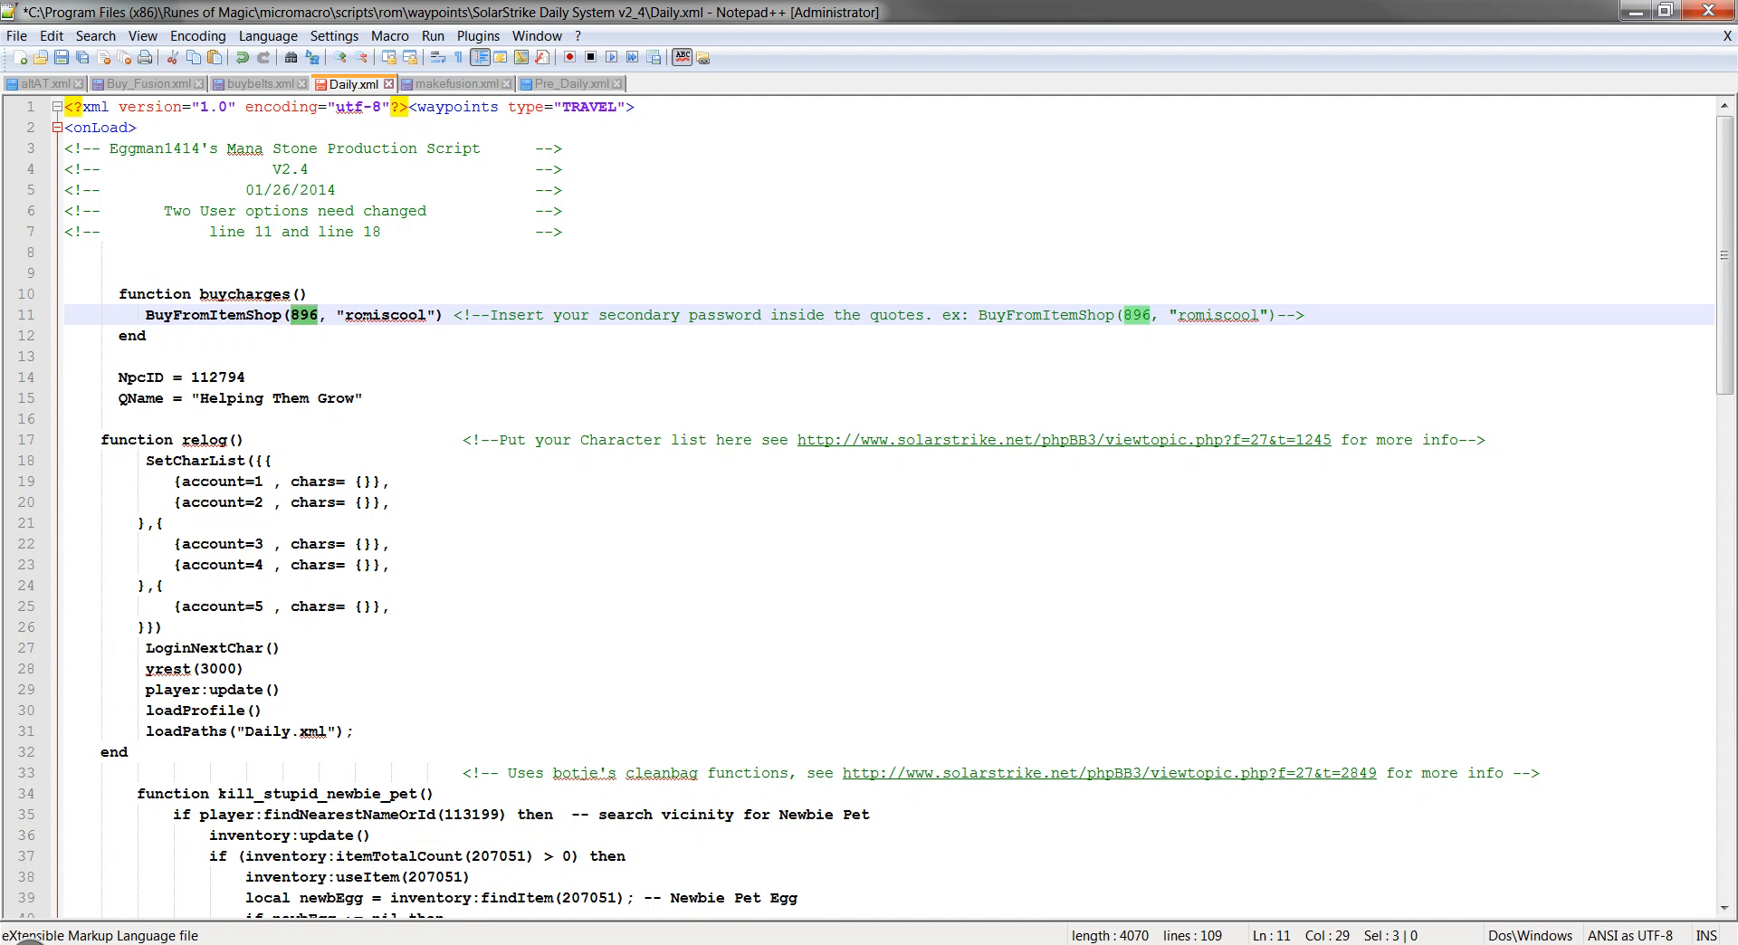
pyautogui.moveTo(451, 83)
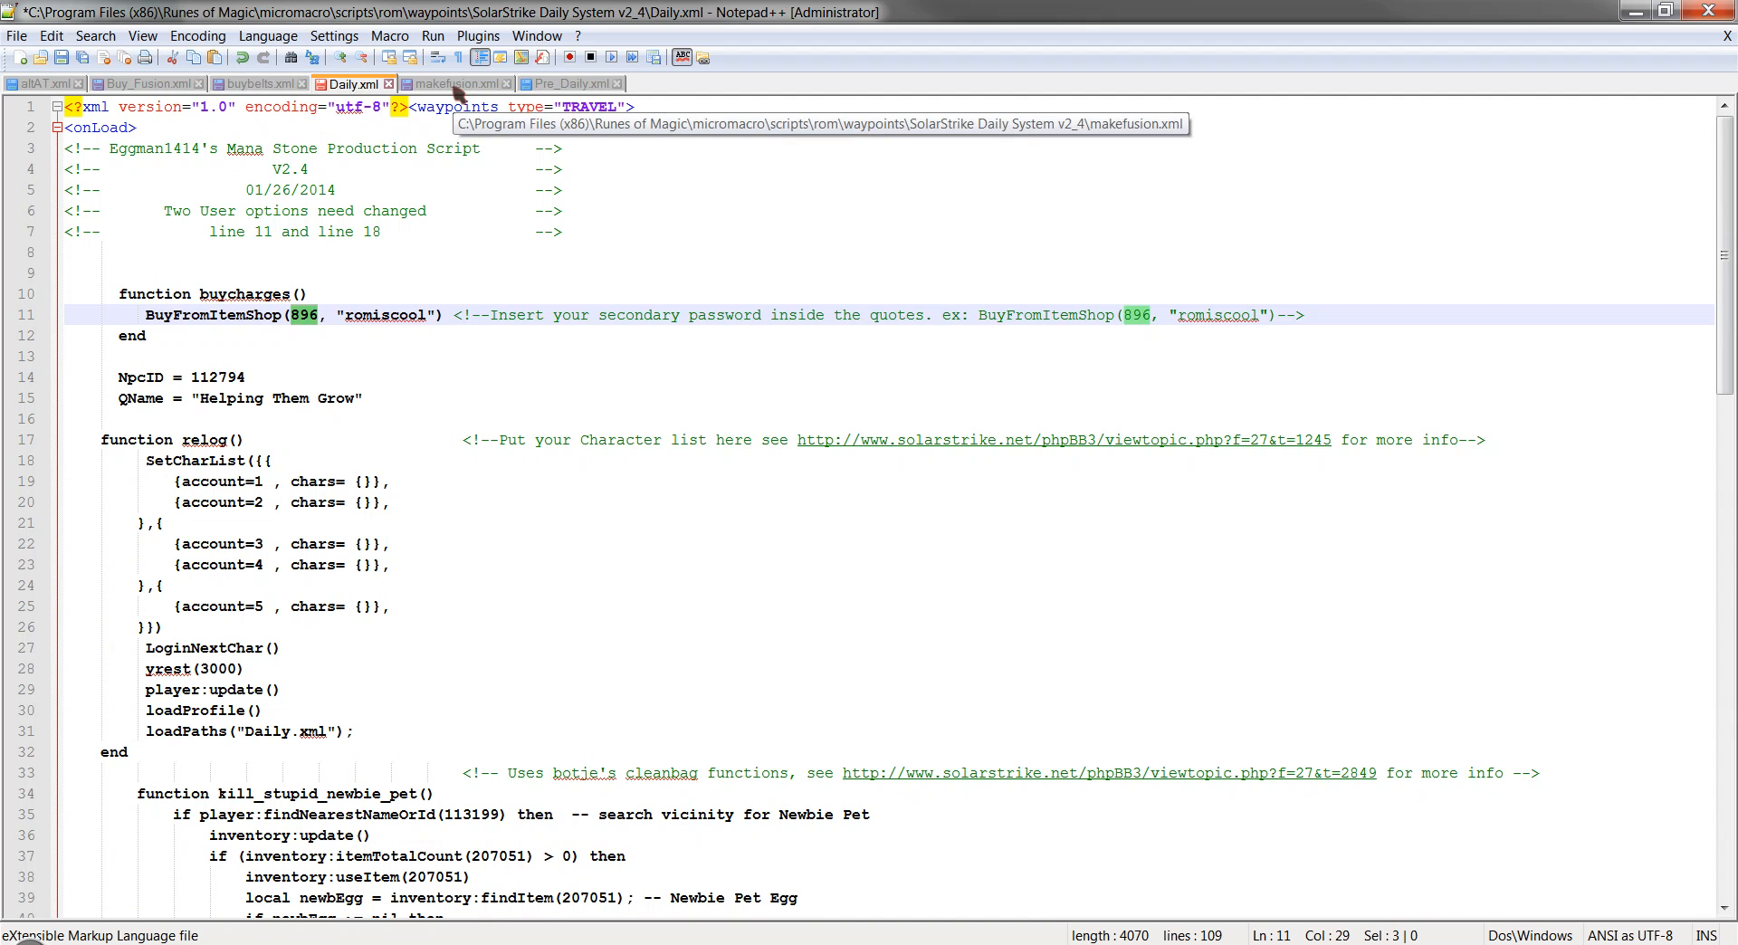
# Inspect makefusion.xml's SetCharList and the UMM_SendByNameOrId mail recipient.
pyautogui.click(449, 83)
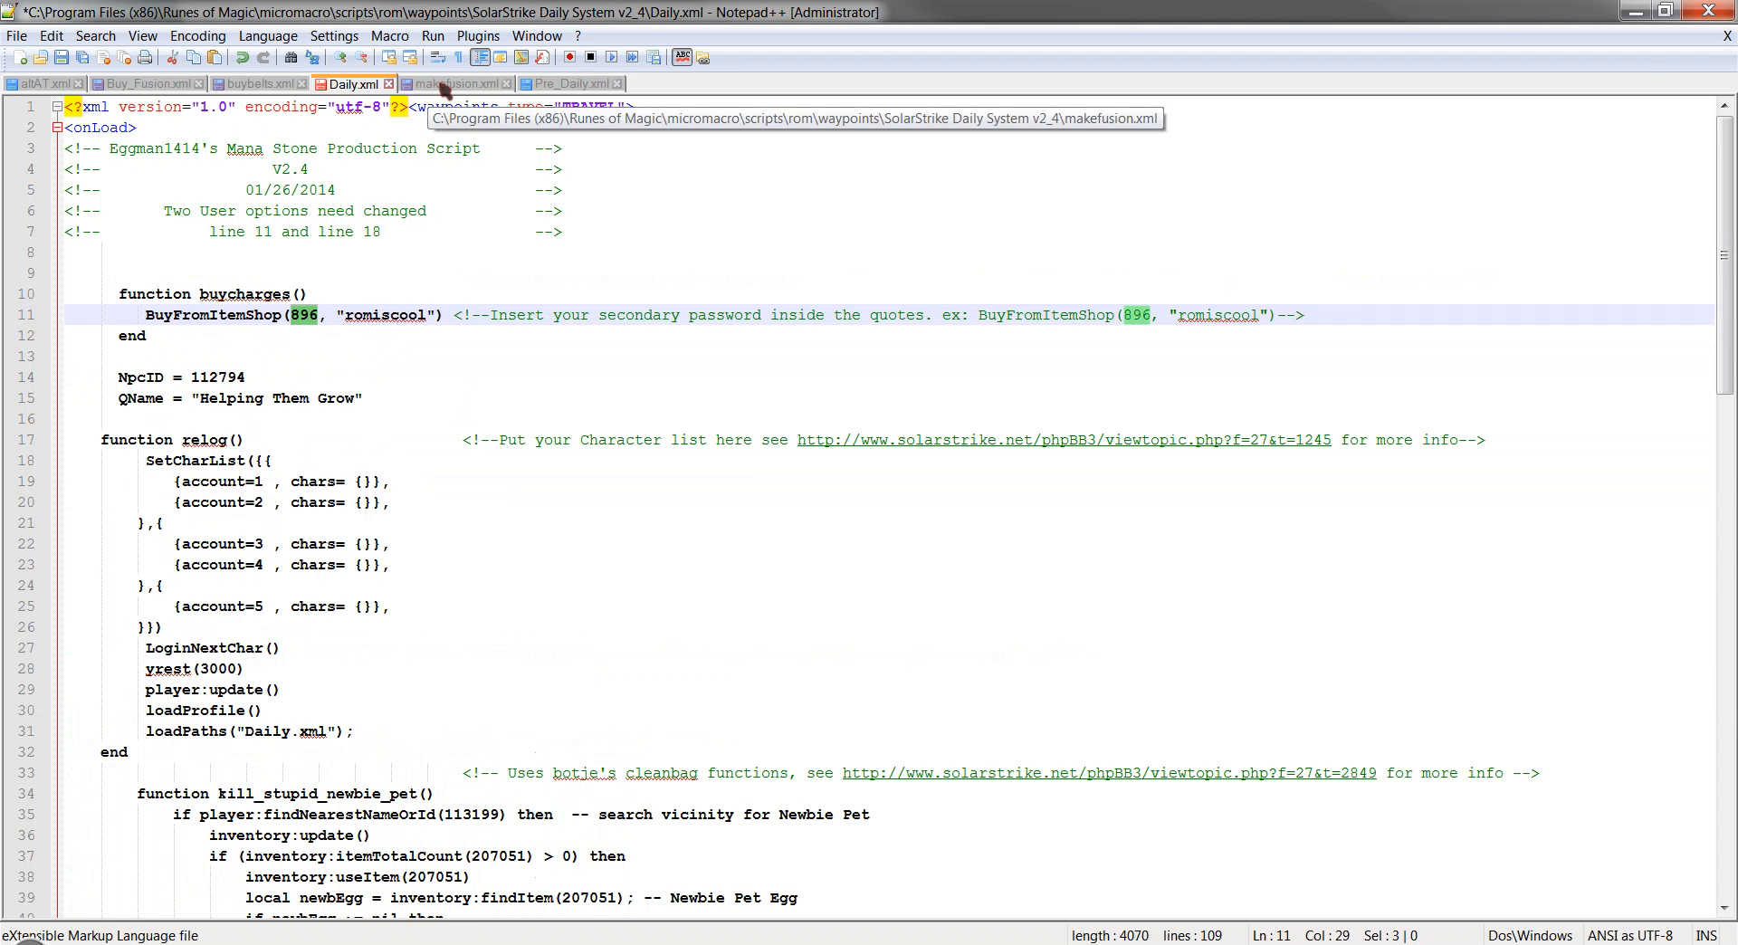
pyautogui.click(454, 83)
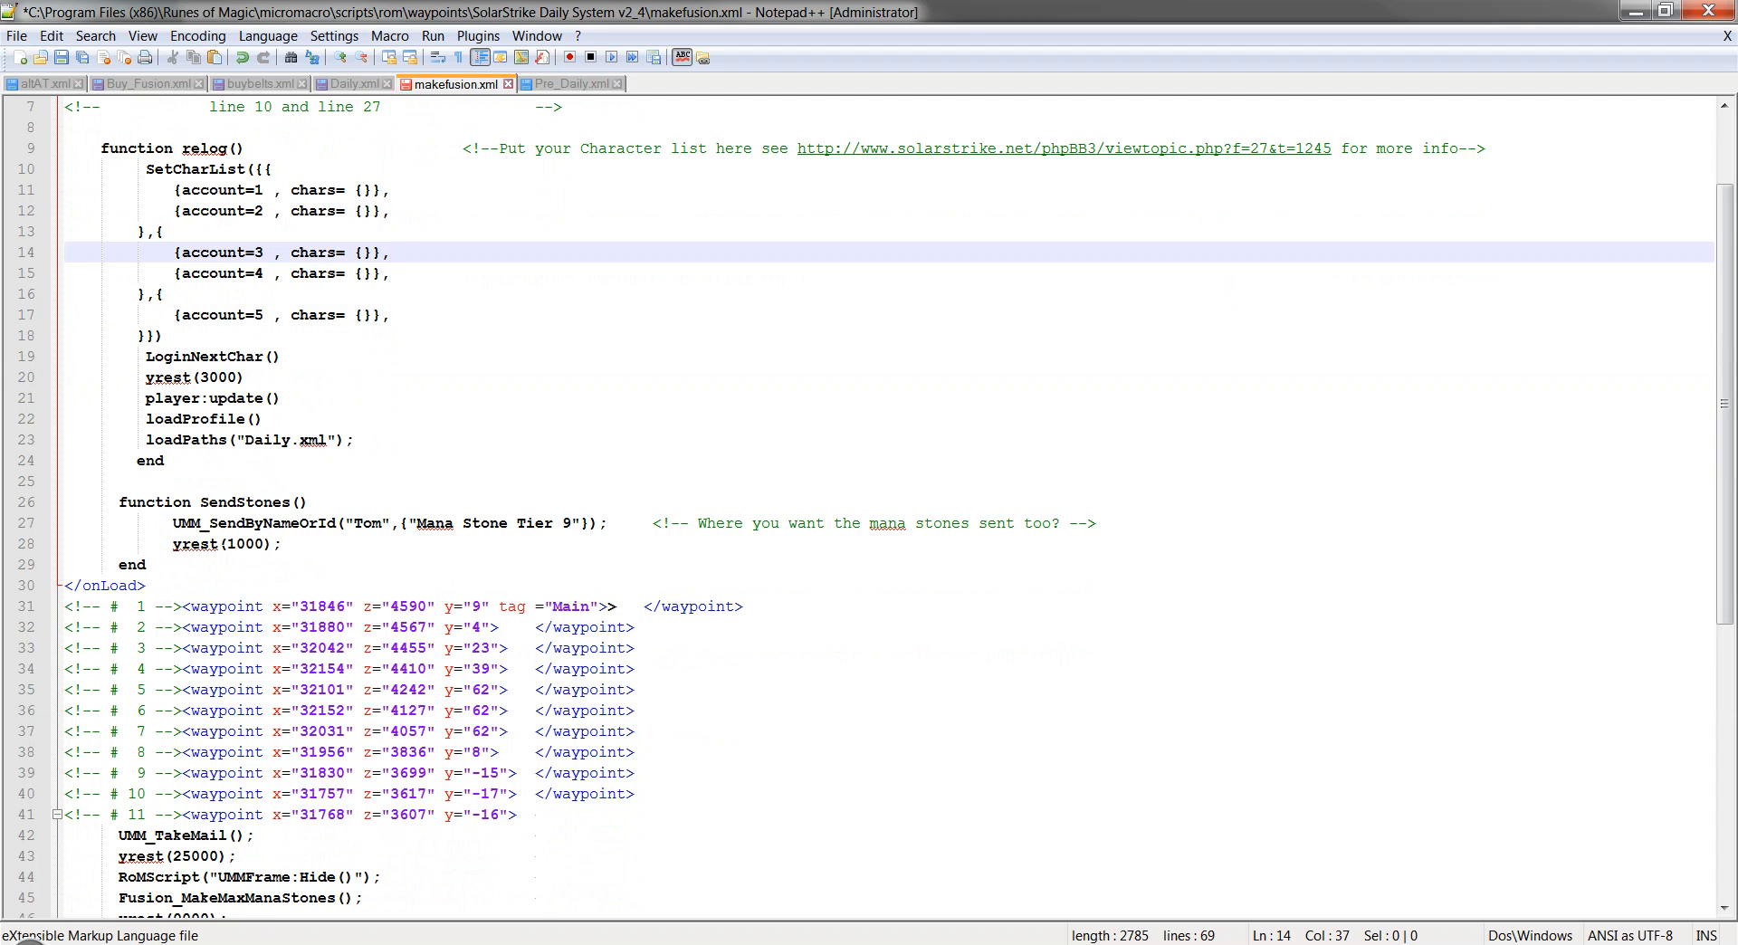
pyautogui.doubleClick(368, 523)
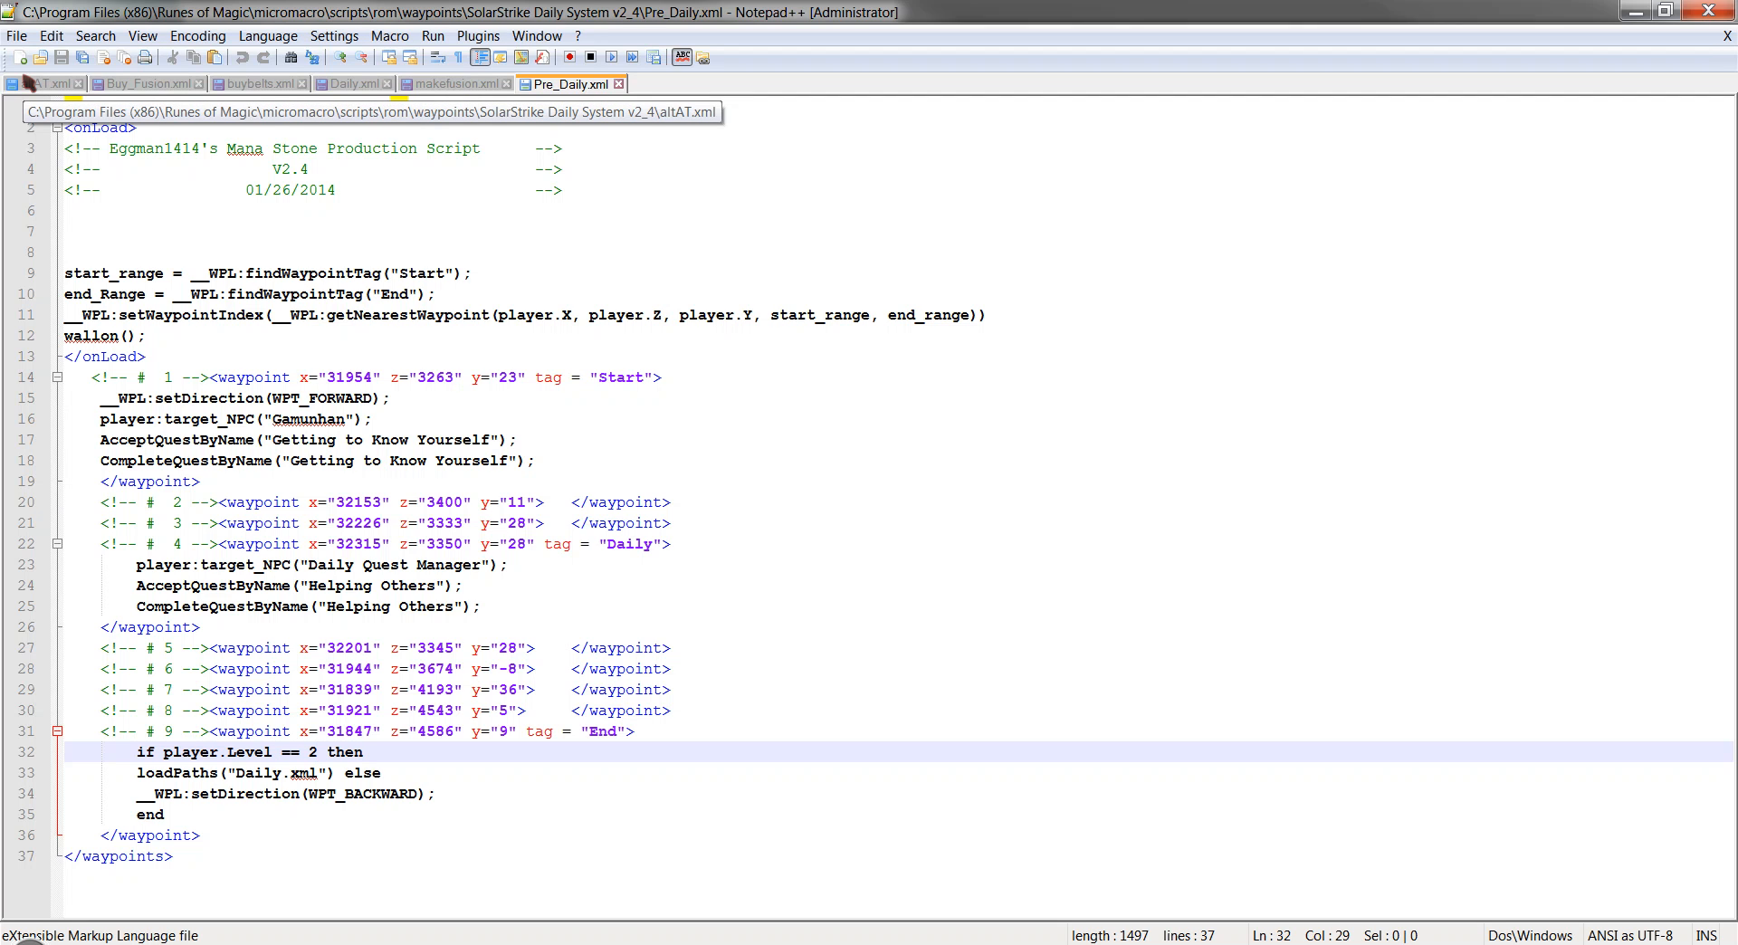
# View the Pre_Daily.xml waypoint file.
pyautogui.click(43, 83)
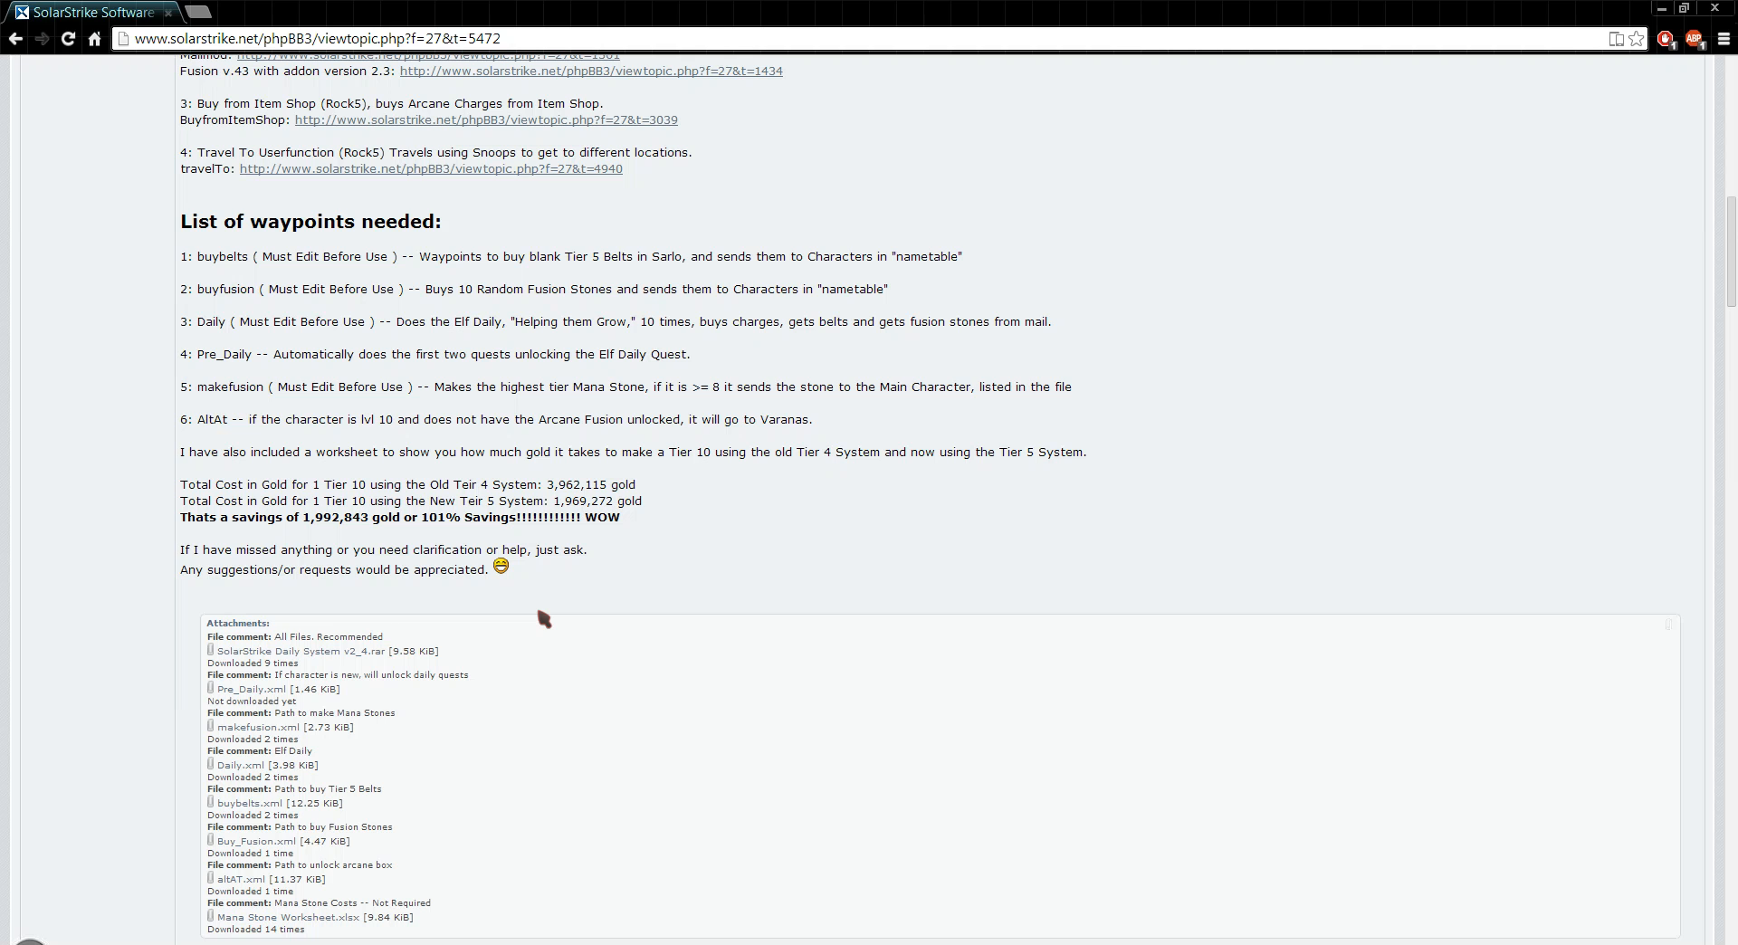
pyautogui.scroll(3)
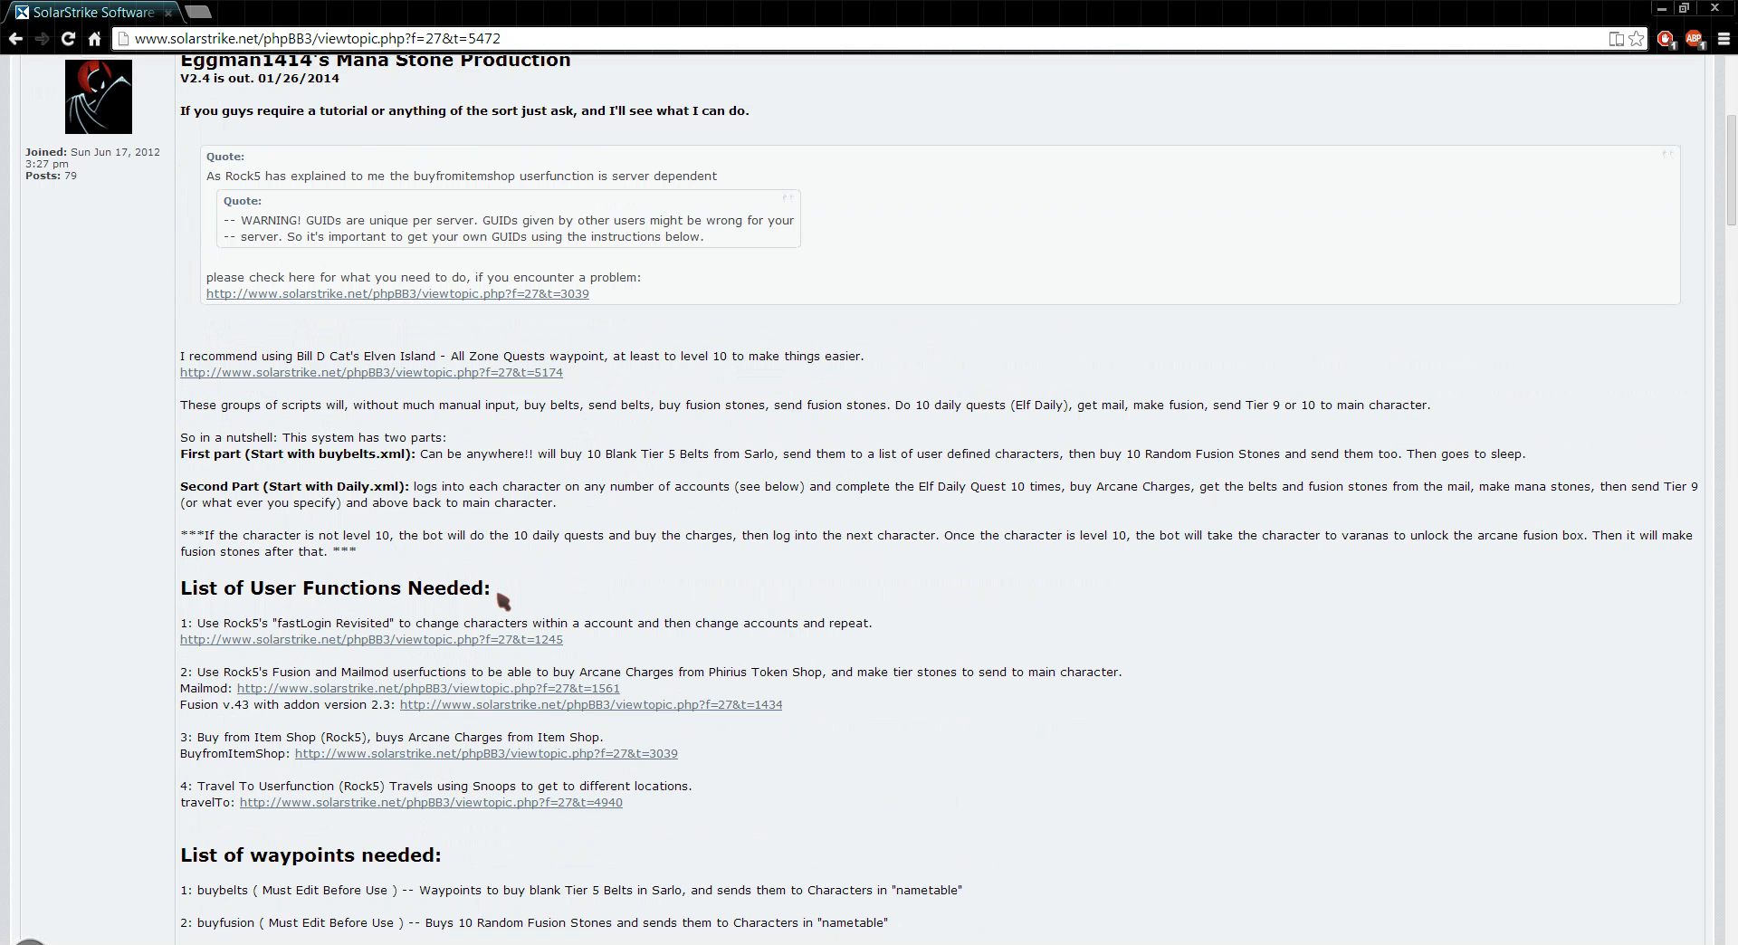